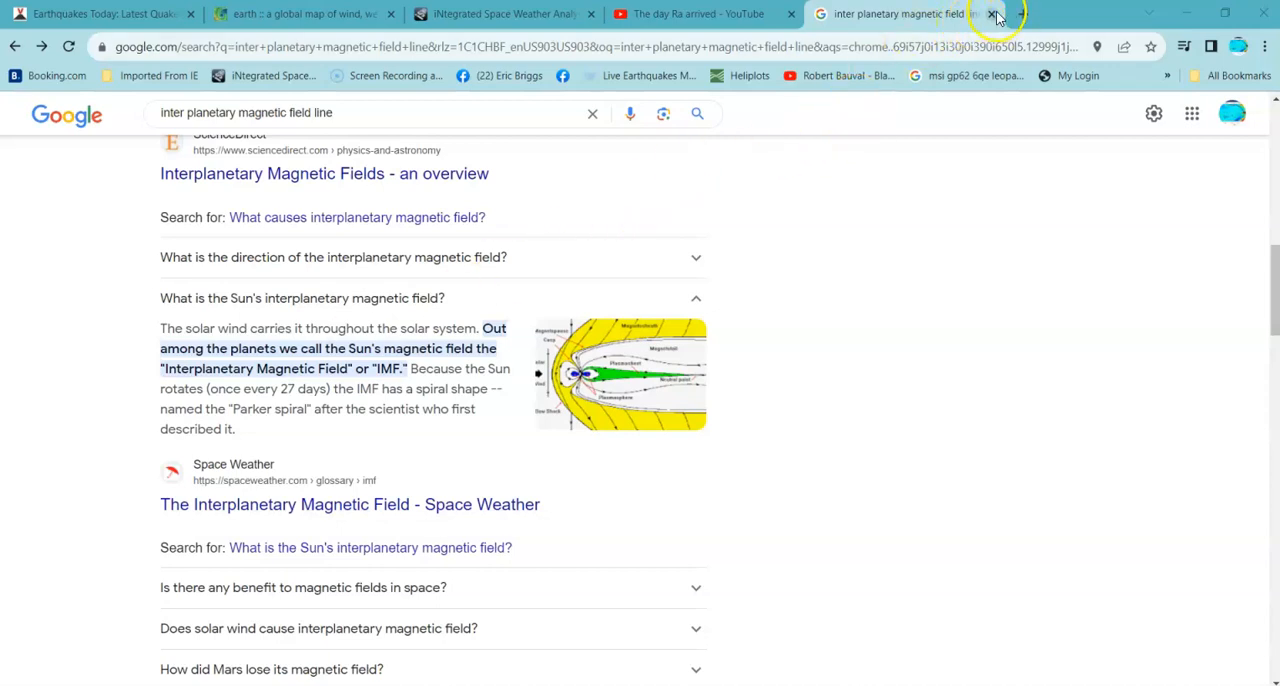
Step: Close the 'inter planetary magnetic field line' results tab and switch to the BATSRUS magnetosphere tab
{"action": "left_click", "coordinate": [994, 14]}
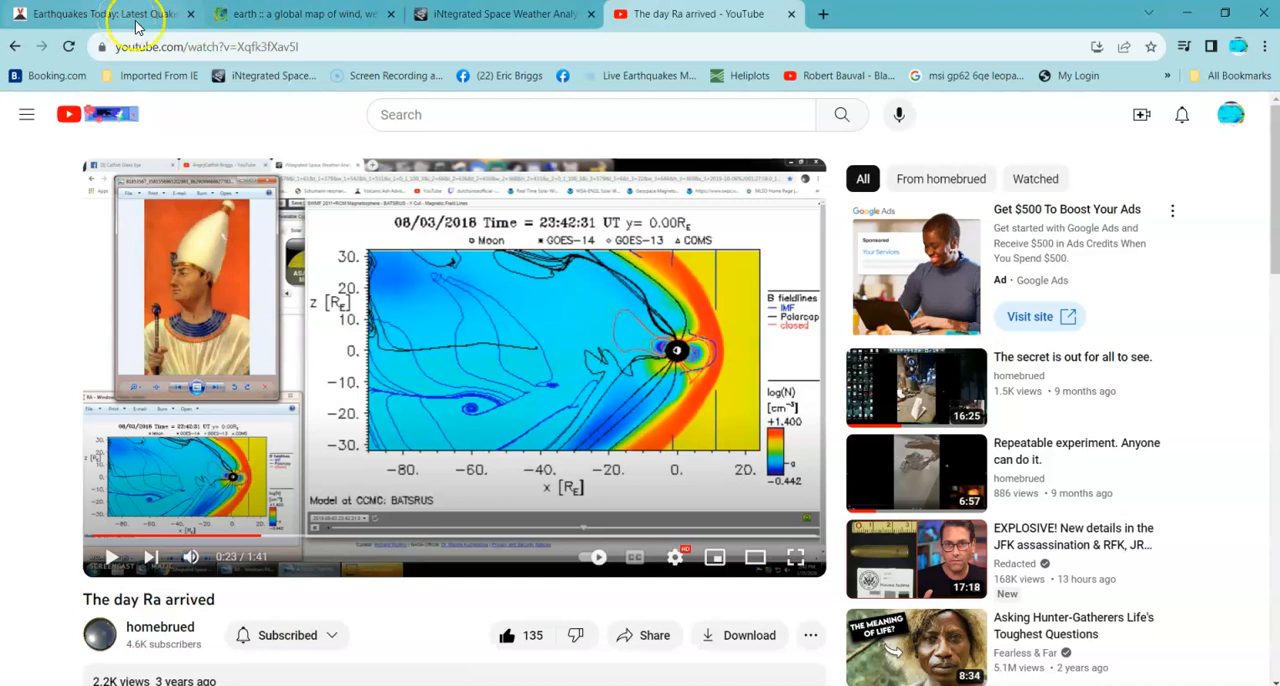
{"action": "left_click", "coordinate": [500, 14]}
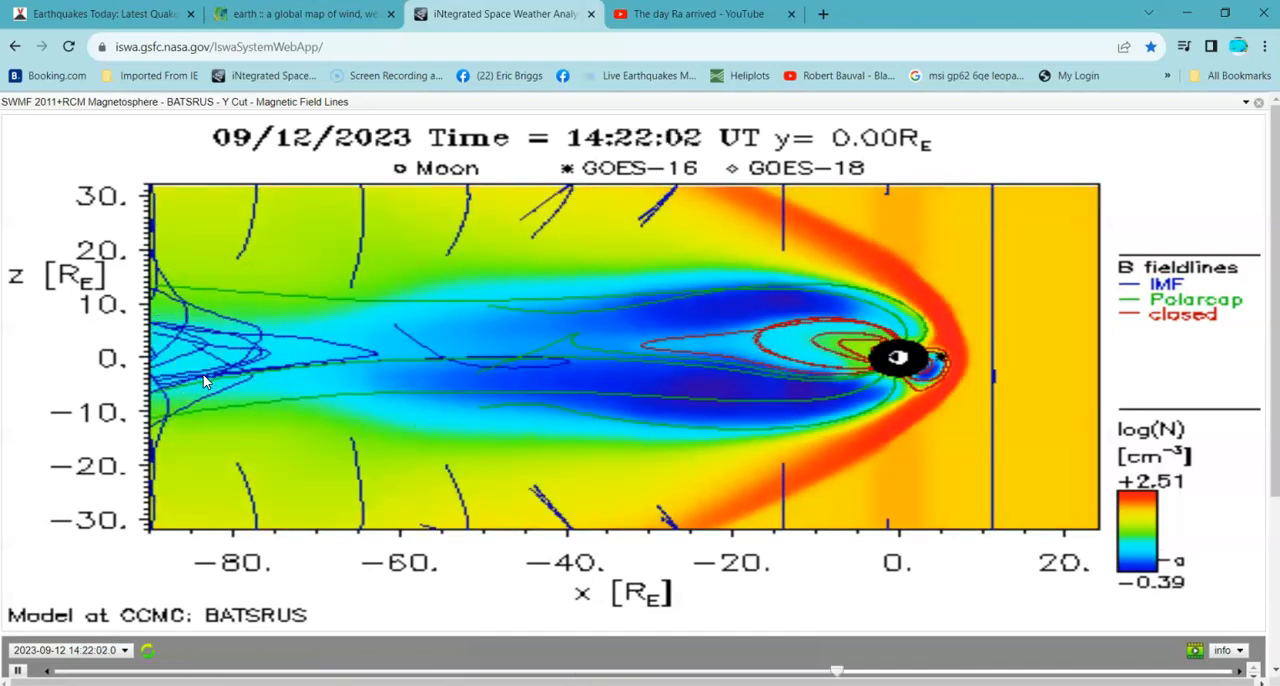
Step: Step the BATSRUS field-line plot forward from 14:22:02 to 14:26:02 UT on 09/12/2023
{"action": "left_click_drag", "start_coordinate": [836, 670], "coordinate": [318, 670]}
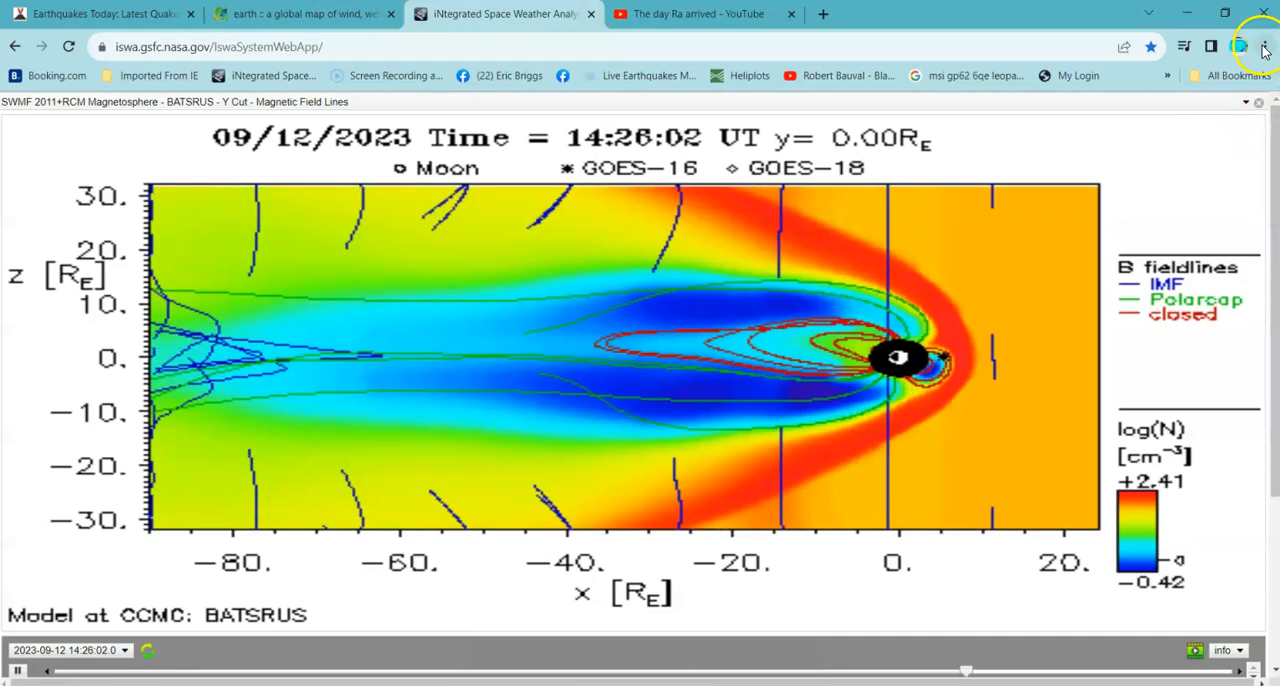
{"action": "left_click", "coordinate": [1264, 46]}
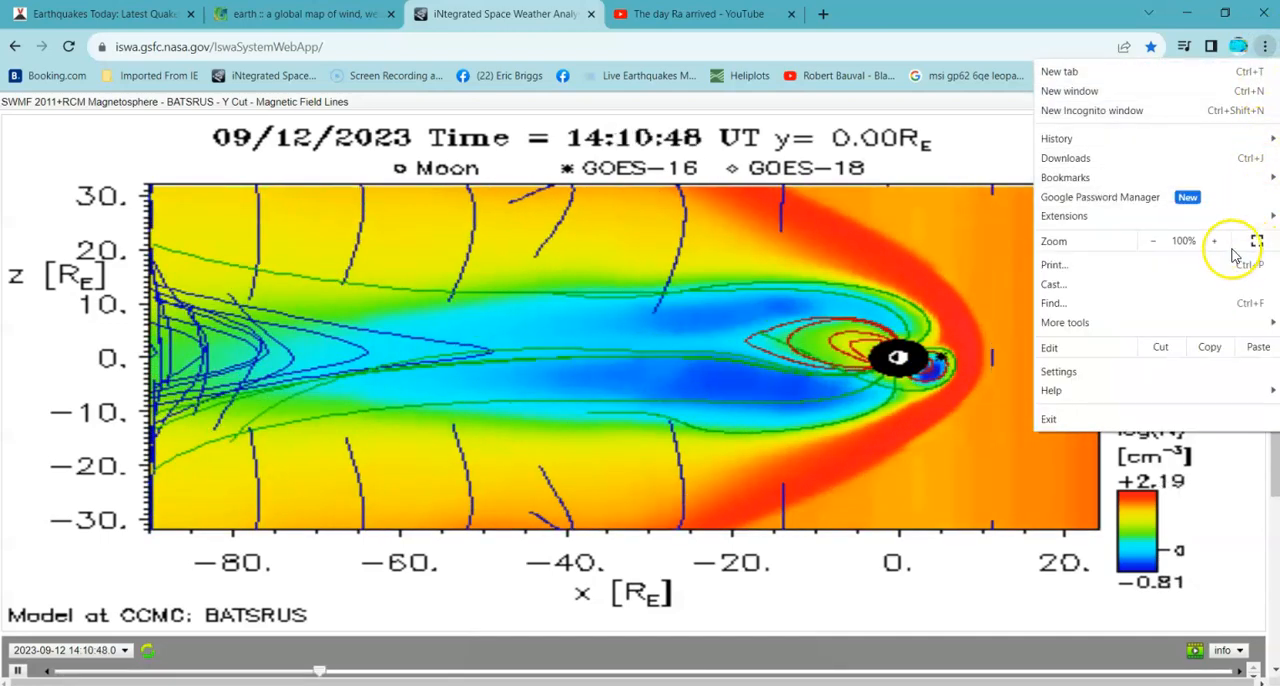
{"action": "left_click", "coordinate": [1214, 240]}
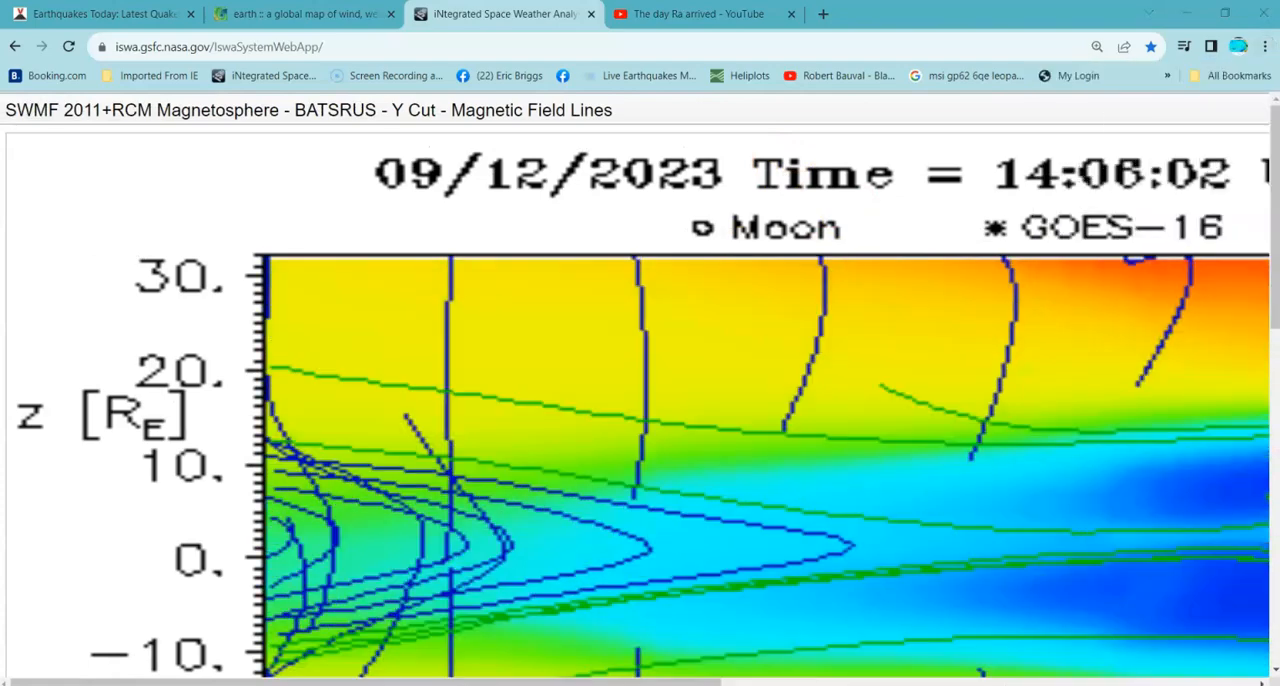
{"action": "scroll", "scroll_direction": "down", "scroll_amount": 3}
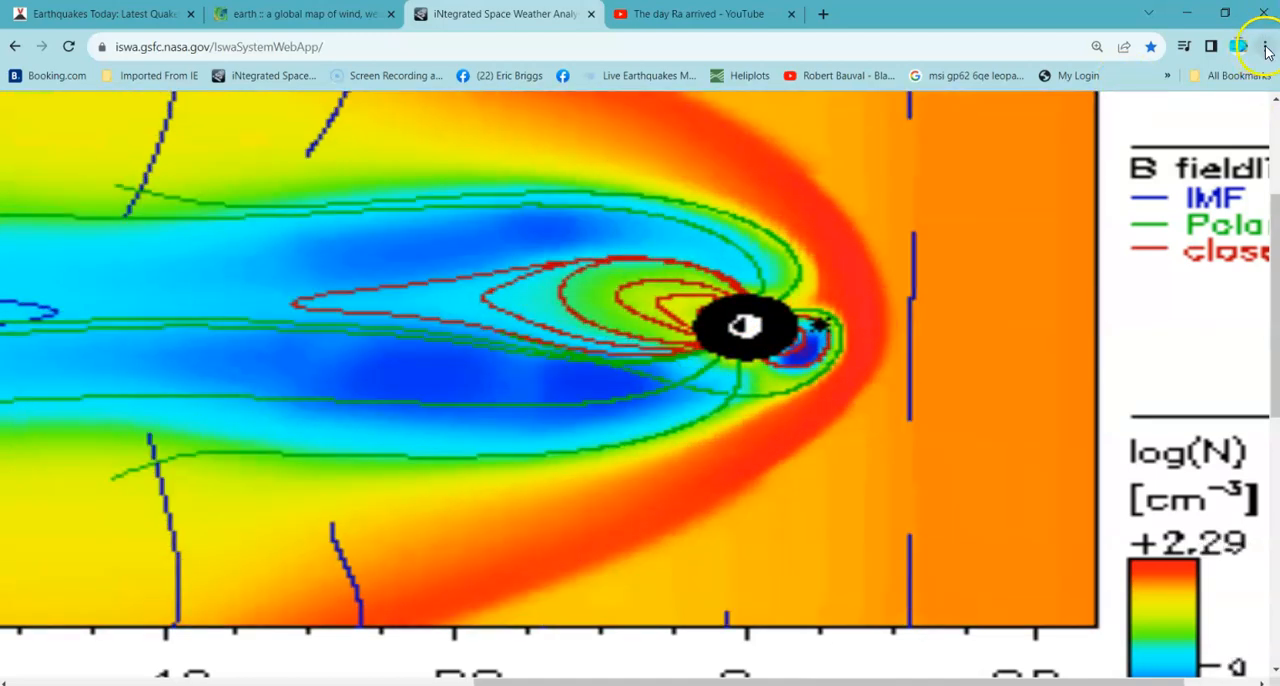
{"action": "left_click", "coordinate": [1264, 46]}
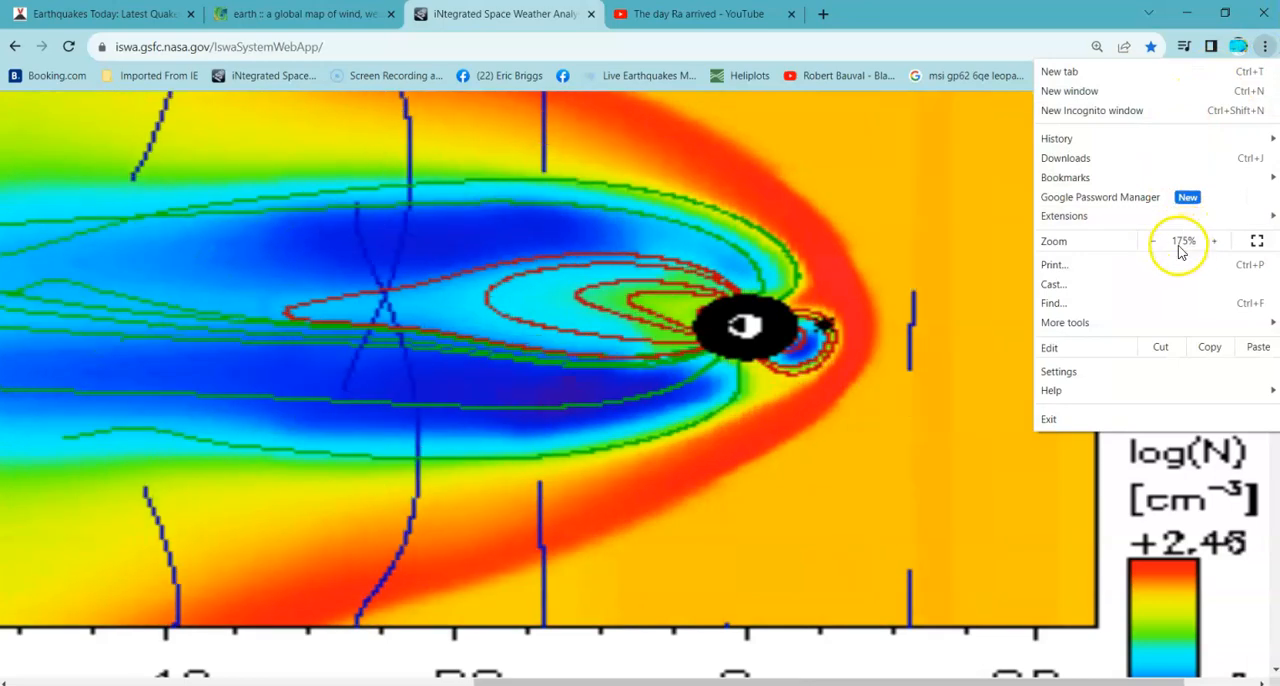
{"action": "left_click", "coordinate": [1152, 240]}
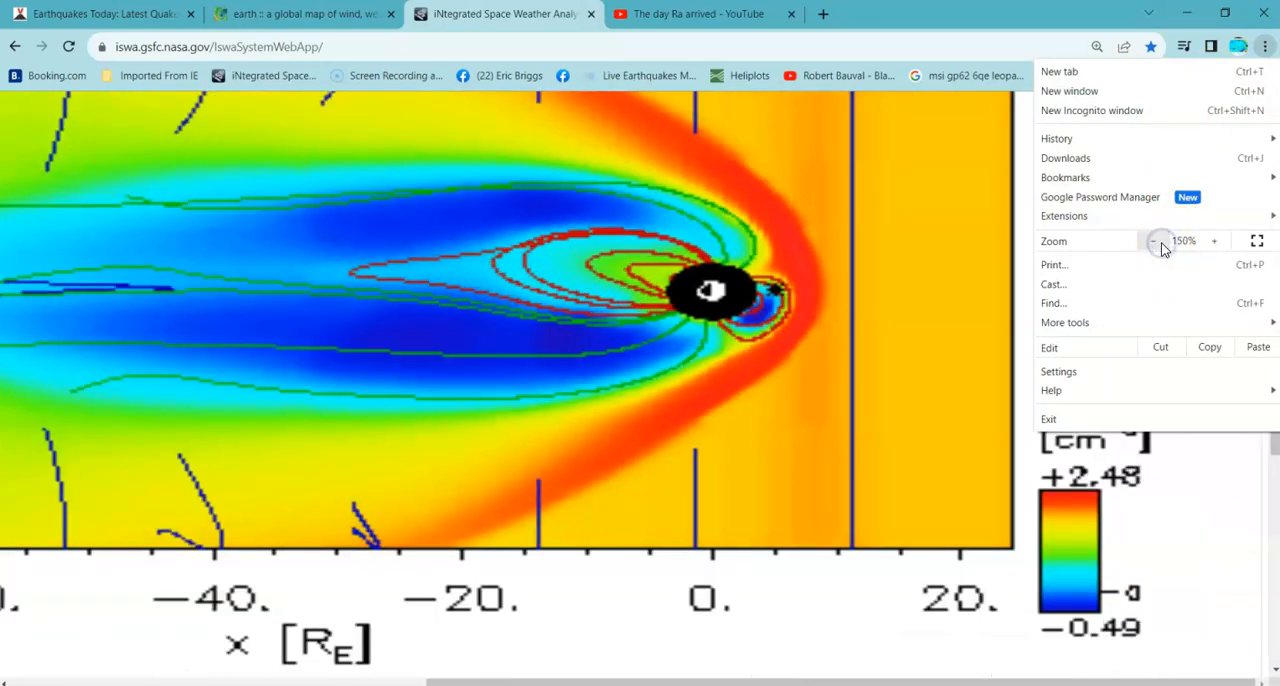
{"action": "left_click", "coordinate": [1156, 240]}
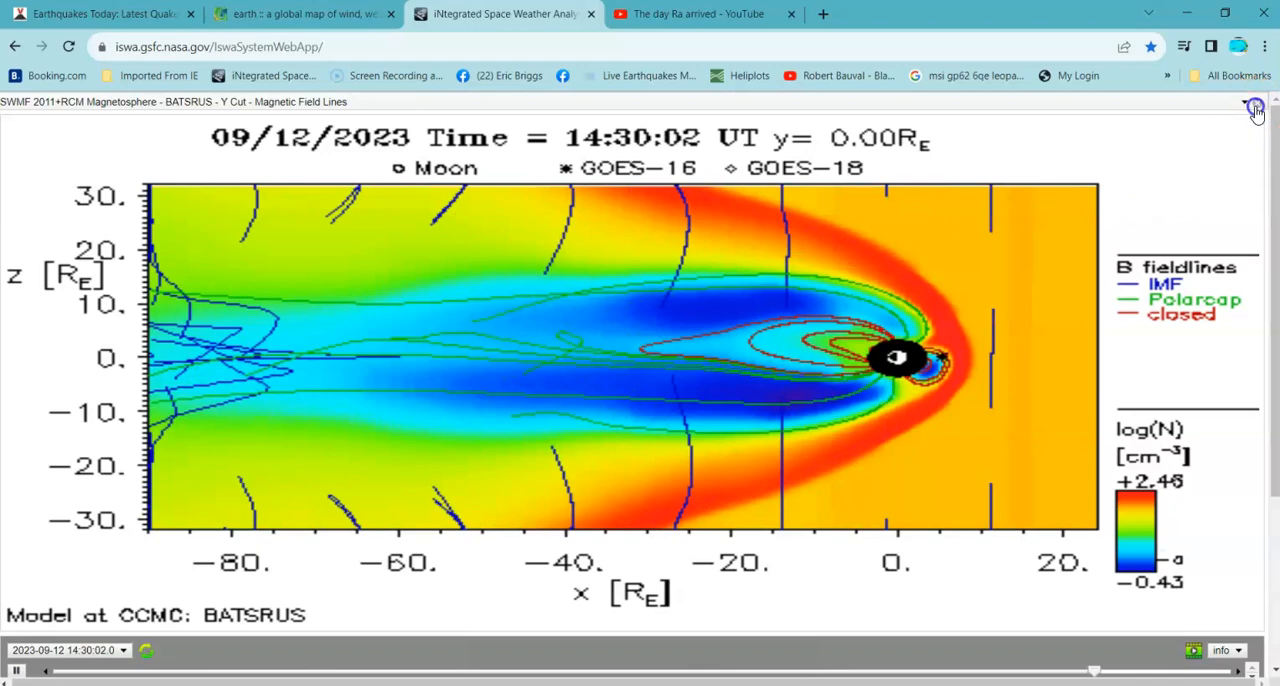
Step: Switch the displayed cygnet to the SWMF2011+RCM Magnetopause Position plot at 14:30:02 UT
{"action": "left_click", "coordinate": [1256, 108]}
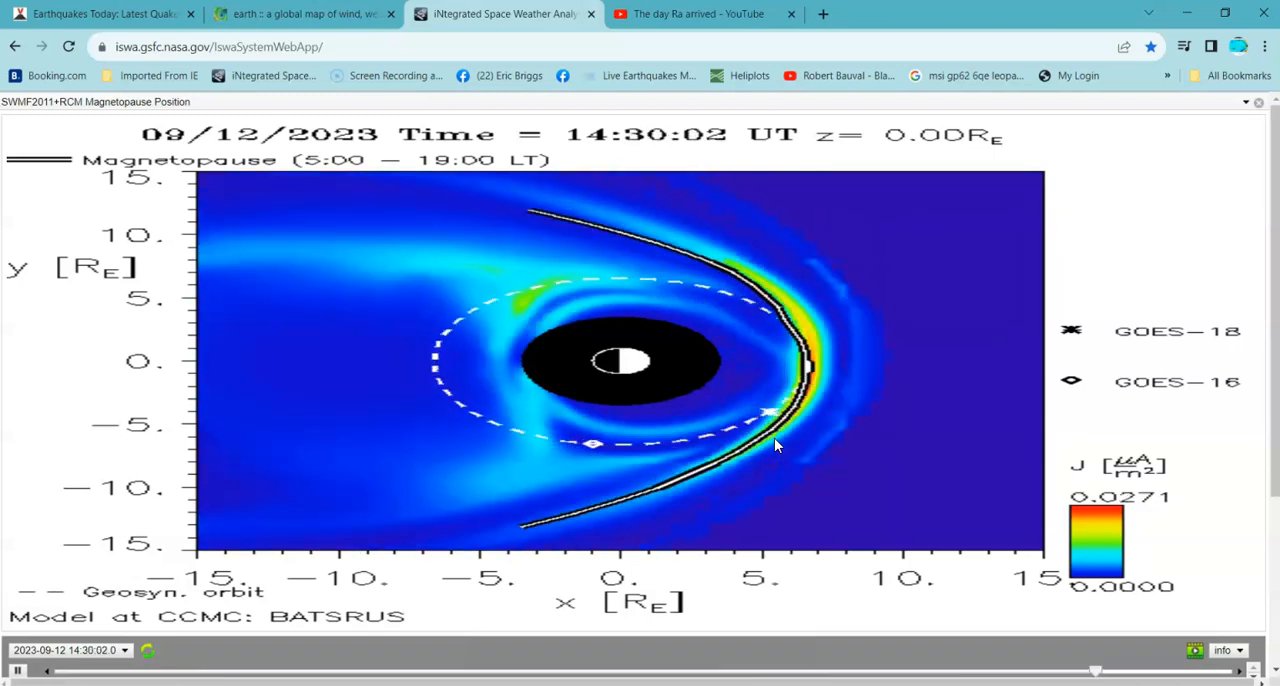
Step: Step the magnetopause plot's time slider between 14:22 and 14:26 UT, ending at 14:22:02 UT
{"action": "left_click_drag", "start_coordinate": [1096, 672], "coordinate": [576, 672]}
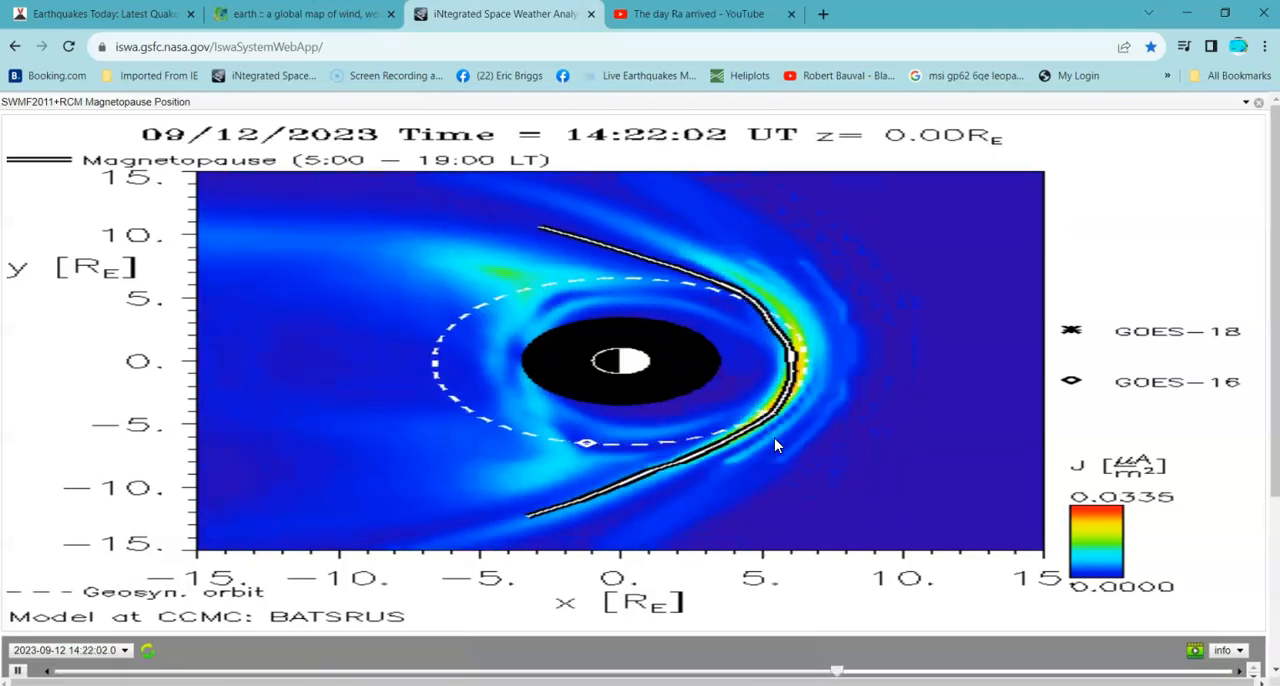
{"action": "left_click_drag", "start_coordinate": [836, 670], "coordinate": [190, 670]}
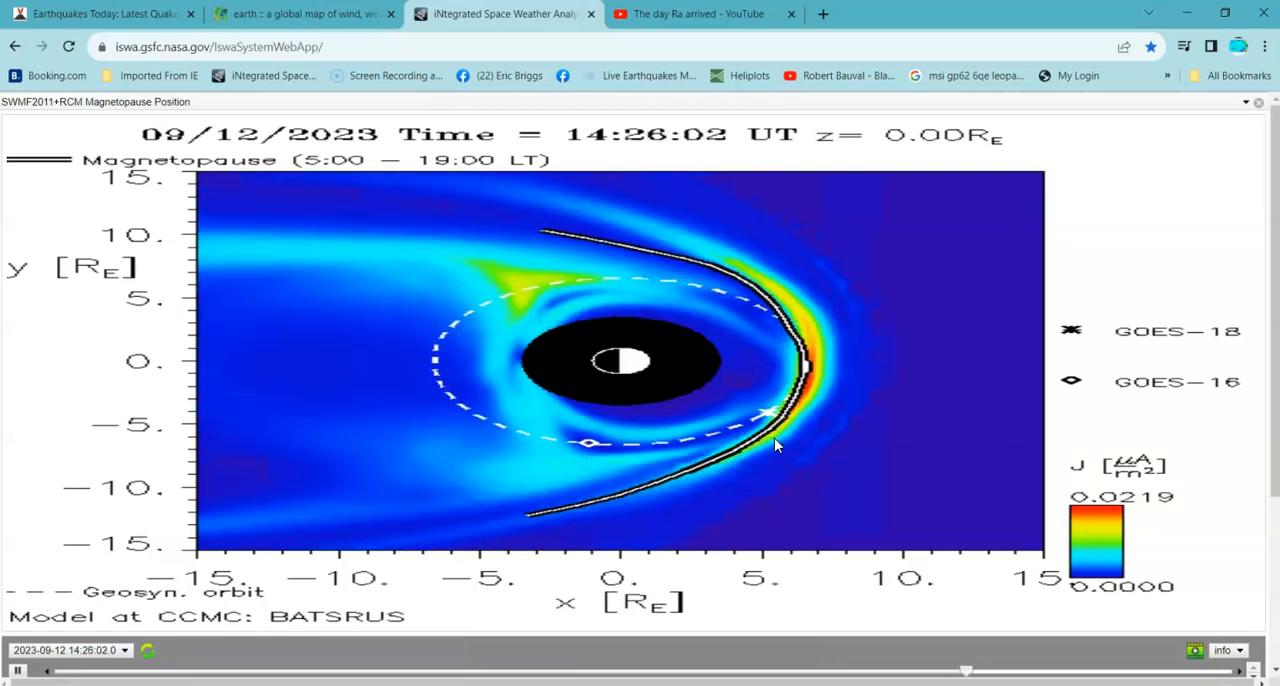
{"action": "left_click_drag", "start_coordinate": [964, 670], "coordinate": [450, 670]}
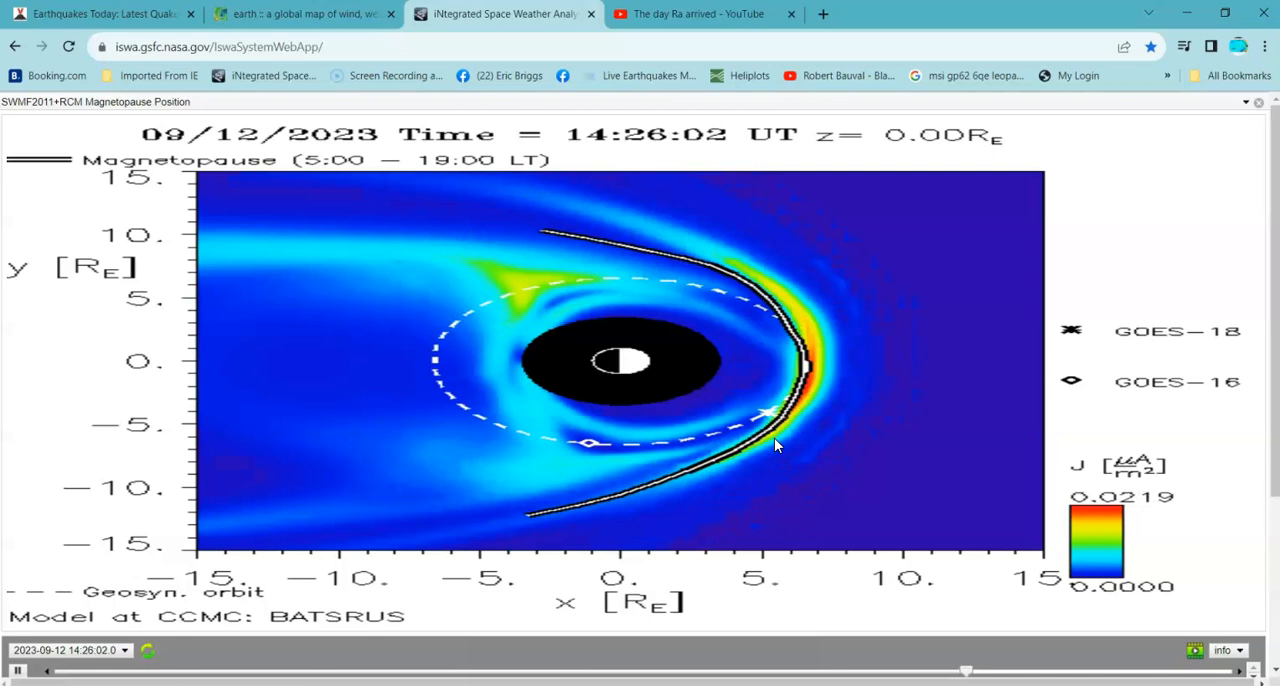
{"action": "left_click_drag", "start_coordinate": [964, 670], "coordinate": [448, 670]}
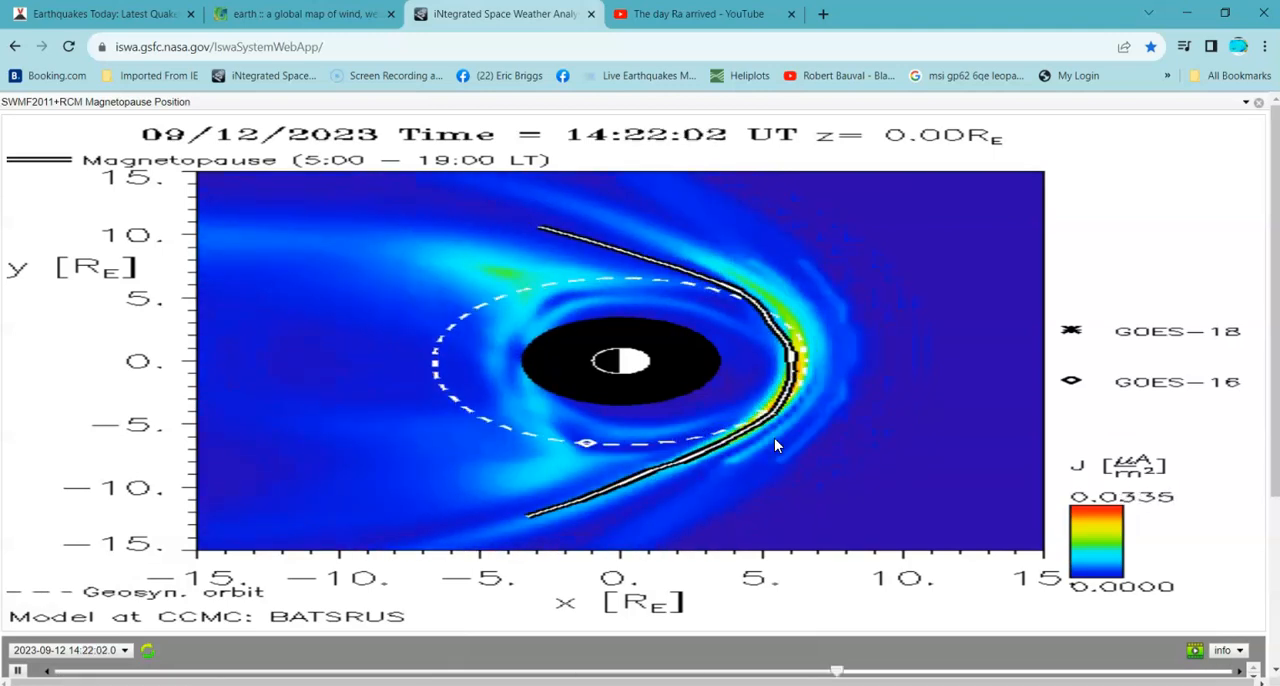
{"action": "left_click_drag", "start_coordinate": [836, 670], "coordinate": [318, 670]}
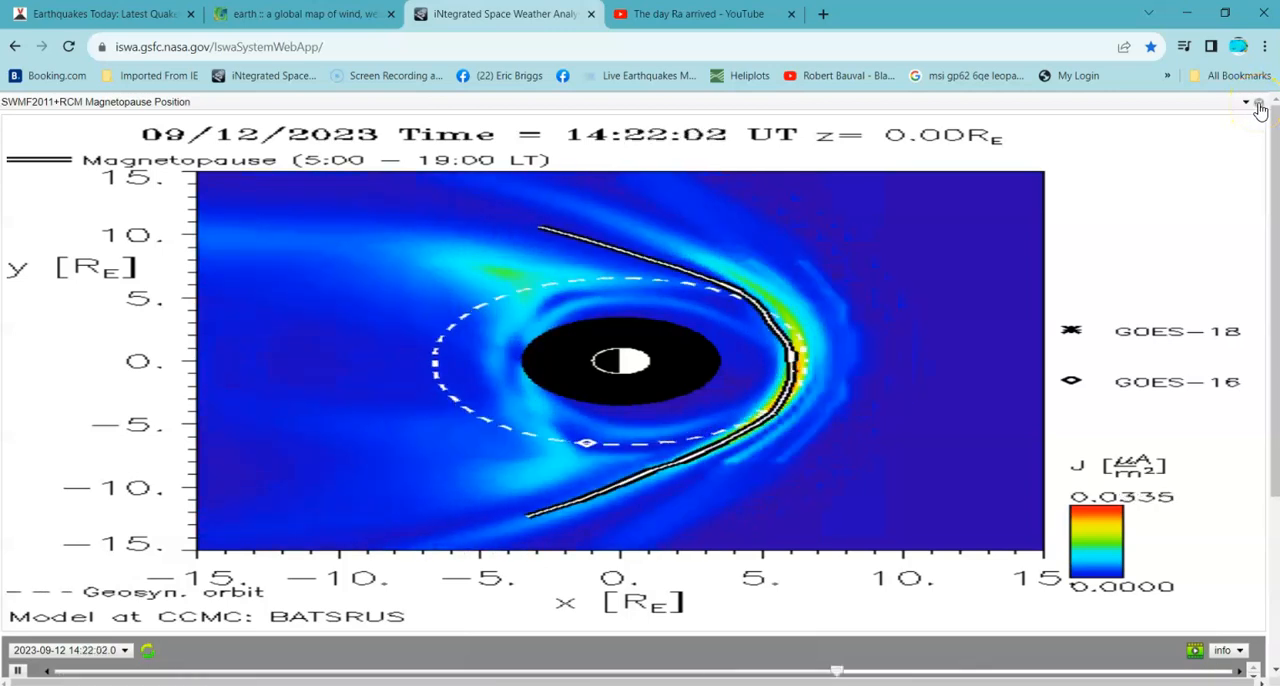
Step: Exit the full-size plot, close the solar wind velocity cygnet window and close the ISWA tab
{"action": "left_click", "coordinate": [1244, 102]}
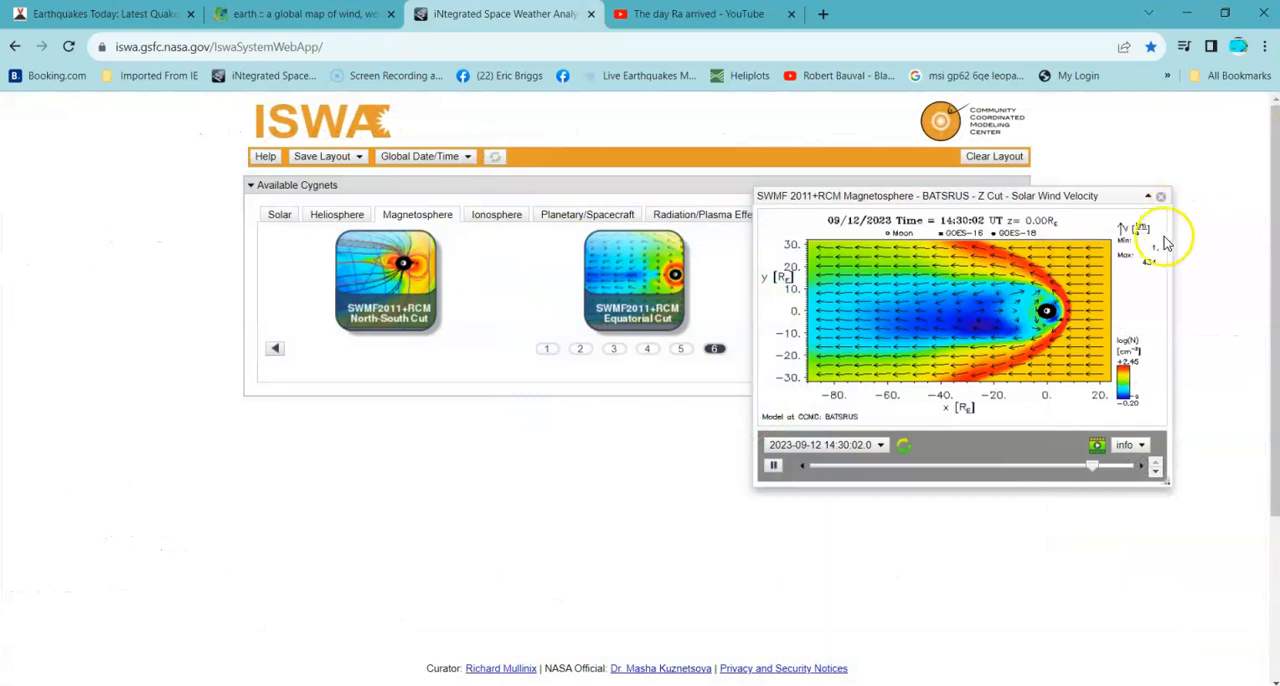
{"action": "left_click", "coordinate": [1164, 200]}
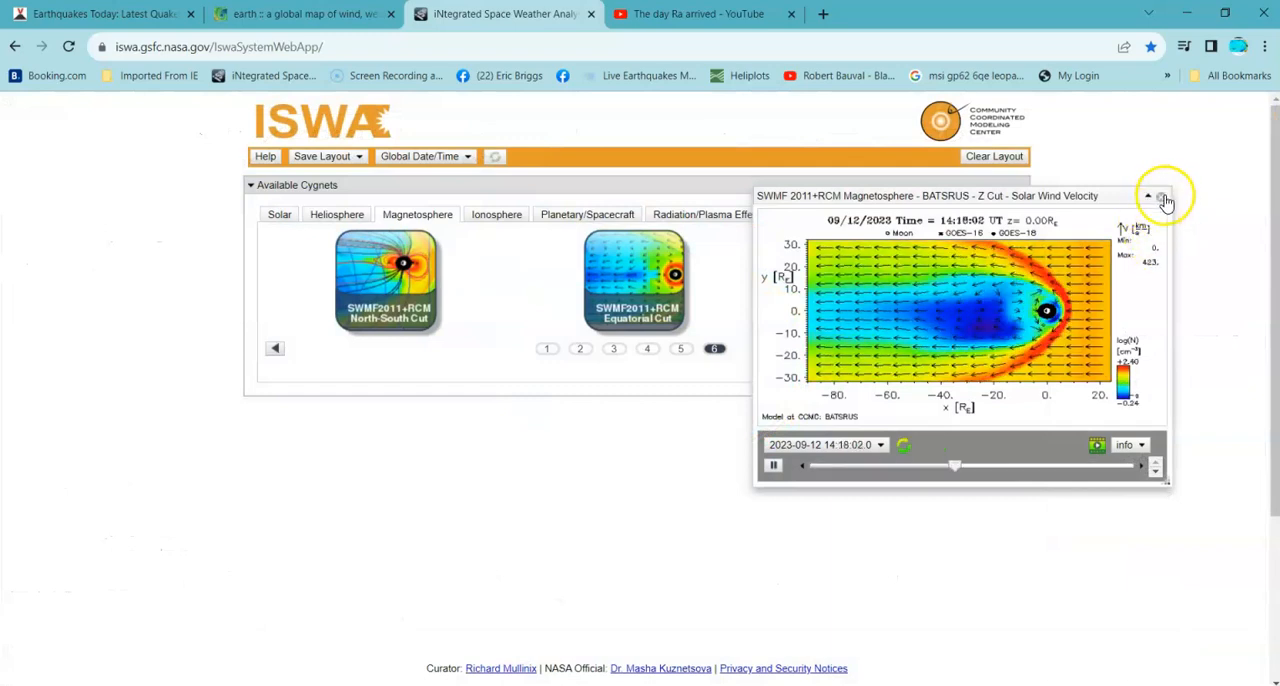
{"action": "left_click", "coordinate": [1164, 196]}
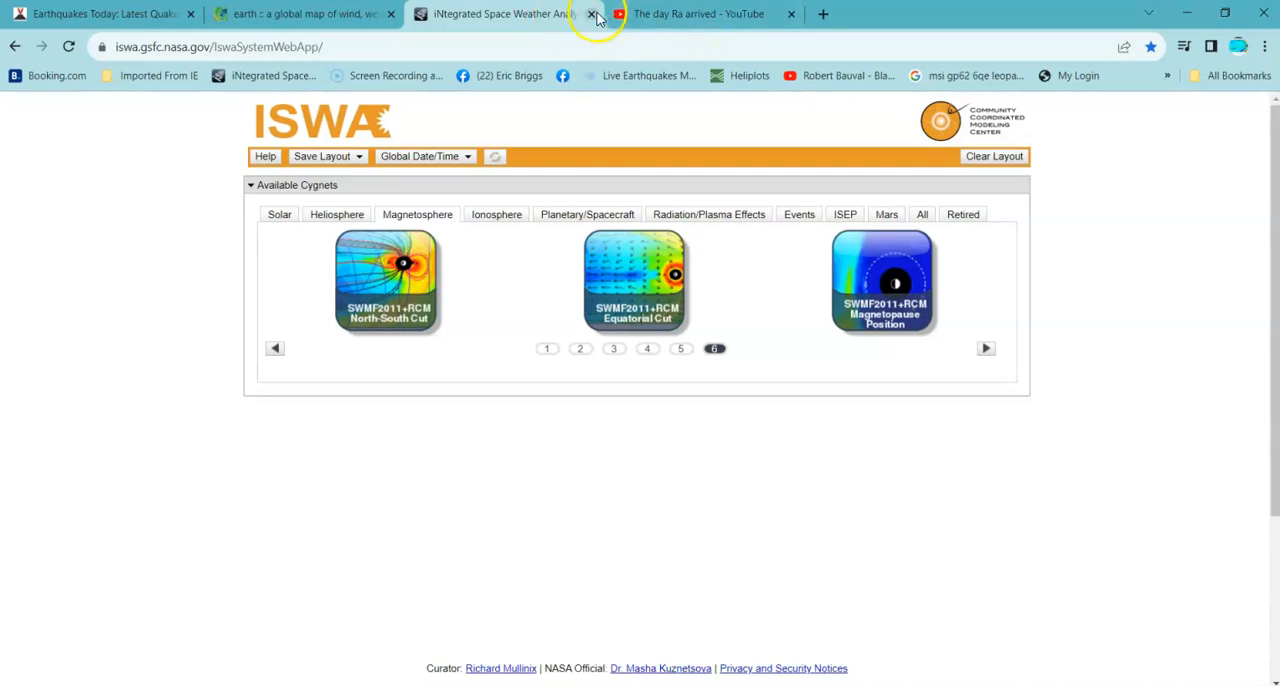
{"action": "left_click", "coordinate": [592, 14]}
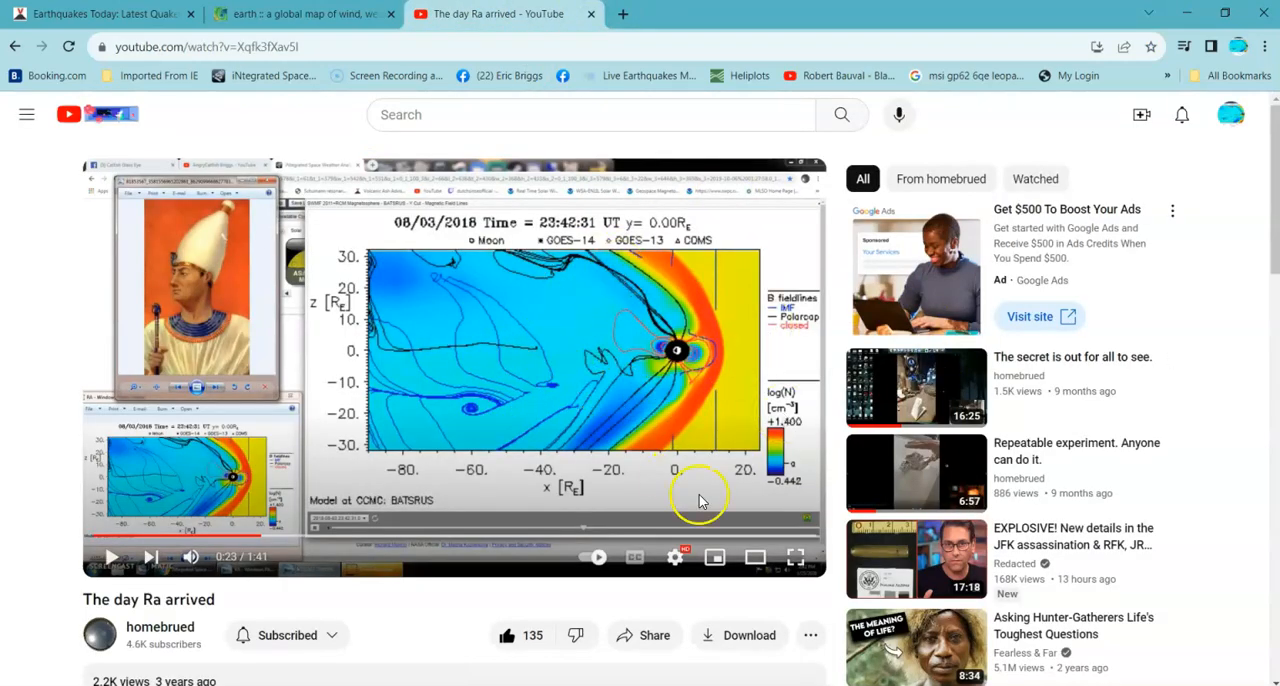
Step: Play 'The day Ra arrived' full screen to the 08/04/2018 01:26:31 UT frame, then leave full screen
{"action": "left_click", "coordinate": [796, 556]}
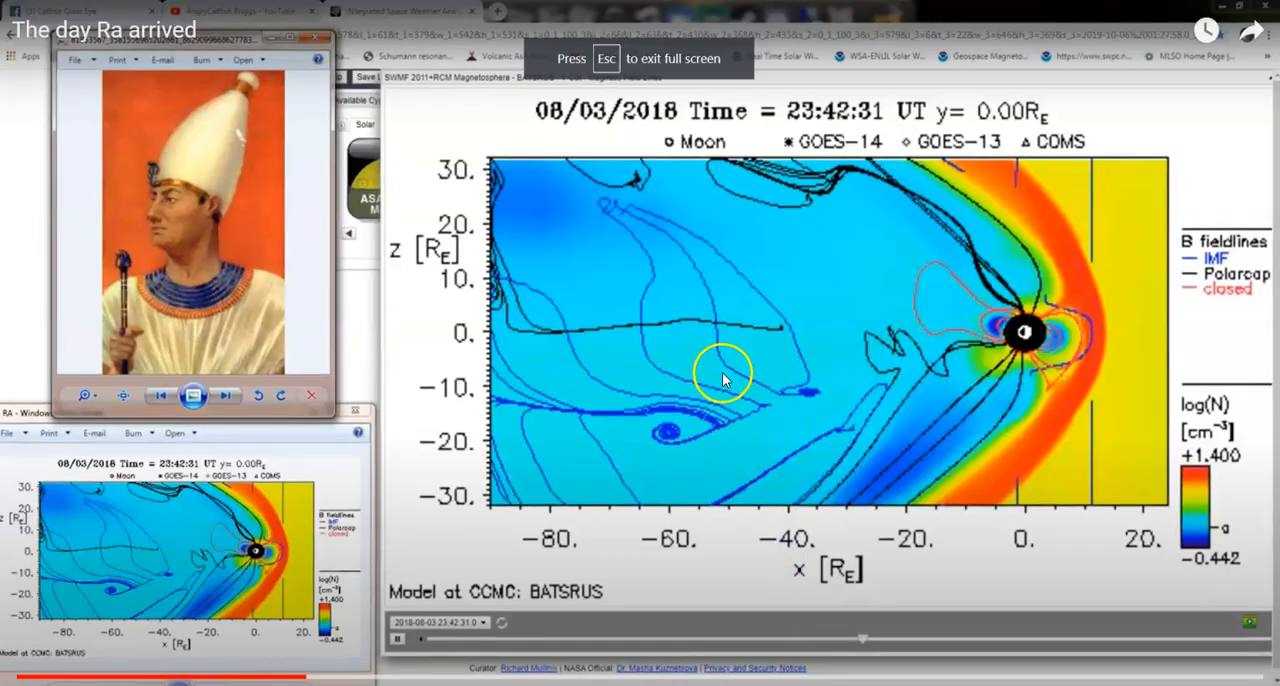
{"action": "mouse_move", "coordinate": [484, 406]}
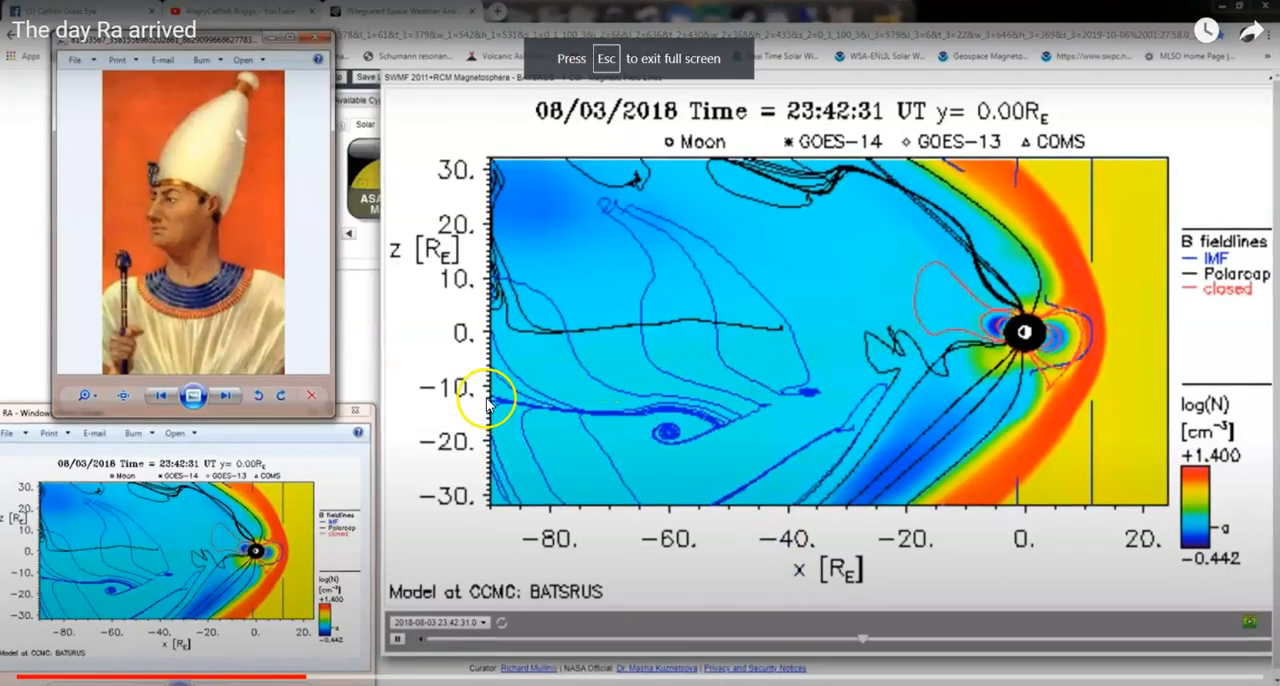
{"action": "mouse_move", "coordinate": [508, 416]}
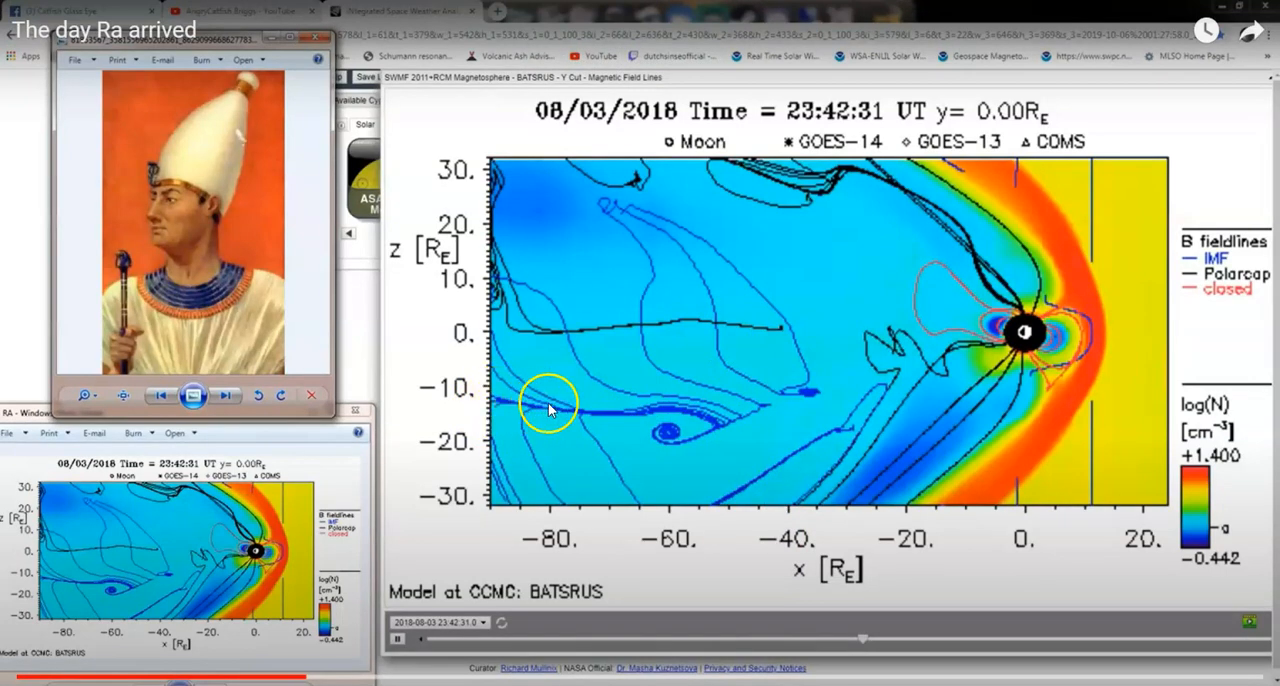
{"action": "mouse_move", "coordinate": [700, 424]}
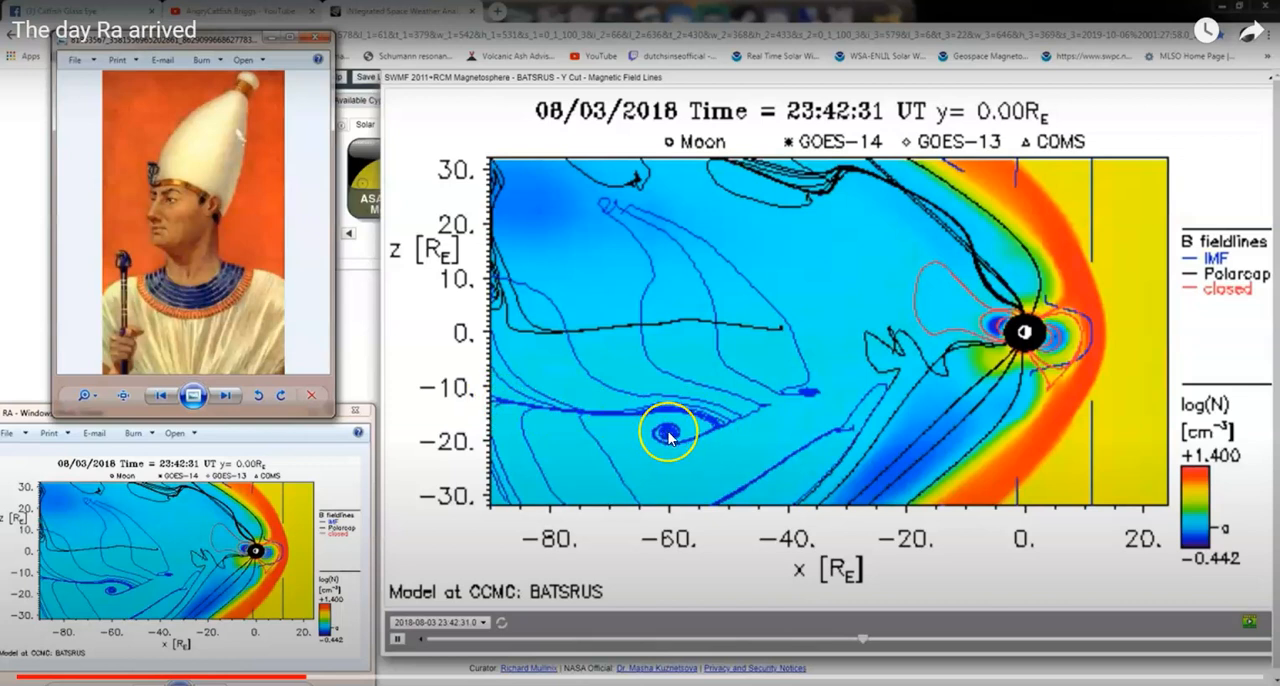
{"action": "mouse_move", "coordinate": [670, 360]}
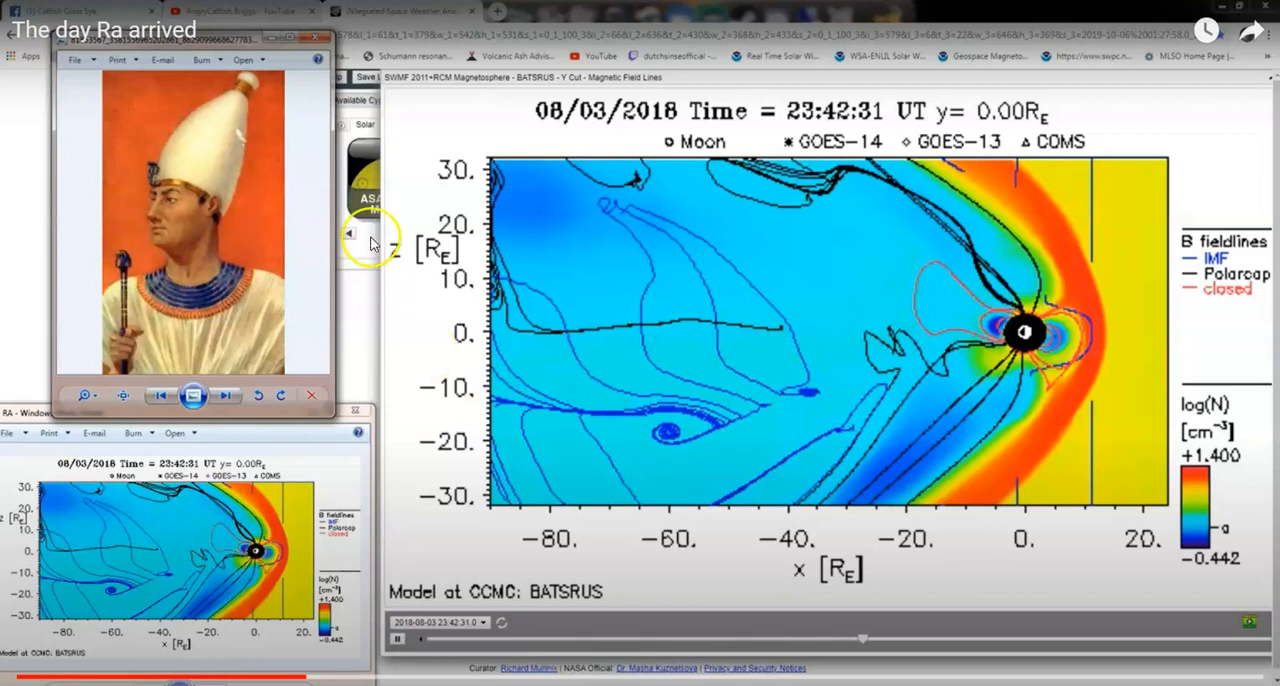
{"action": "mouse_move", "coordinate": [116, 140]}
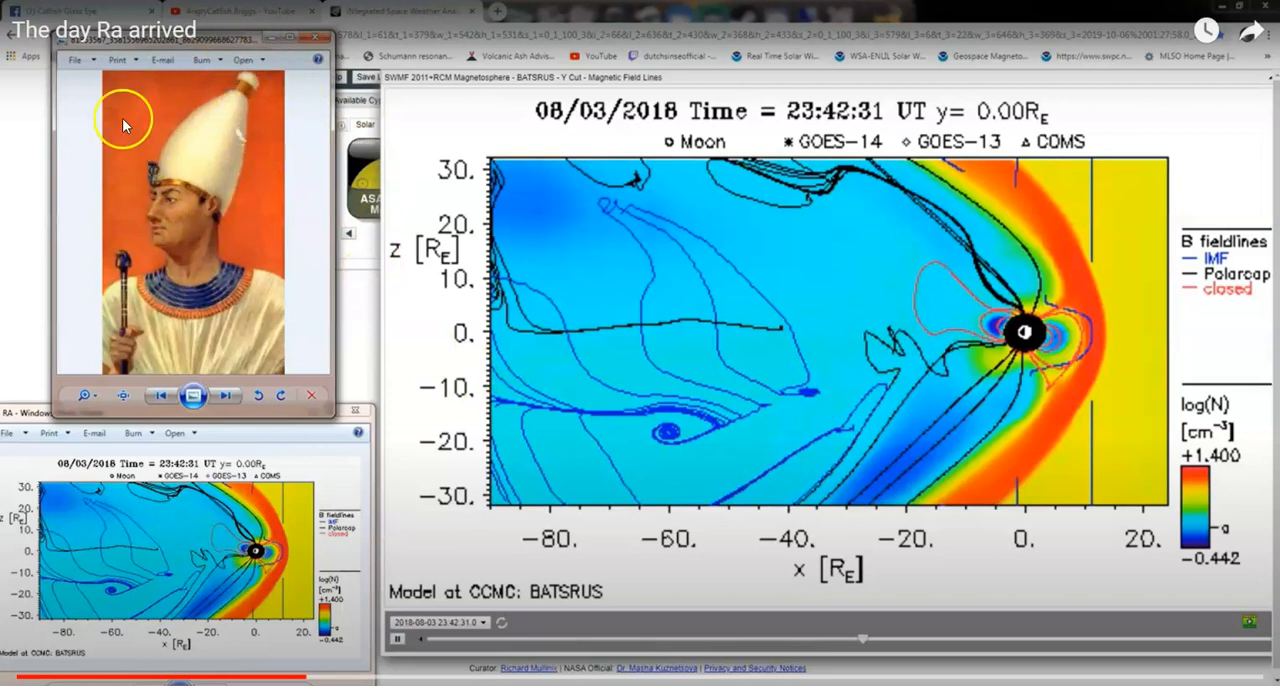
{"action": "mouse_move", "coordinate": [140, 208]}
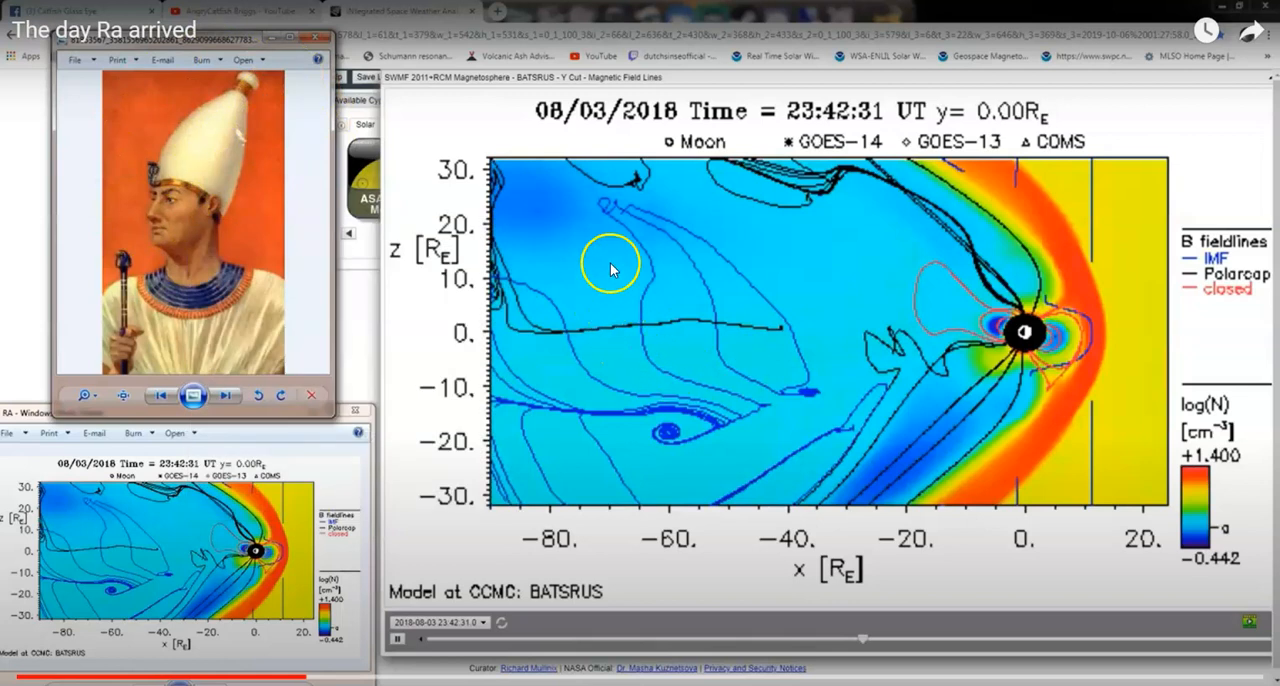
{"action": "mouse_move", "coordinate": [432, 16]}
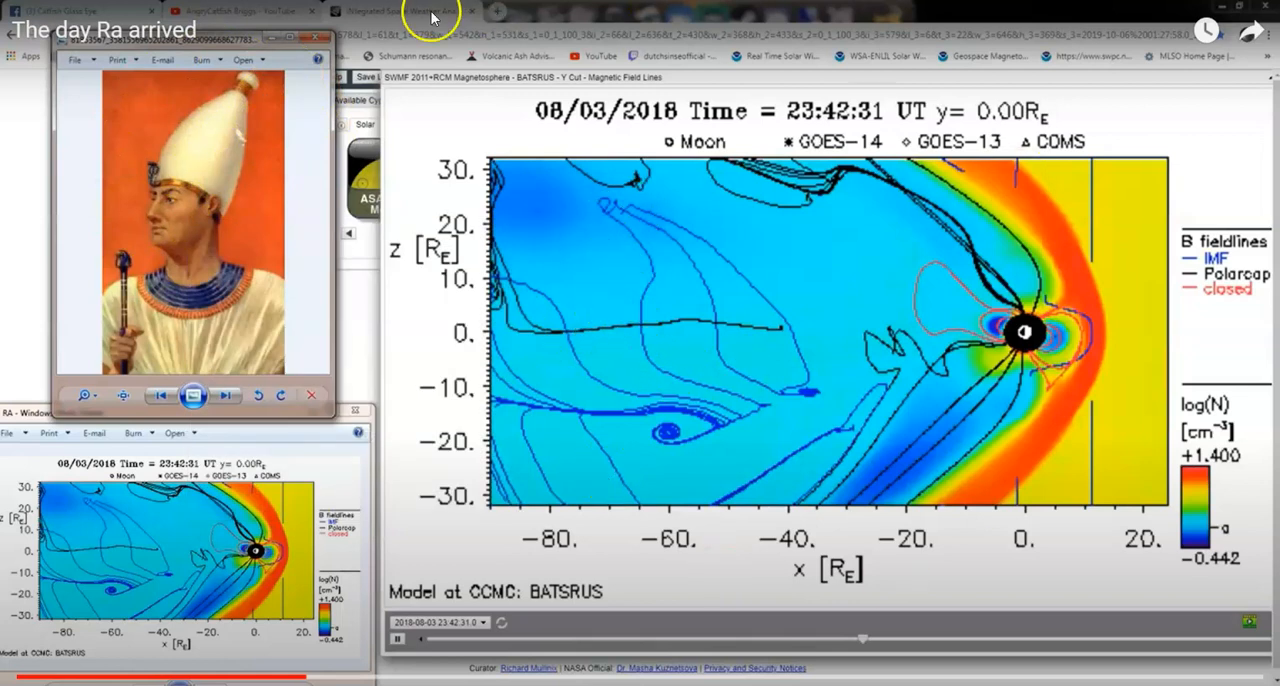
{"action": "mouse_move", "coordinate": [640, 434]}
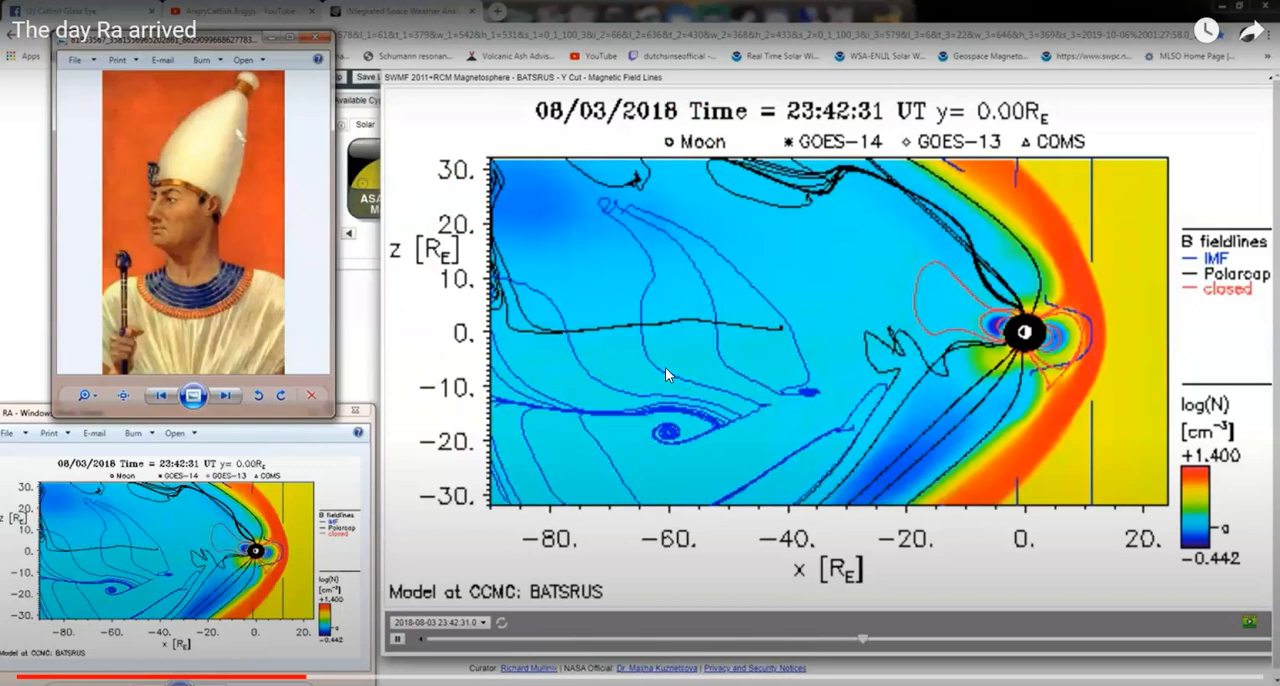
{"action": "left_click", "coordinate": [672, 362]}
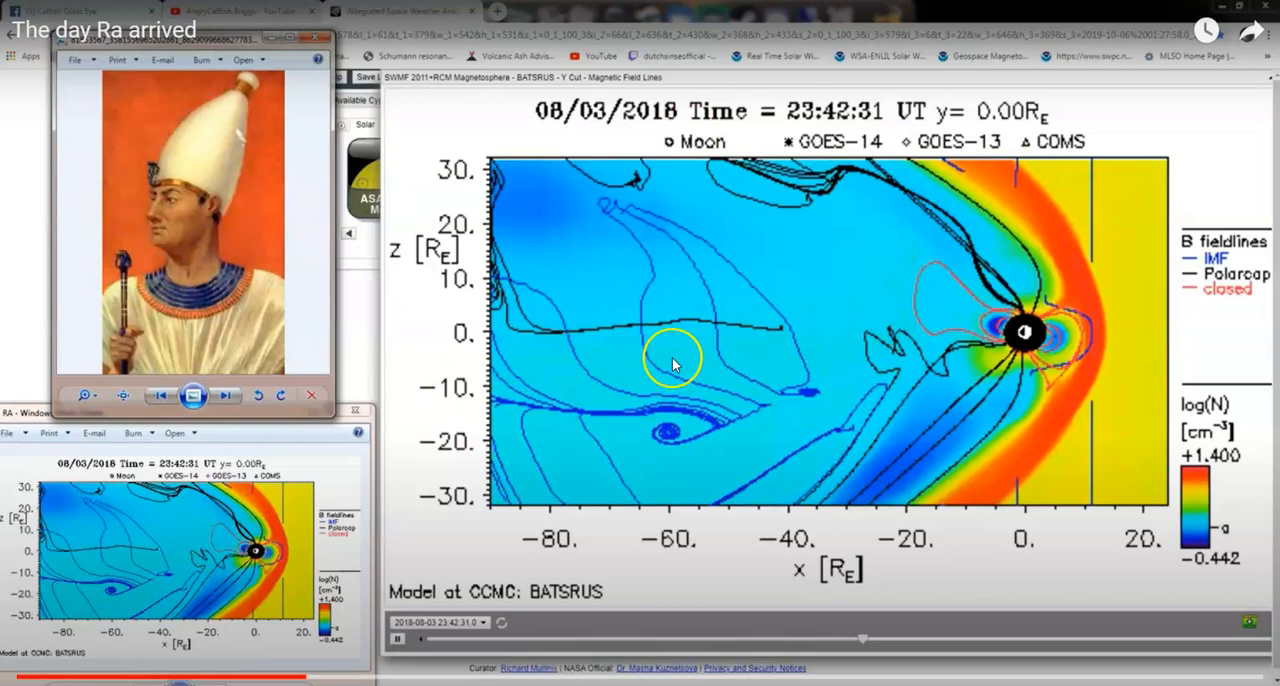
{"action": "mouse_move", "coordinate": [672, 368]}
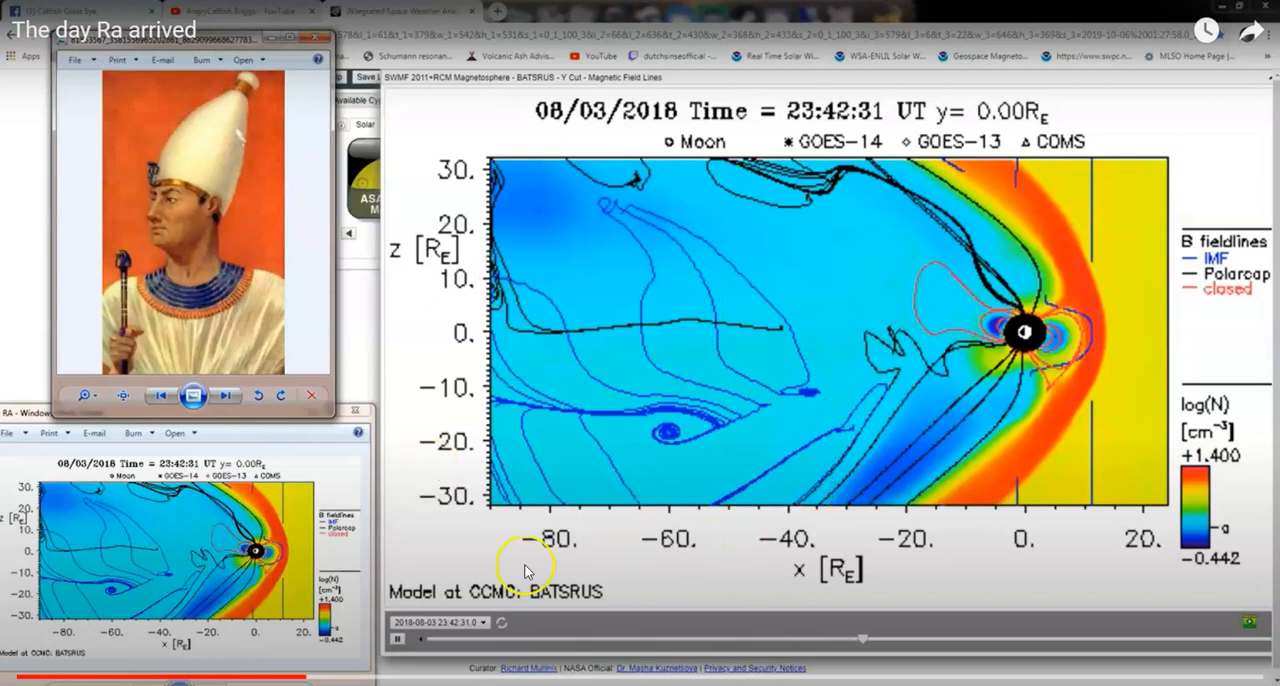
{"action": "mouse_move", "coordinate": [1178, 22]}
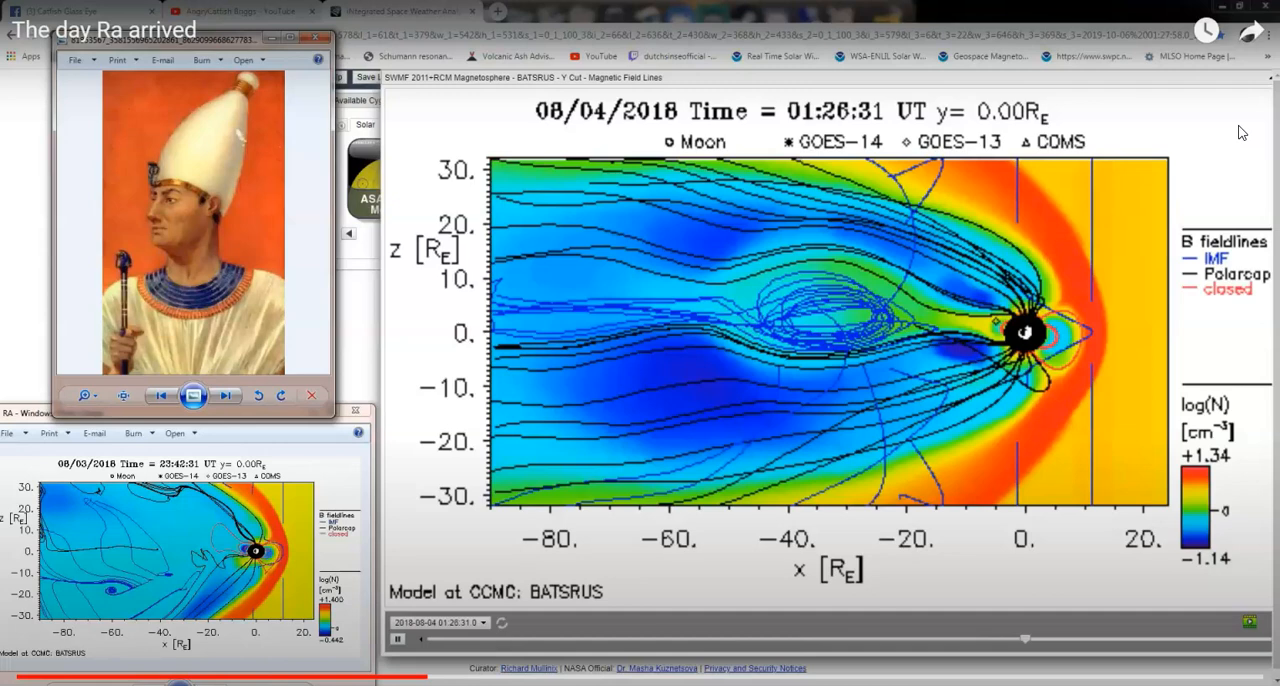
{"action": "left_click", "coordinate": [490, 12]}
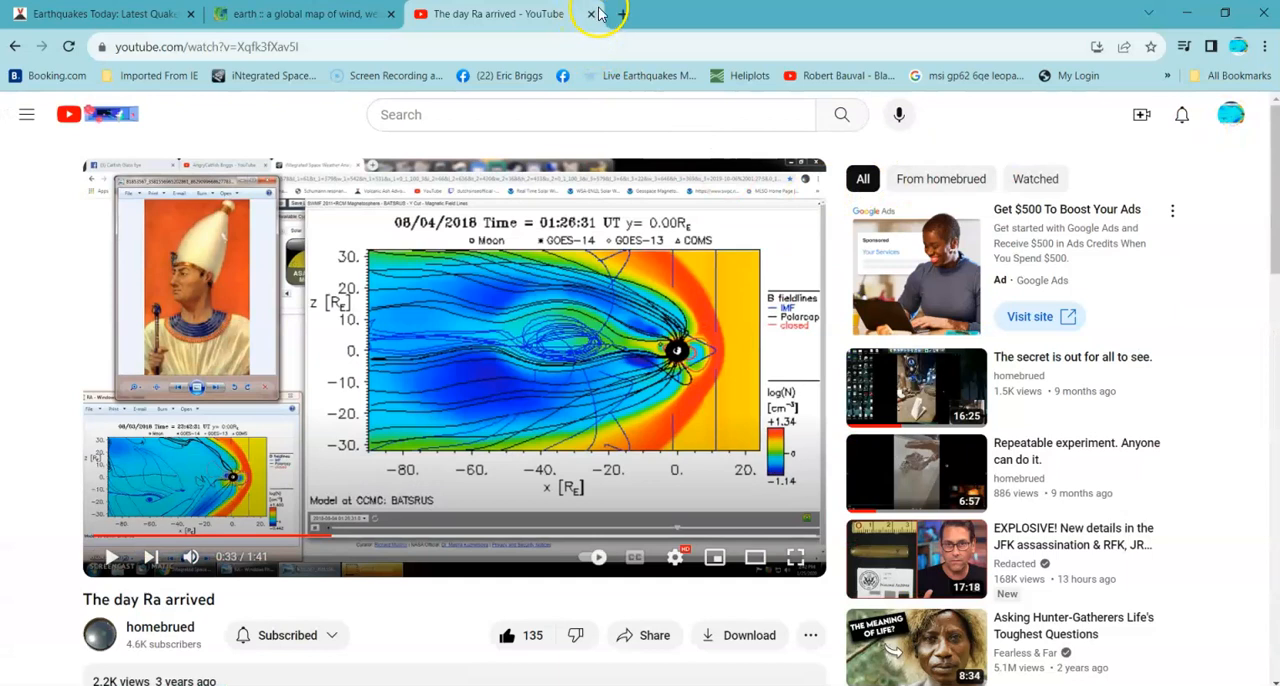
Step: Spin the earth.nullschool wind and fire globe east from Africa across the Indian Ocean and Pacific to North America
{"action": "left_click", "coordinate": [592, 12]}
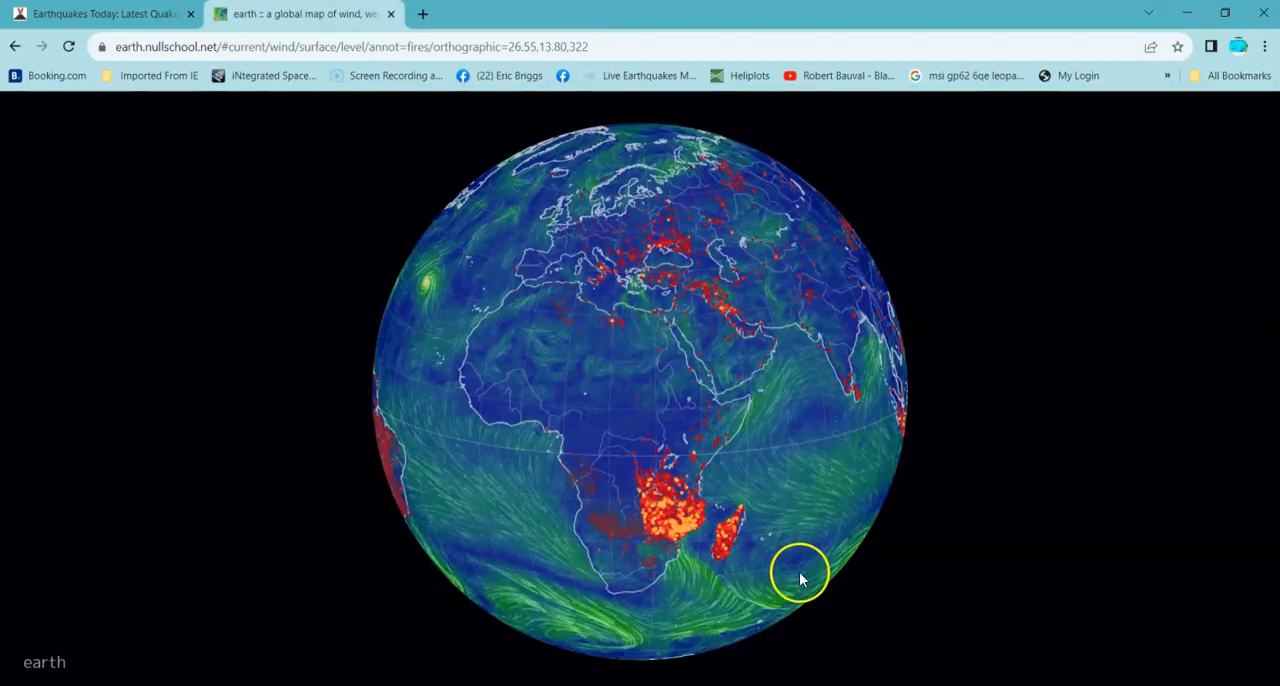
{"action": "left_click_drag", "start_coordinate": [800, 578], "coordinate": [656, 524]}
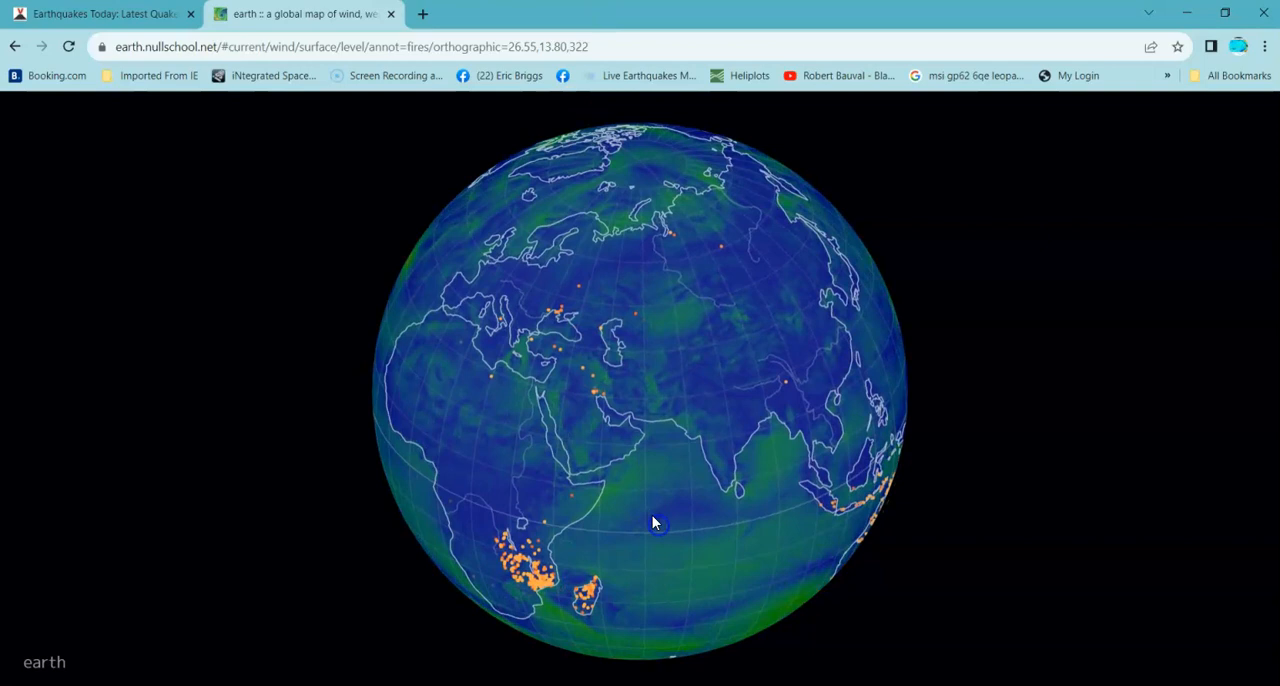
{"action": "left_click_drag", "start_coordinate": [656, 522], "coordinate": [840, 492]}
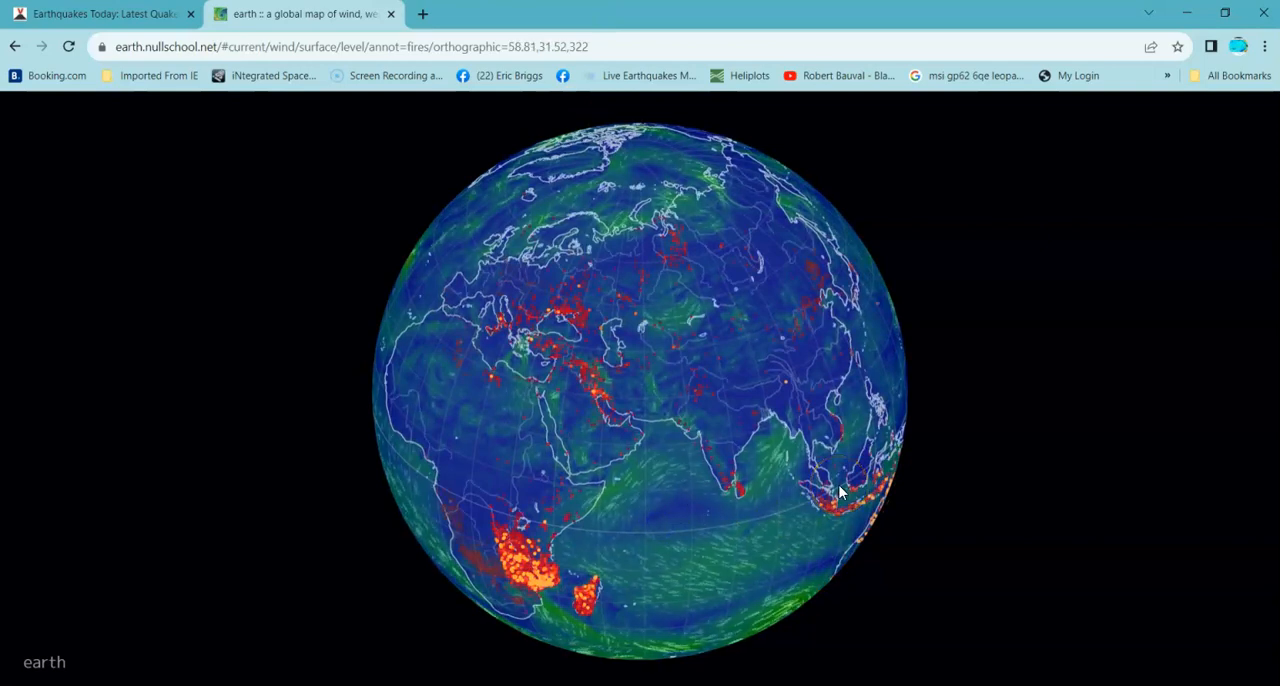
{"action": "left_click_drag", "start_coordinate": [840, 490], "coordinate": [620, 516]}
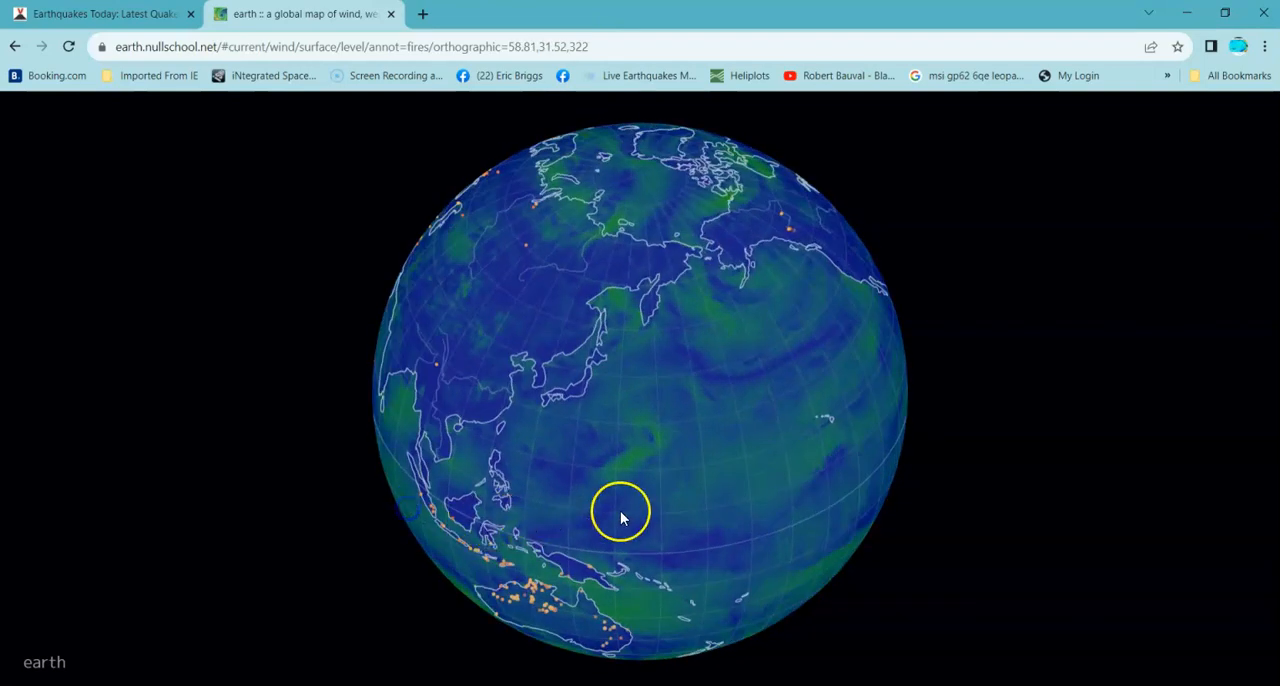
{"action": "left_click_drag", "start_coordinate": [620, 512], "coordinate": [804, 416]}
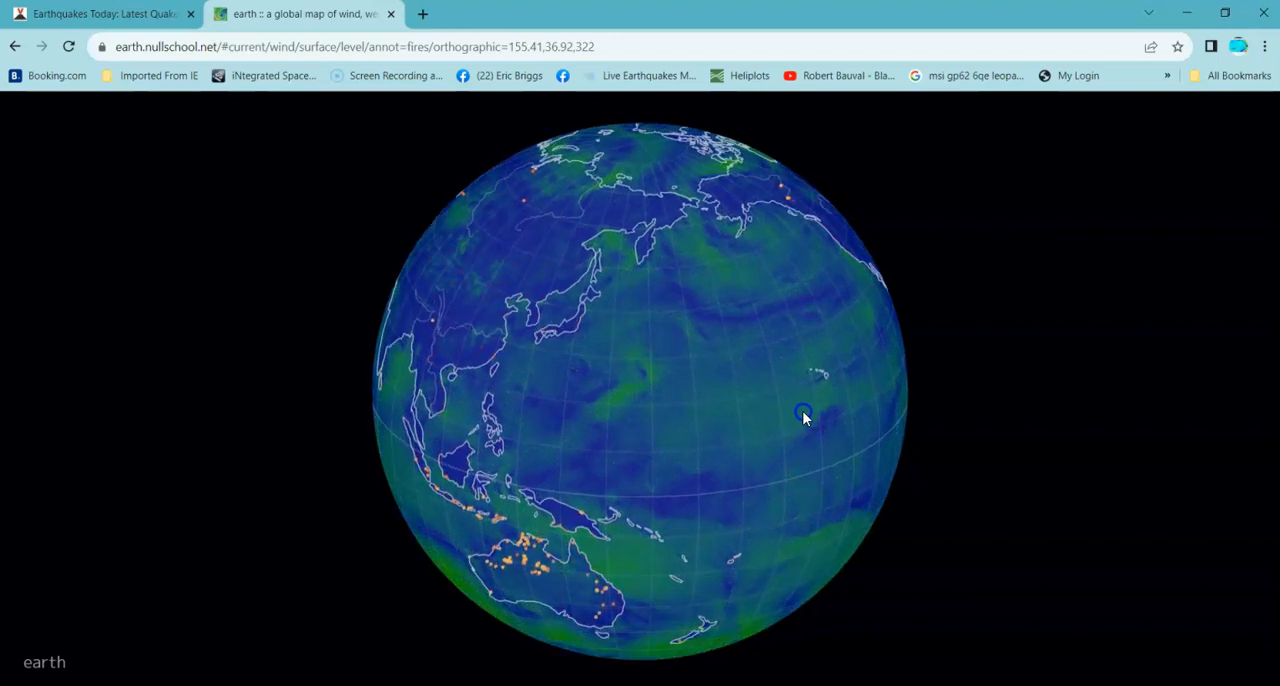
{"action": "left_click_drag", "start_coordinate": [804, 416], "coordinate": [556, 456]}
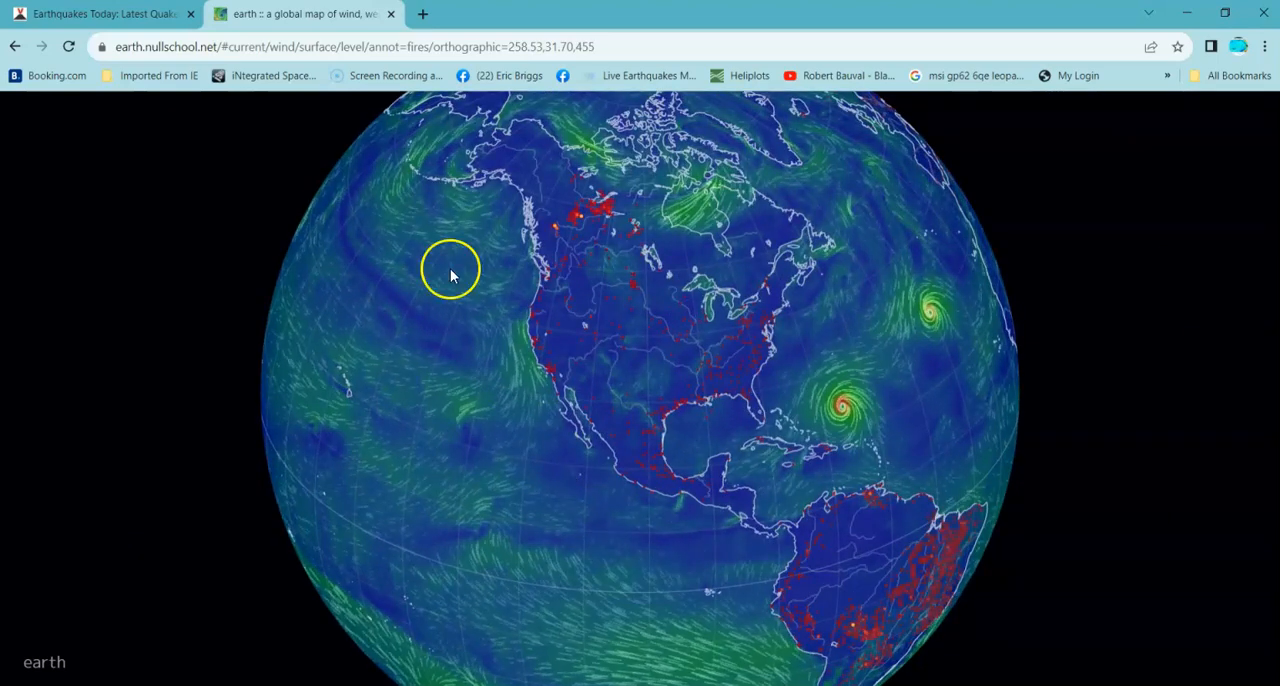
{"action": "mouse_move", "coordinate": [444, 184]}
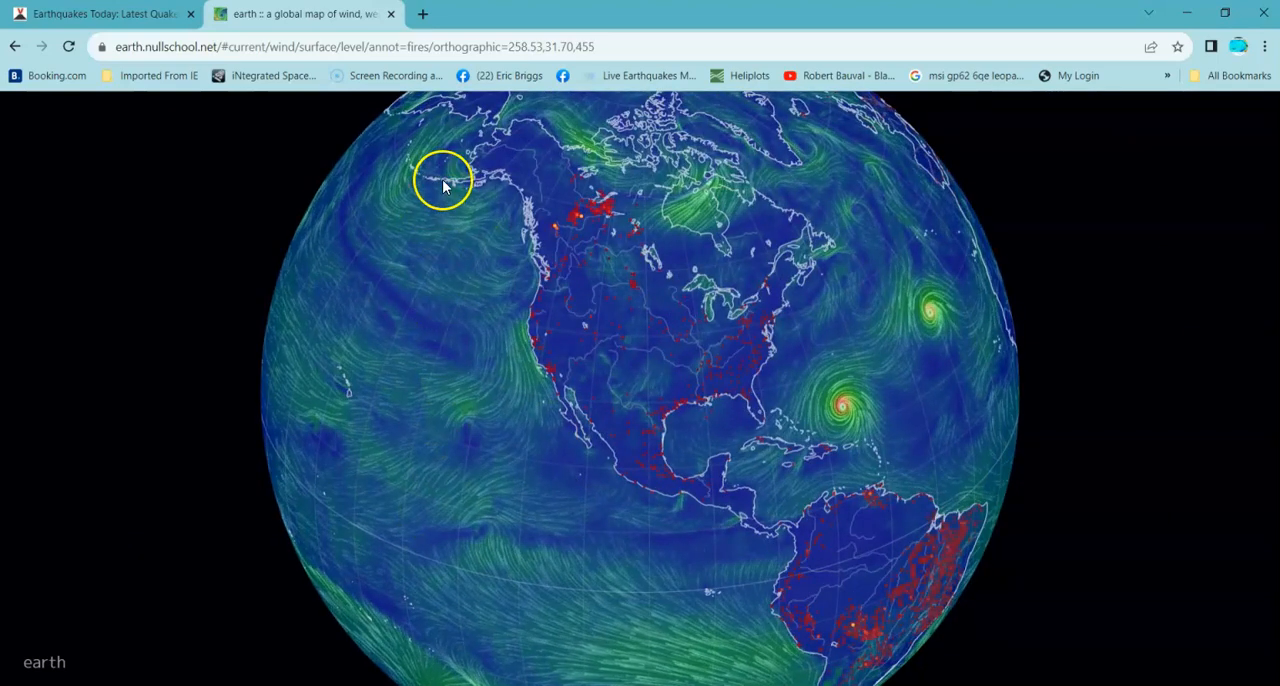
Step: Tilt the globe over Canada, the Arctic and Alaska, then centre it on the two Atlantic hurricanes
{"action": "left_click_drag", "start_coordinate": [444, 184], "coordinate": [796, 410]}
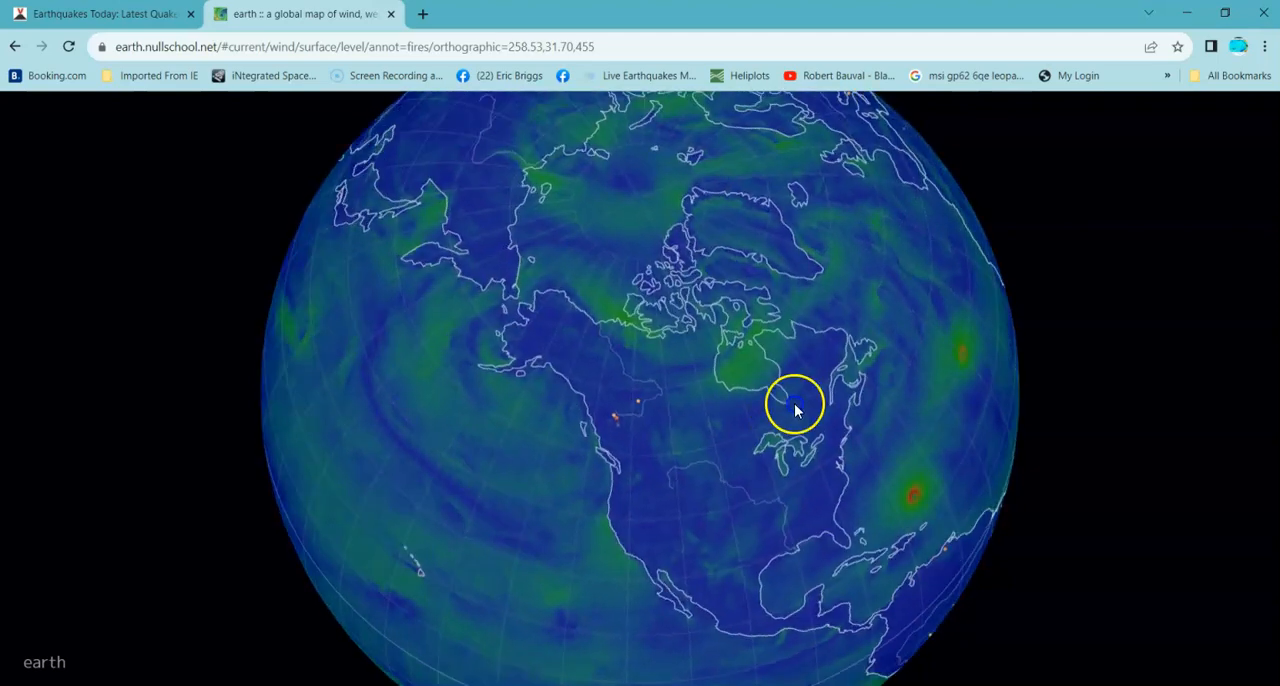
{"action": "left_click_drag", "start_coordinate": [796, 406], "coordinate": [444, 278]}
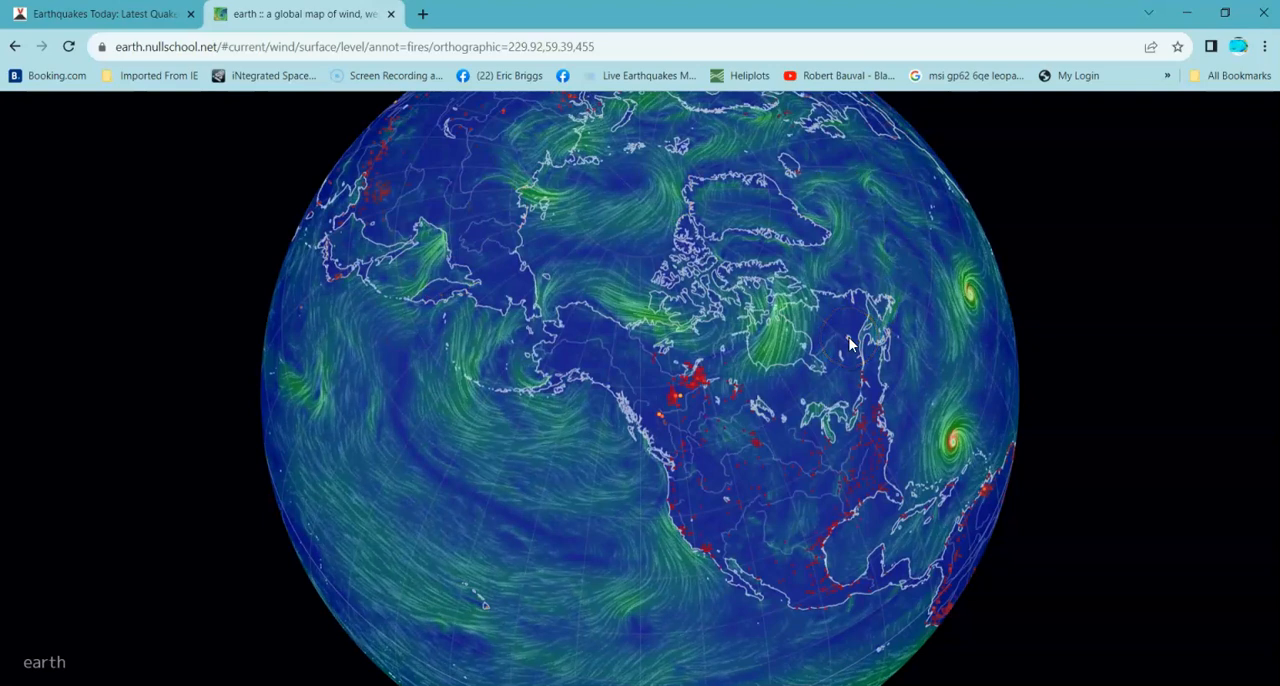
{"action": "left_click", "coordinate": [790, 536]}
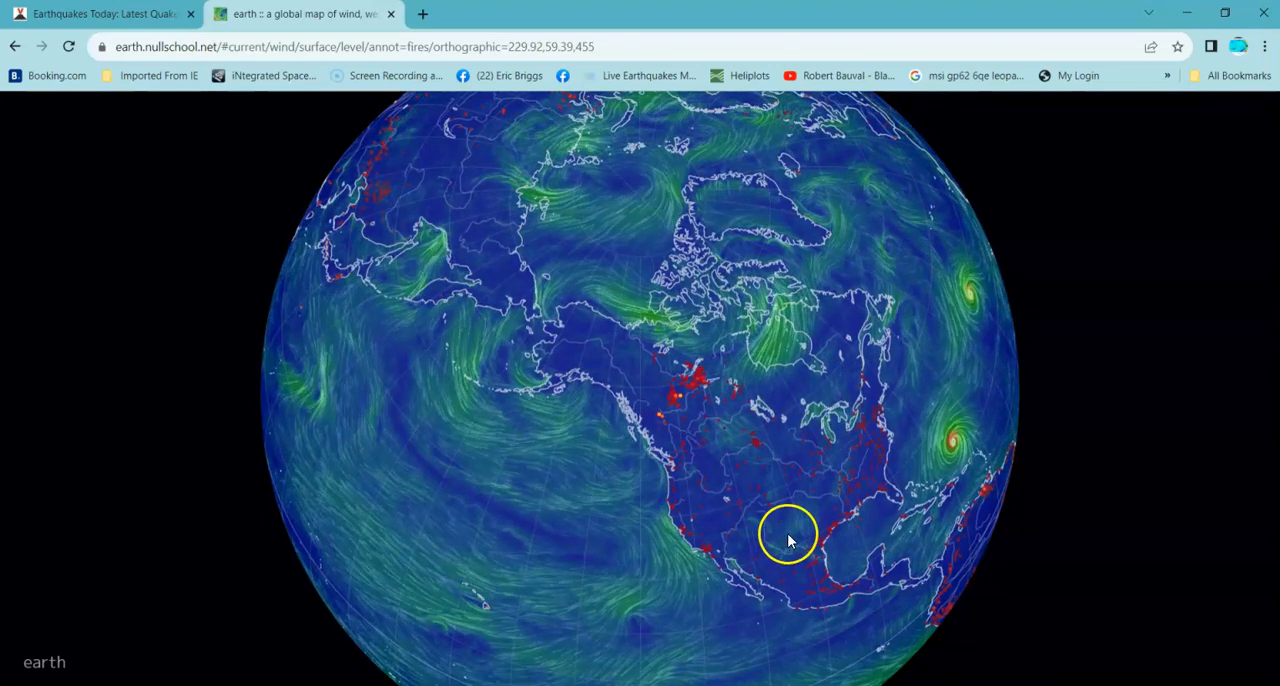
{"action": "left_click_drag", "start_coordinate": [790, 536], "coordinate": [416, 284]}
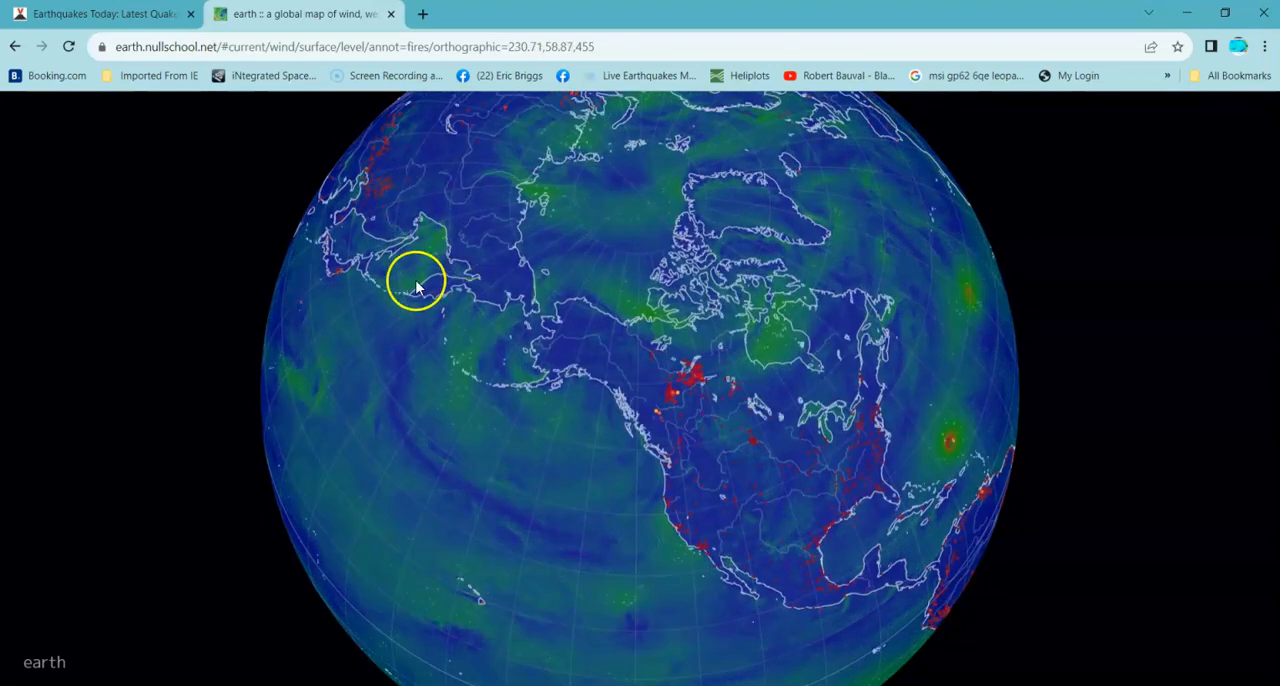
{"action": "left_click_drag", "start_coordinate": [416, 280], "coordinate": [290, 424]}
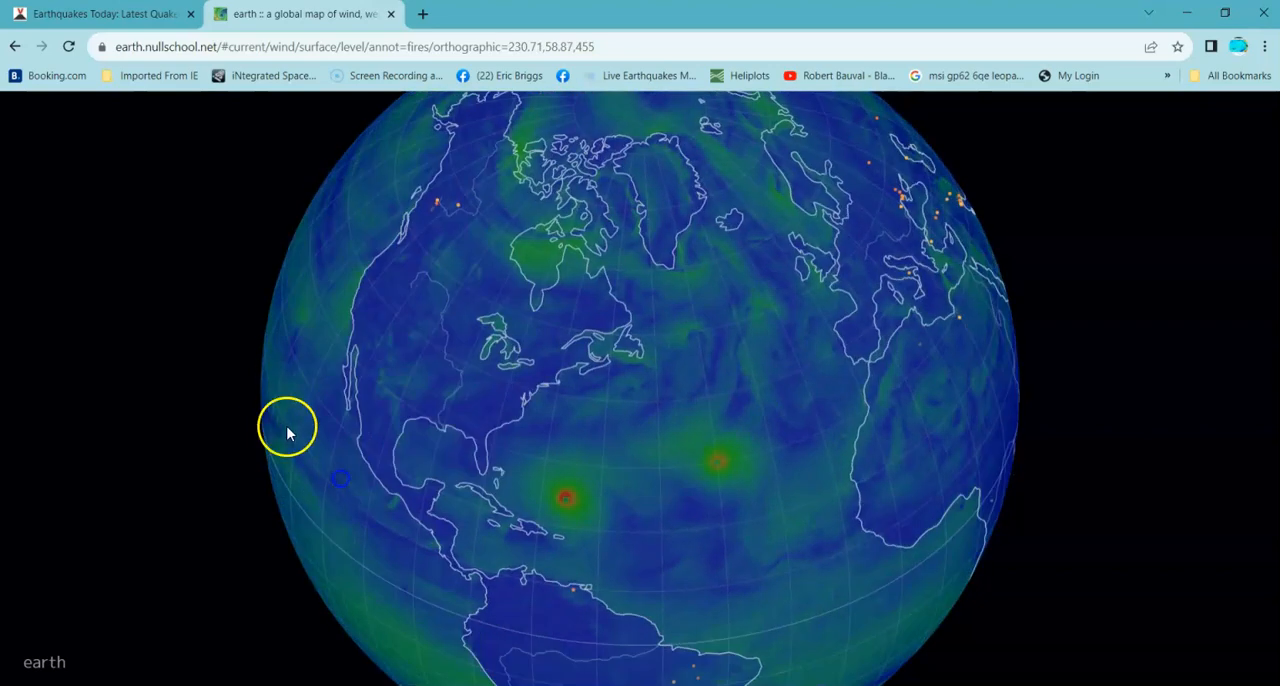
{"action": "left_click_drag", "start_coordinate": [290, 430], "coordinate": [616, 490]}
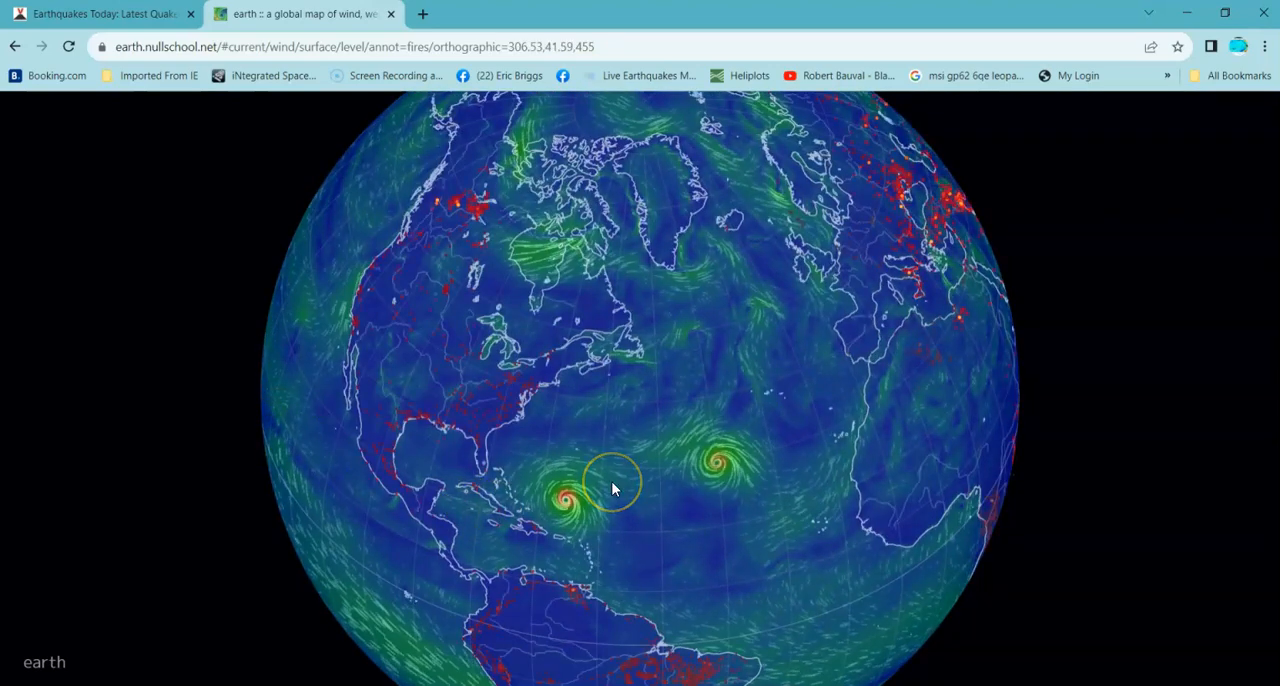
{"action": "mouse_move", "coordinate": [48, 588]}
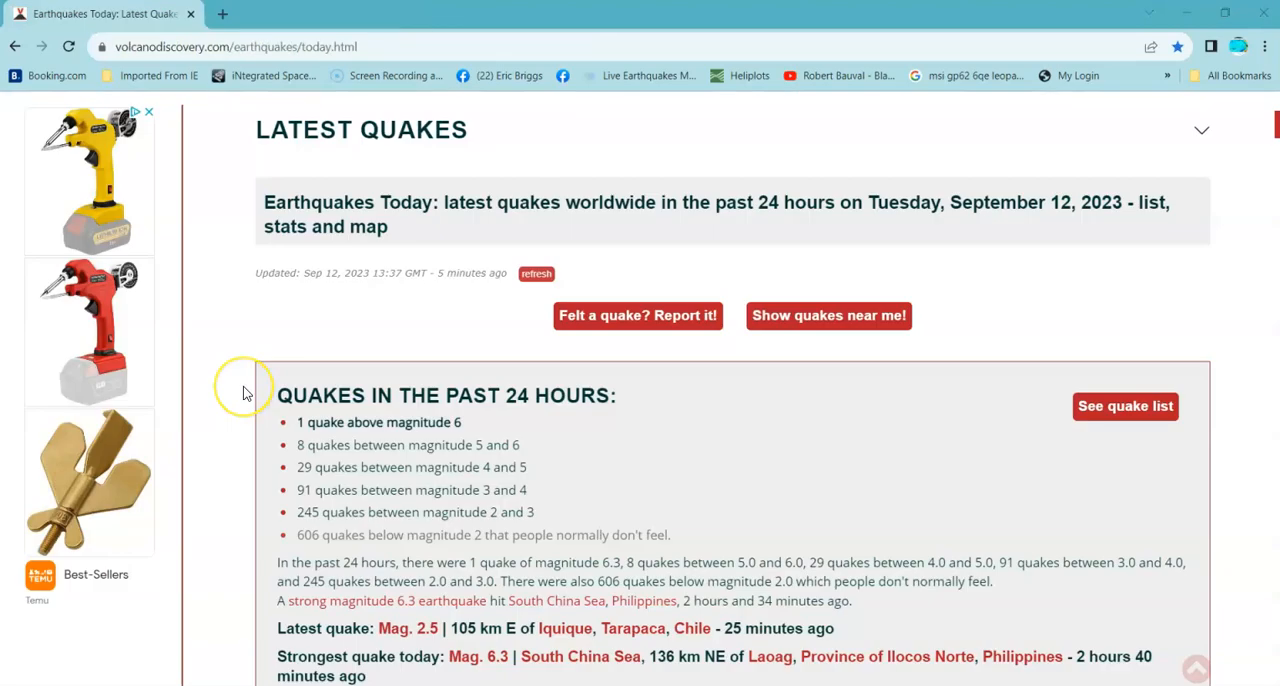
Step: Scroll the Earthquakes Today page to the 'Quakes in the past 24 hours' magnitude counts box
{"action": "scroll", "scroll_direction": "down", "scroll_amount": 3}
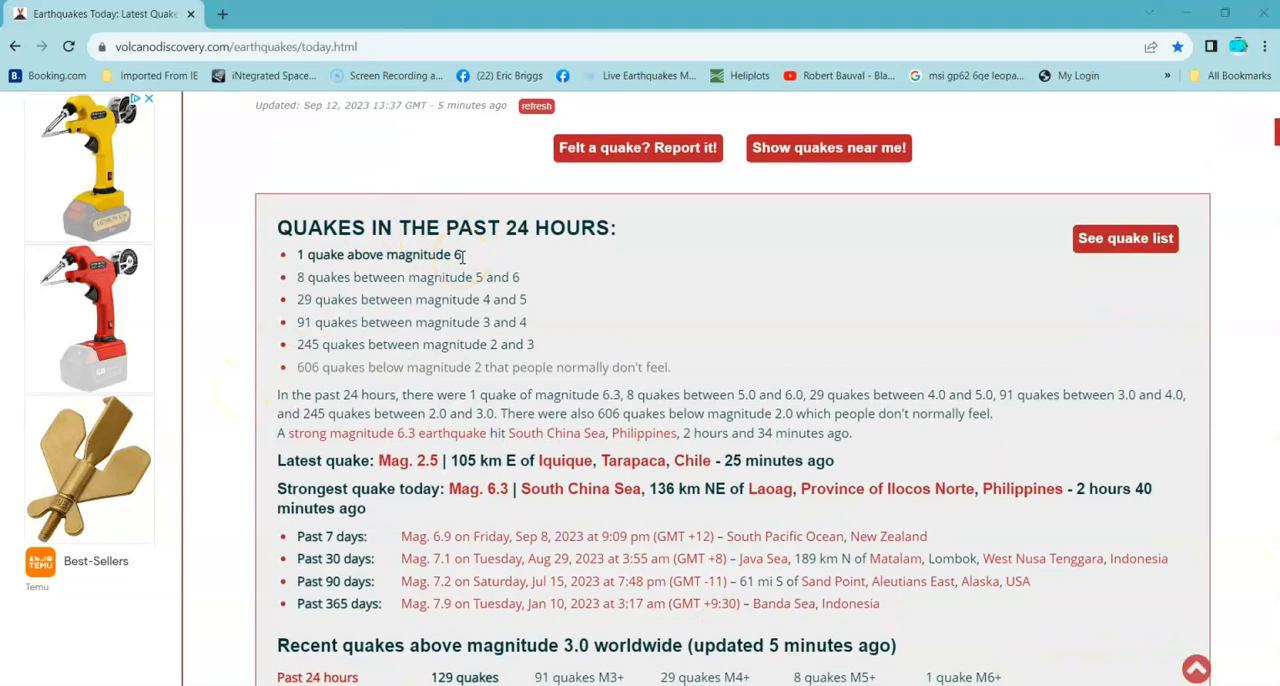
{"action": "mouse_move", "coordinate": [980, 376]}
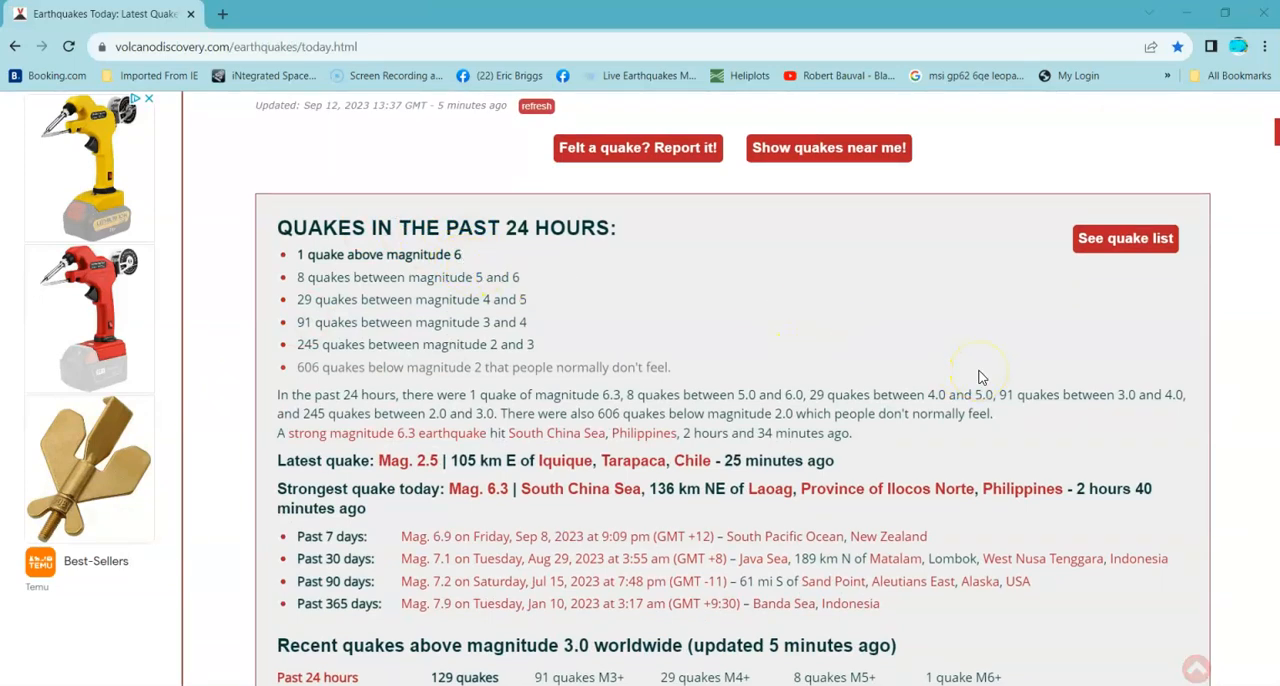
{"action": "scroll", "scroll_direction": "up", "scroll_amount": 3}
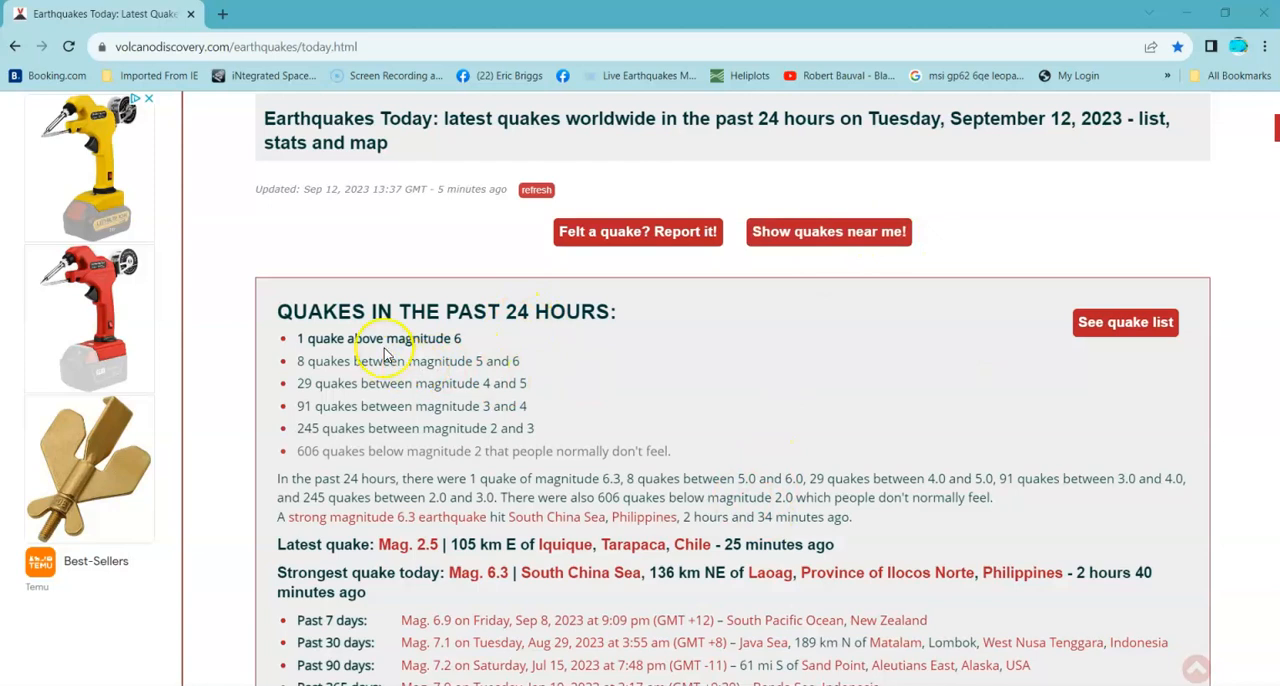
{"action": "mouse_move", "coordinate": [724, 360]}
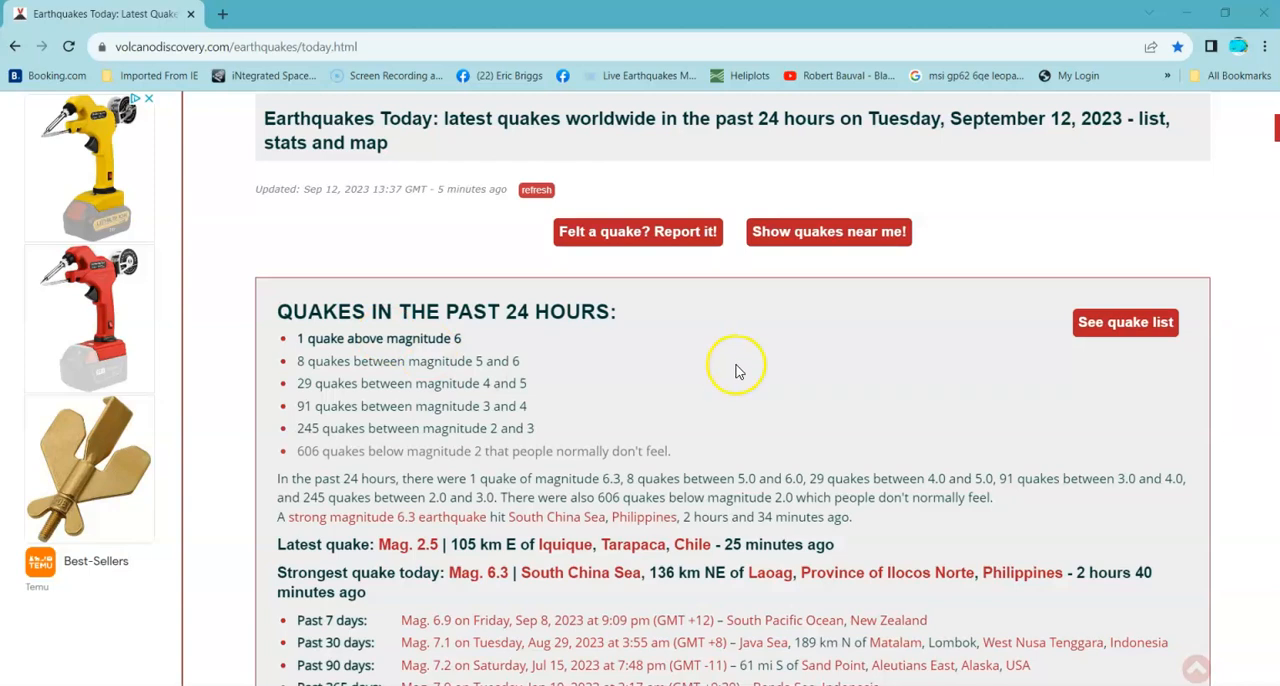
{"action": "mouse_move", "coordinate": [716, 354]}
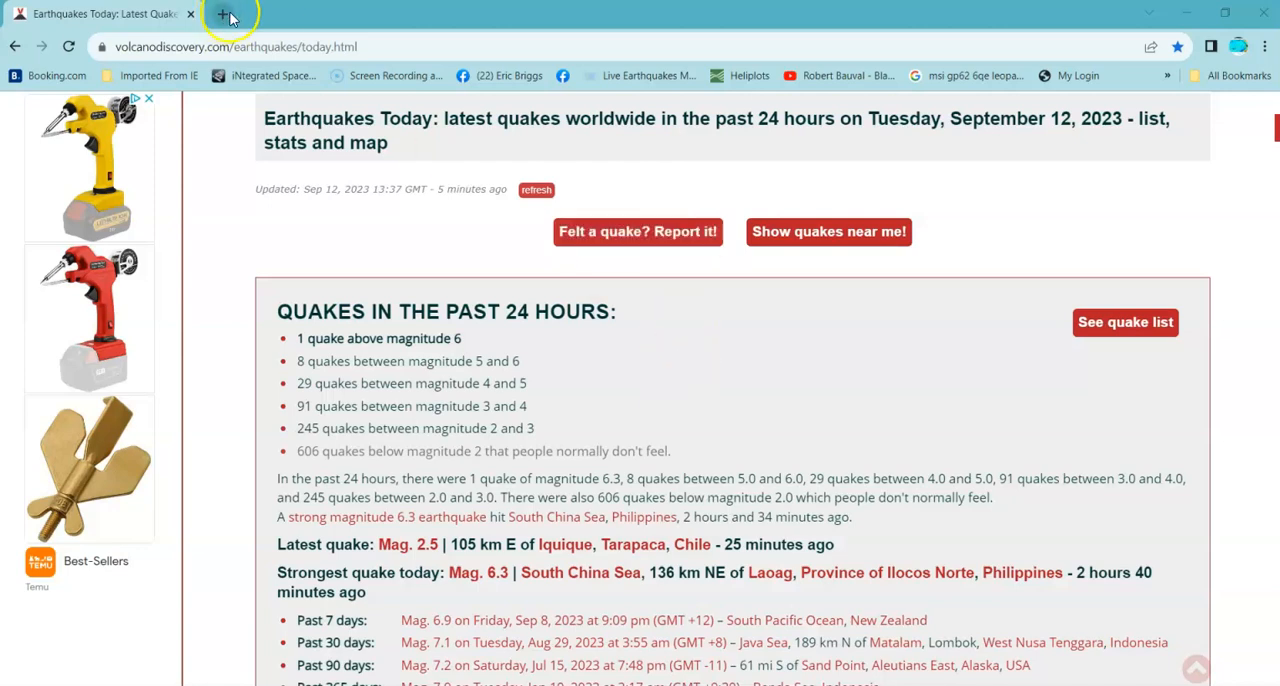
{"action": "mouse_move", "coordinate": [224, 16]}
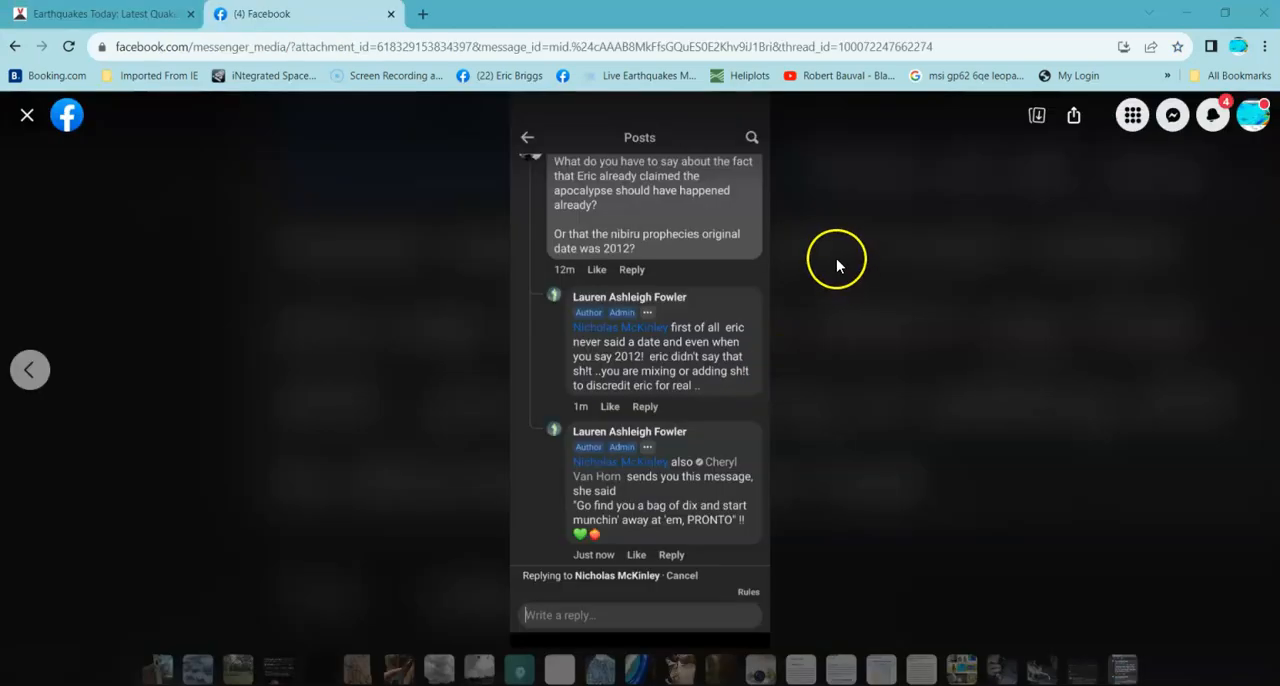
{"action": "mouse_move", "coordinate": [900, 330]}
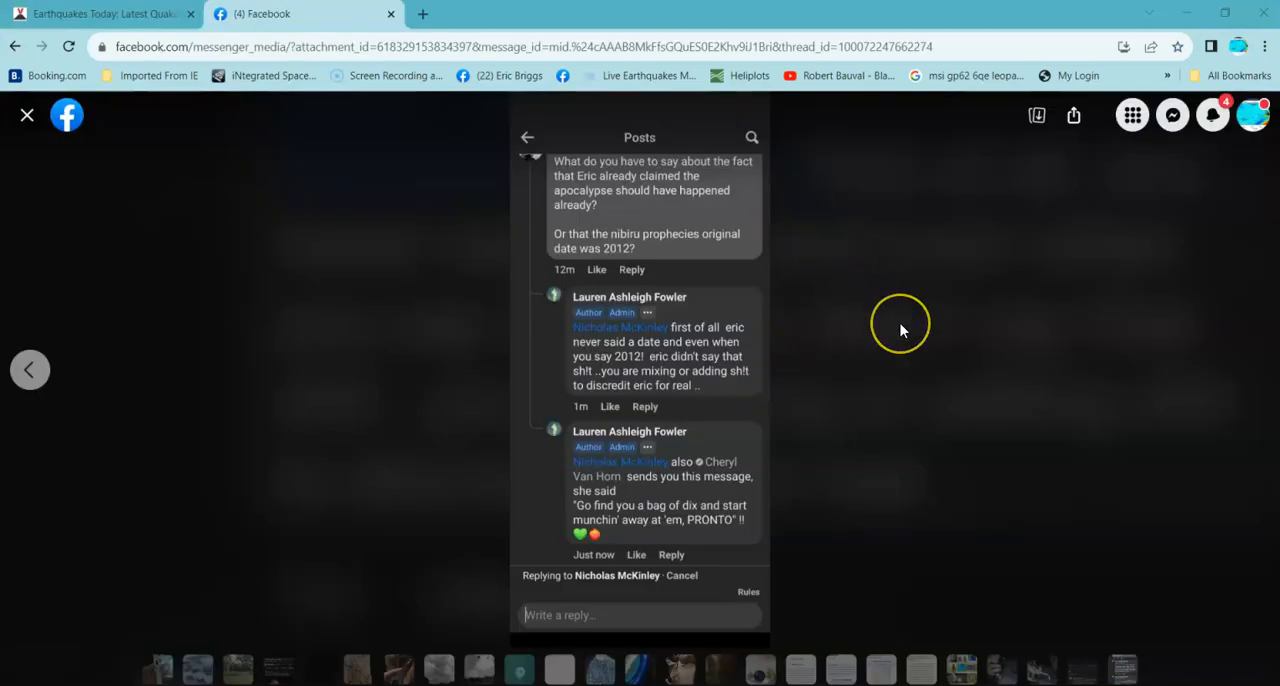
{"action": "mouse_move", "coordinate": [900, 330]}
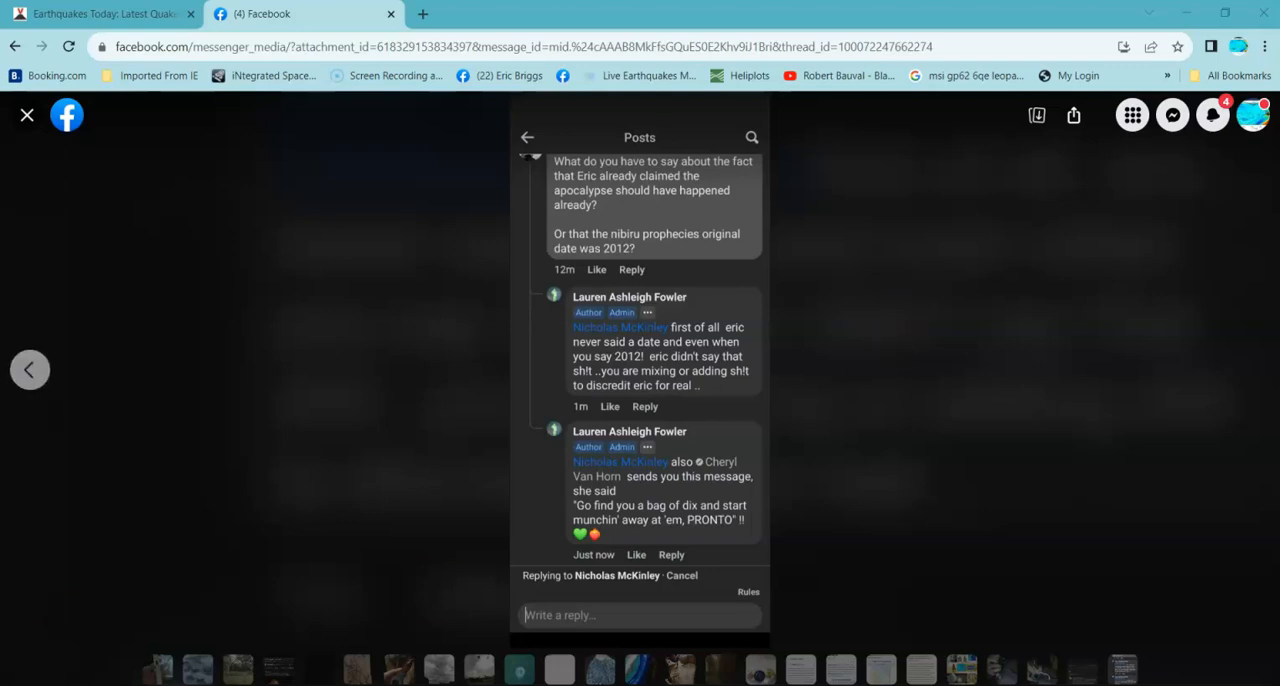
{"action": "mouse_move", "coordinate": [296, 424]}
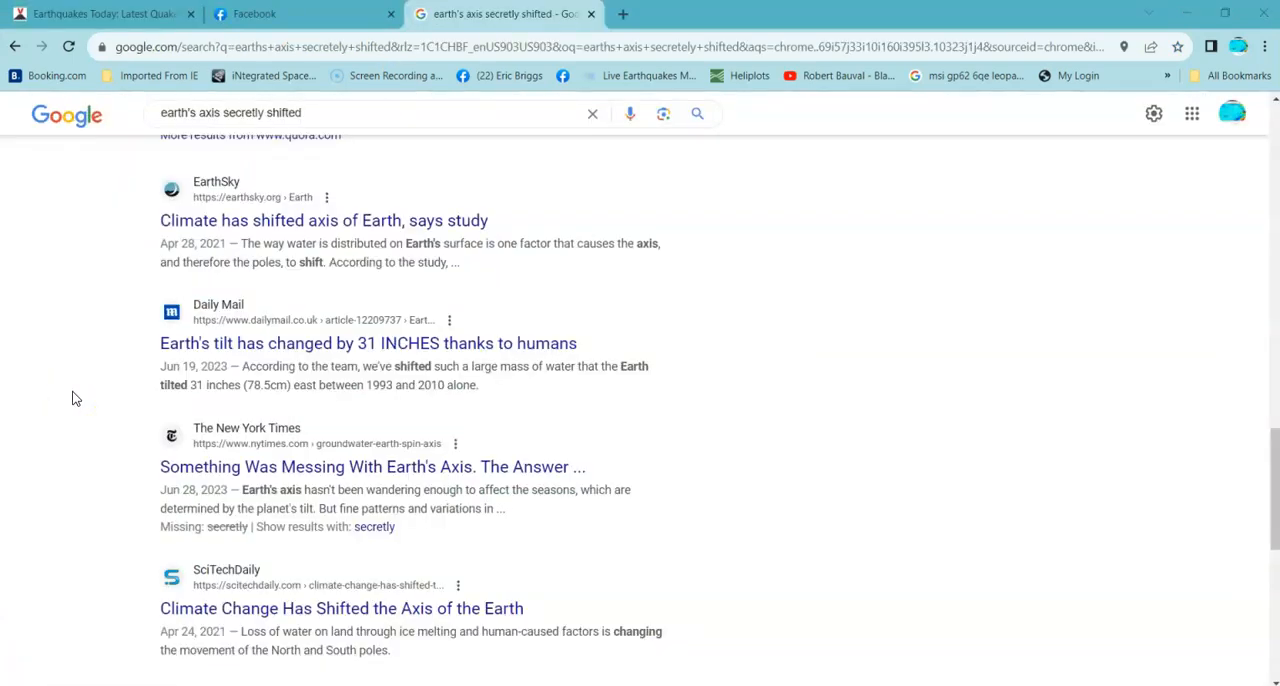
{"action": "scroll", "scroll_direction": "down", "scroll_amount": 3}
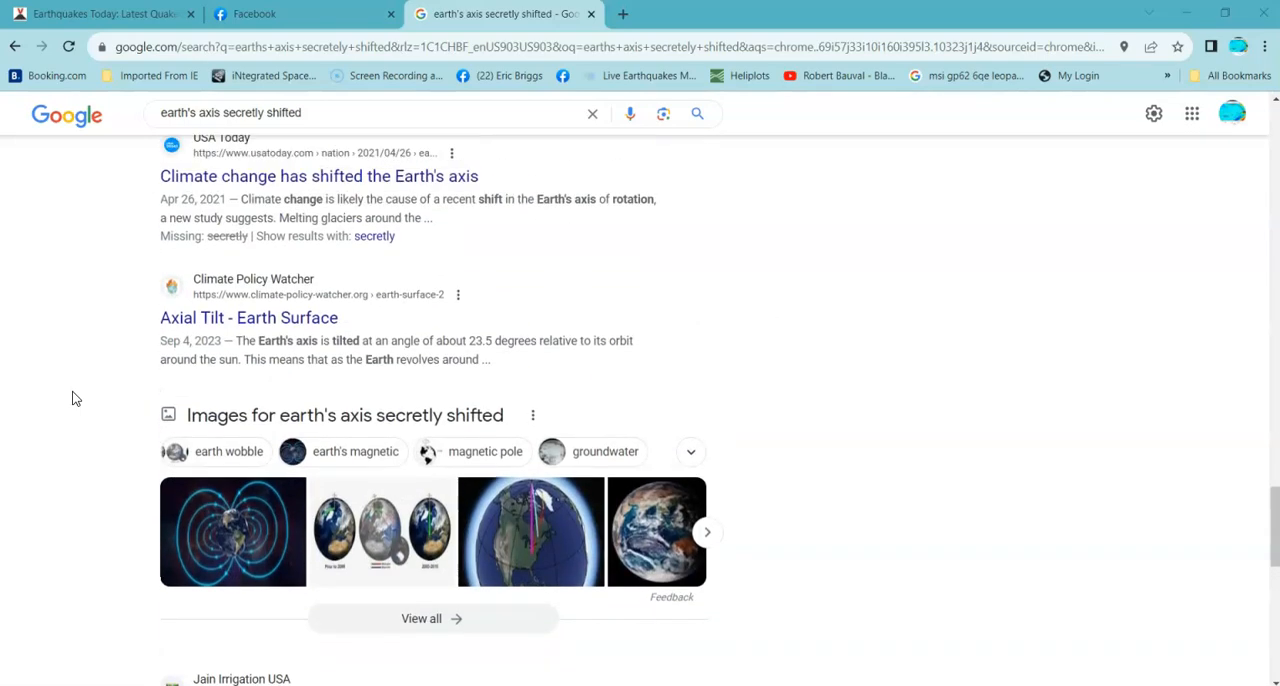
{"action": "scroll", "scroll_direction": "down", "scroll_amount": 3}
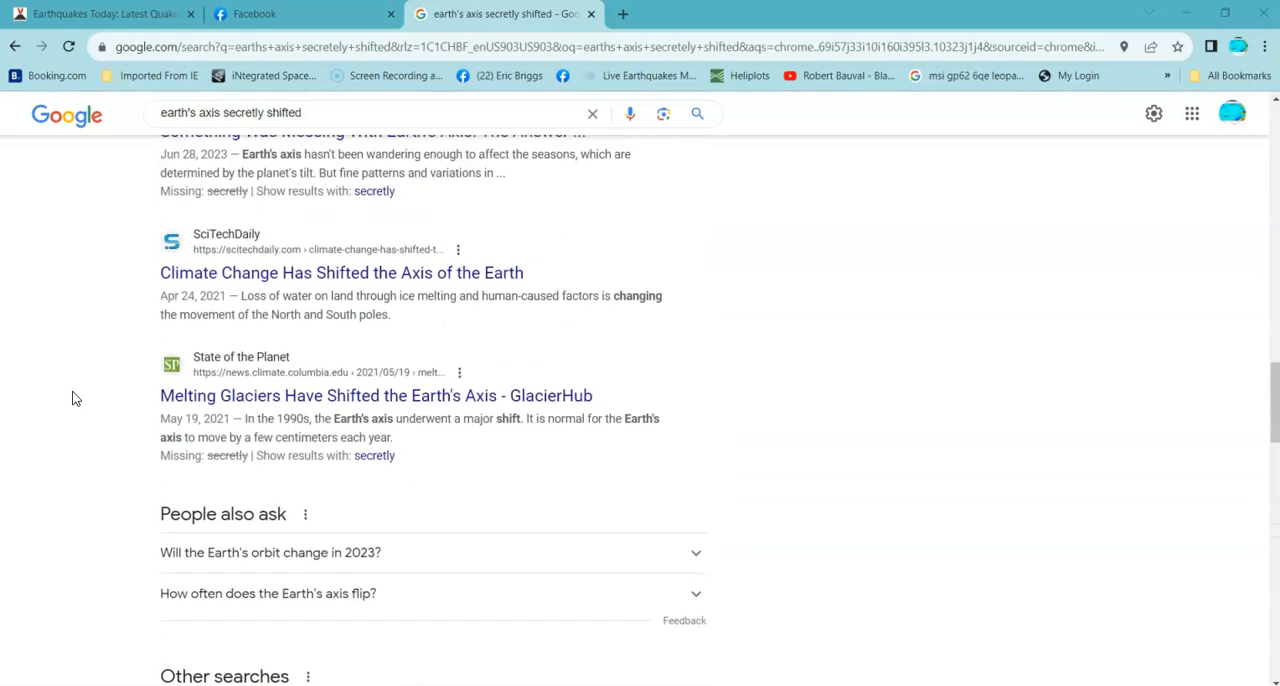
{"action": "scroll", "scroll_direction": "up", "scroll_amount": 3}
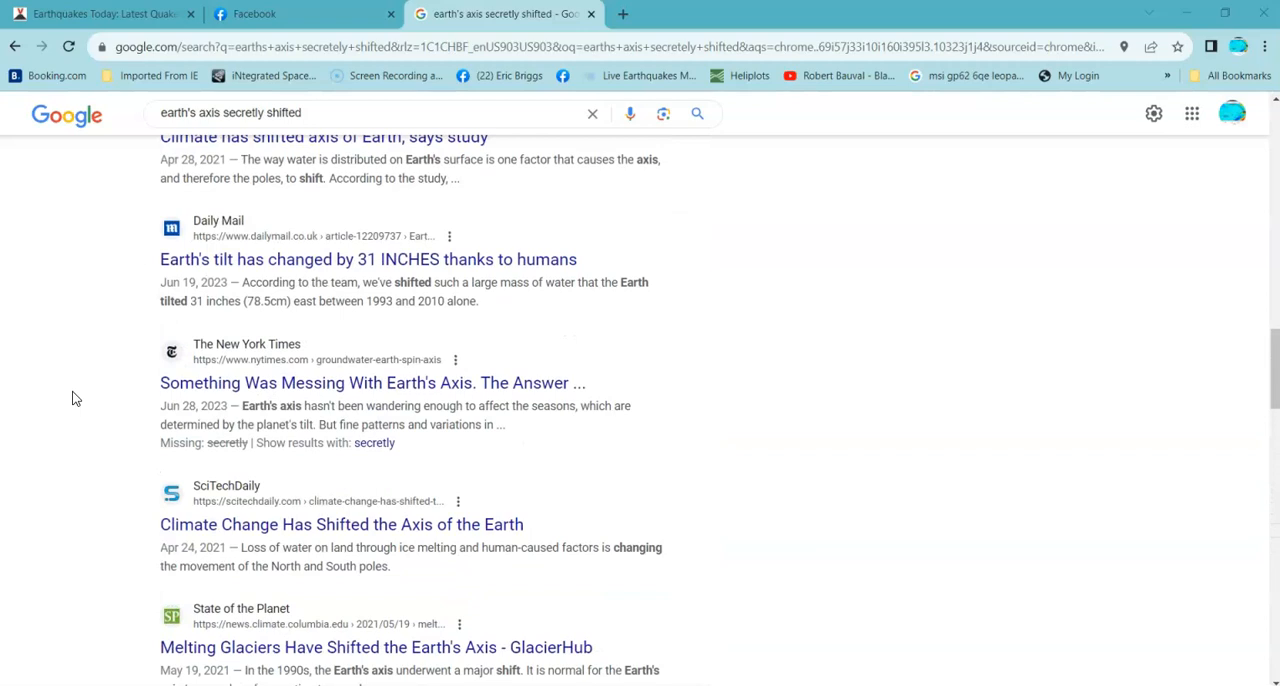
{"action": "scroll", "scroll_direction": "up", "scroll_amount": 3}
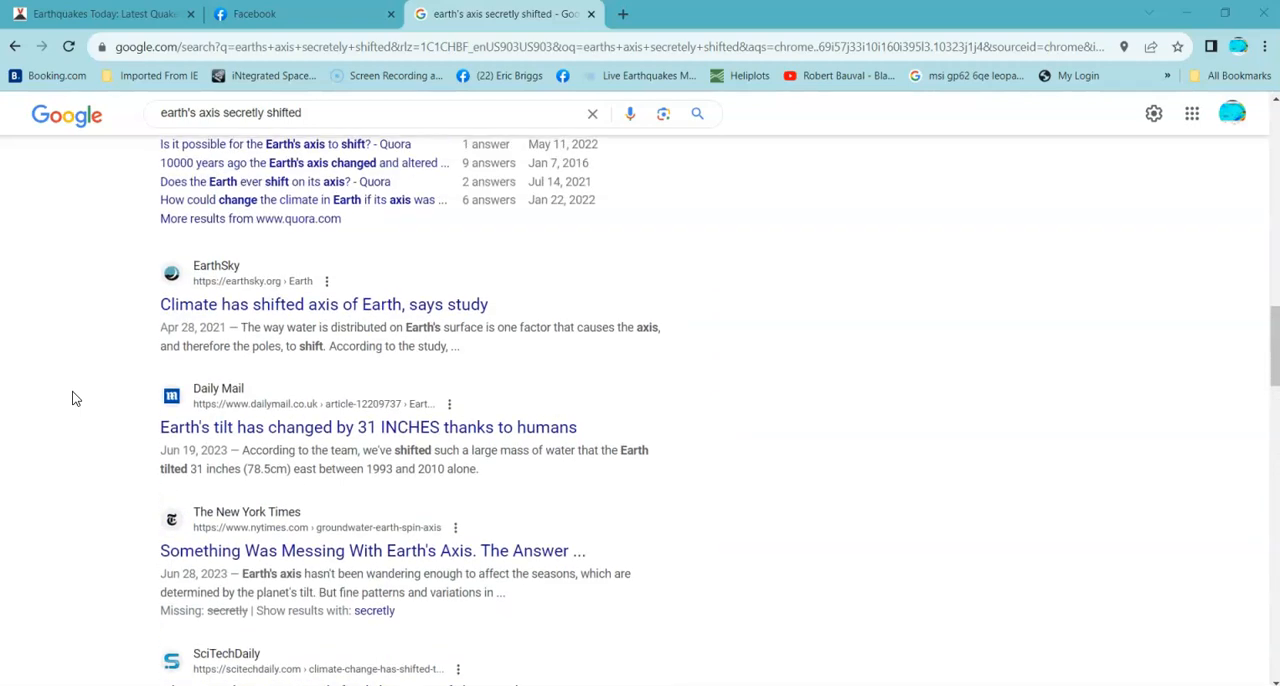
{"action": "scroll", "scroll_direction": "down", "scroll_amount": 3}
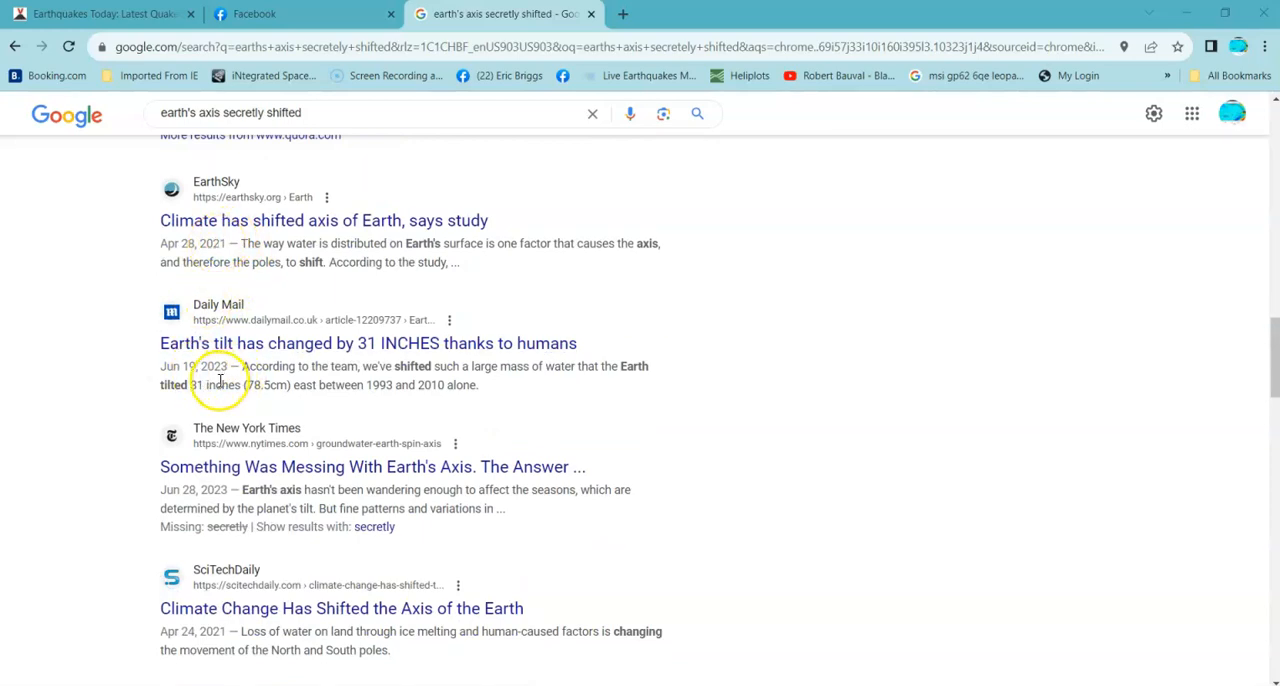
{"action": "scroll", "scroll_direction": "down", "scroll_amount": 3}
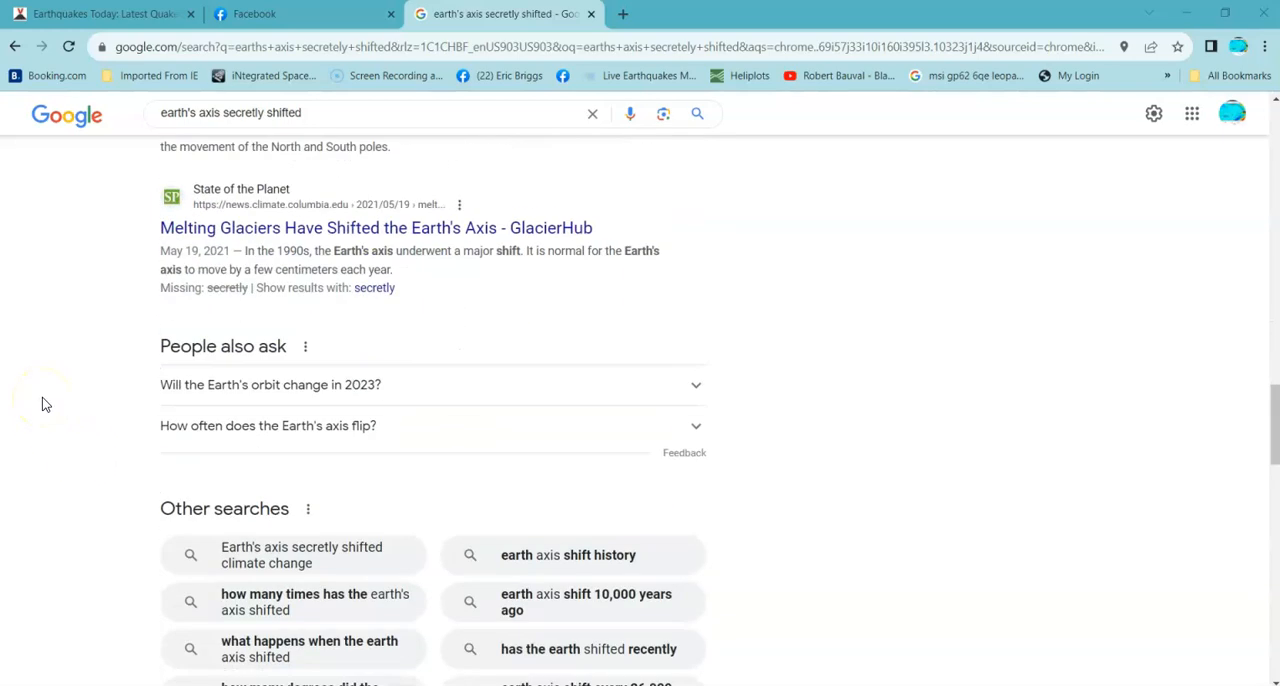
{"action": "scroll", "scroll_direction": "up", "scroll_amount": 3}
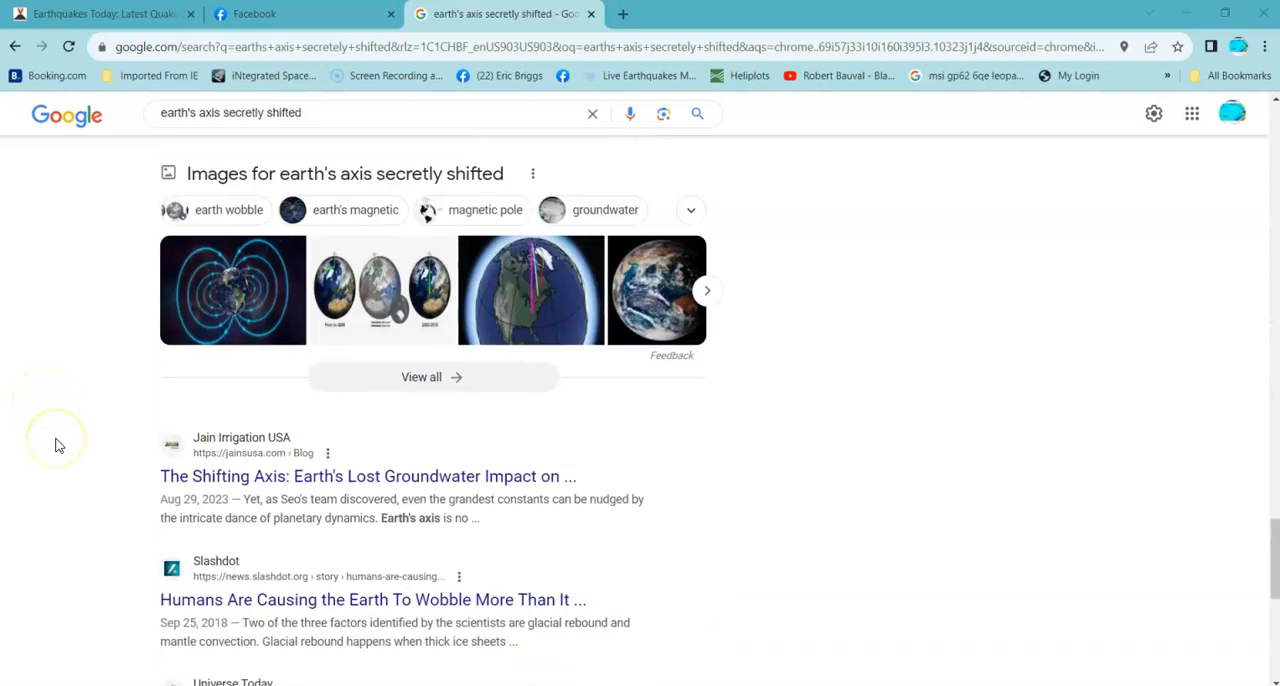
{"action": "scroll", "scroll_direction": "down", "scroll_amount": 3}
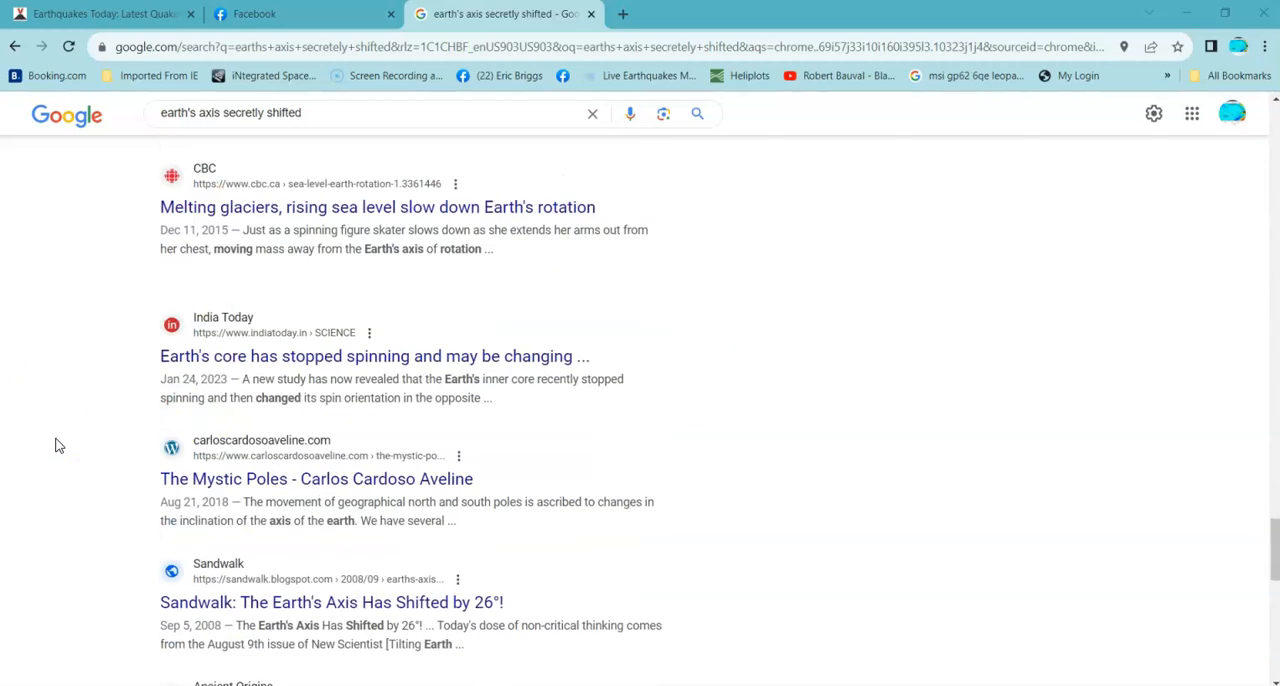
{"action": "scroll", "scroll_direction": "down", "scroll_amount": 3}
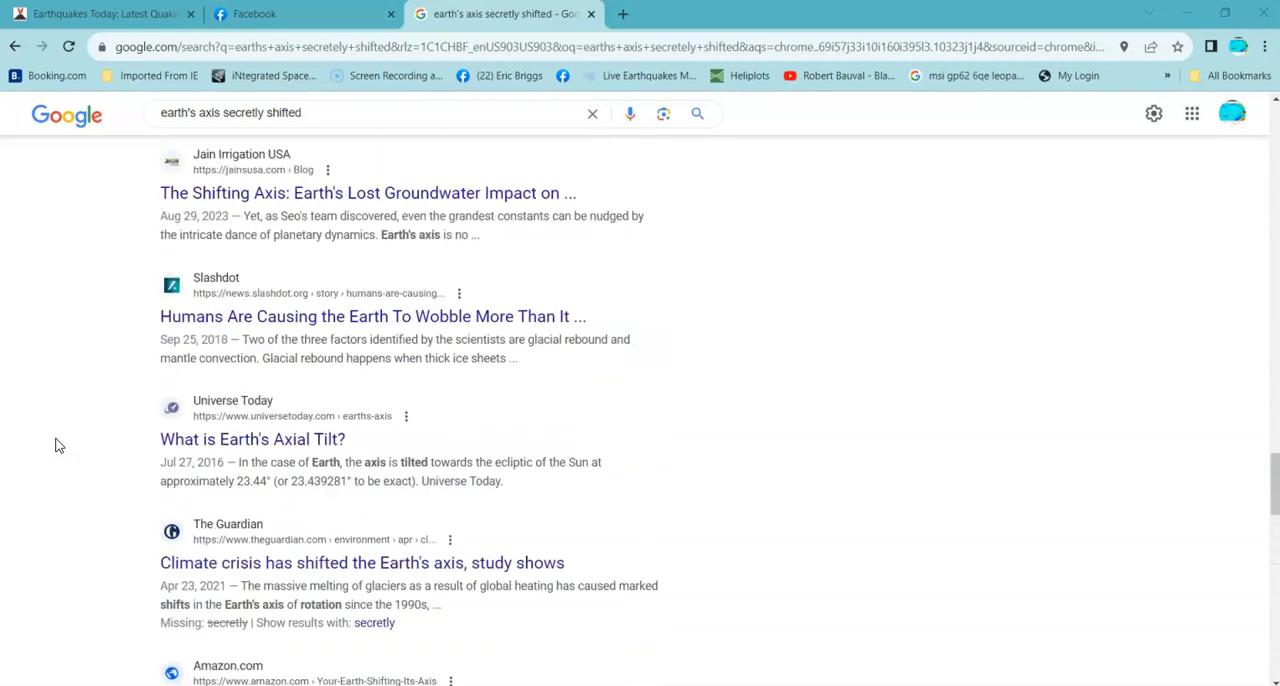
{"action": "scroll", "scroll_direction": "up", "scroll_amount": 3}
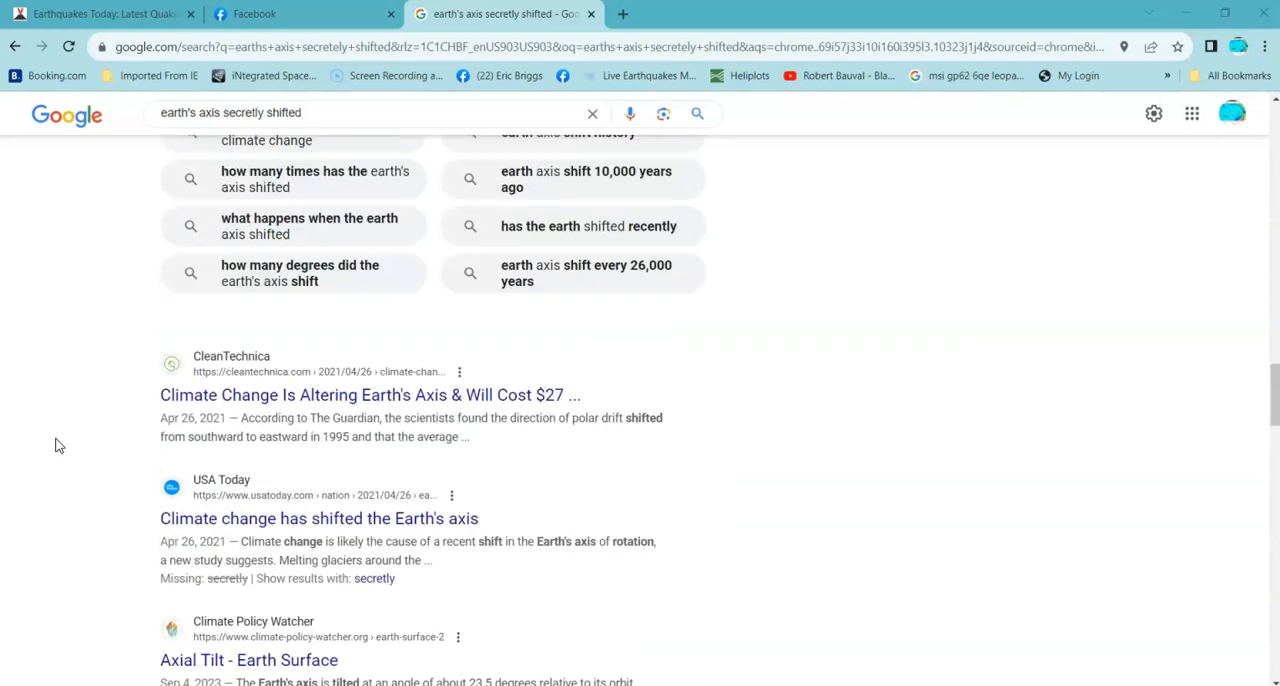
{"action": "scroll", "scroll_direction": "down", "scroll_amount": 3}
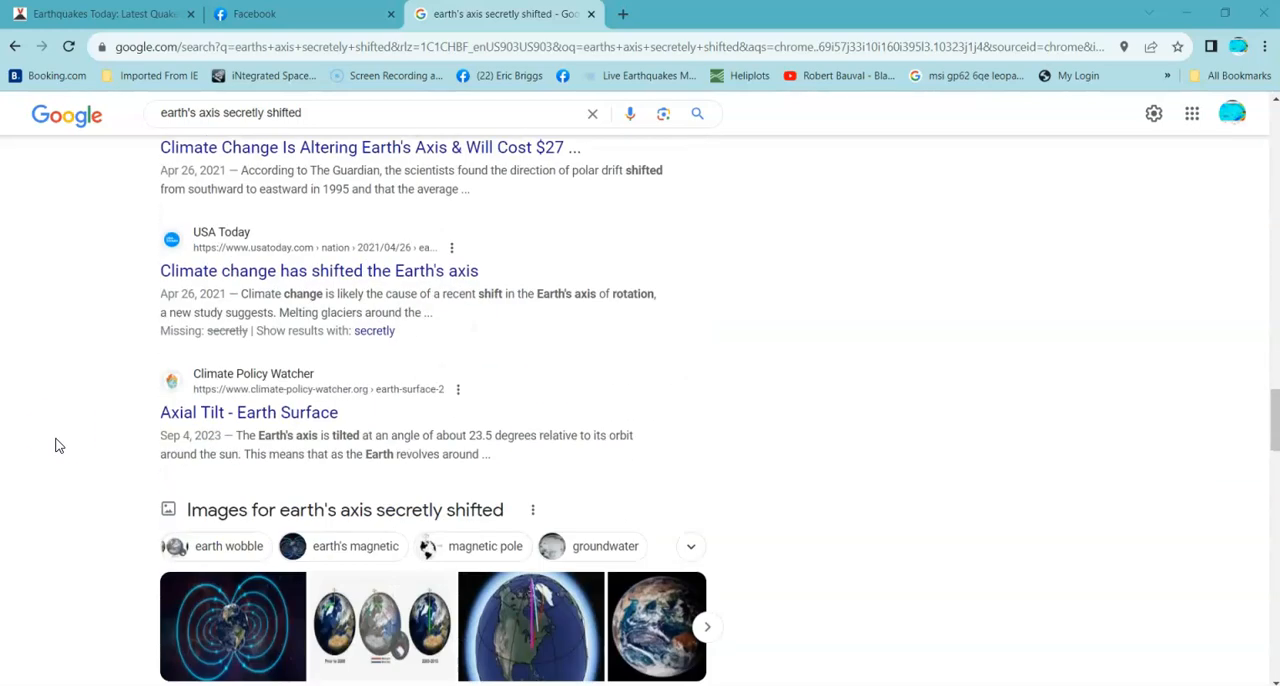
{"action": "mouse_move", "coordinate": [56, 432]}
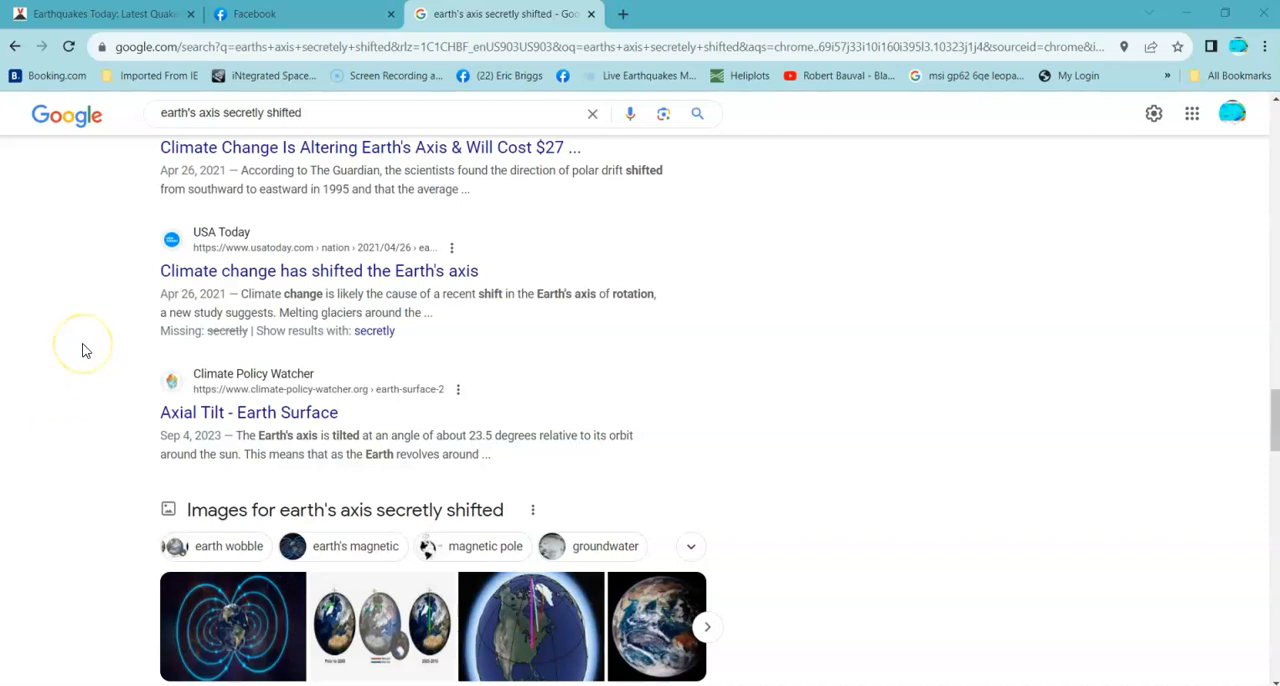
{"action": "mouse_move", "coordinate": [84, 350]}
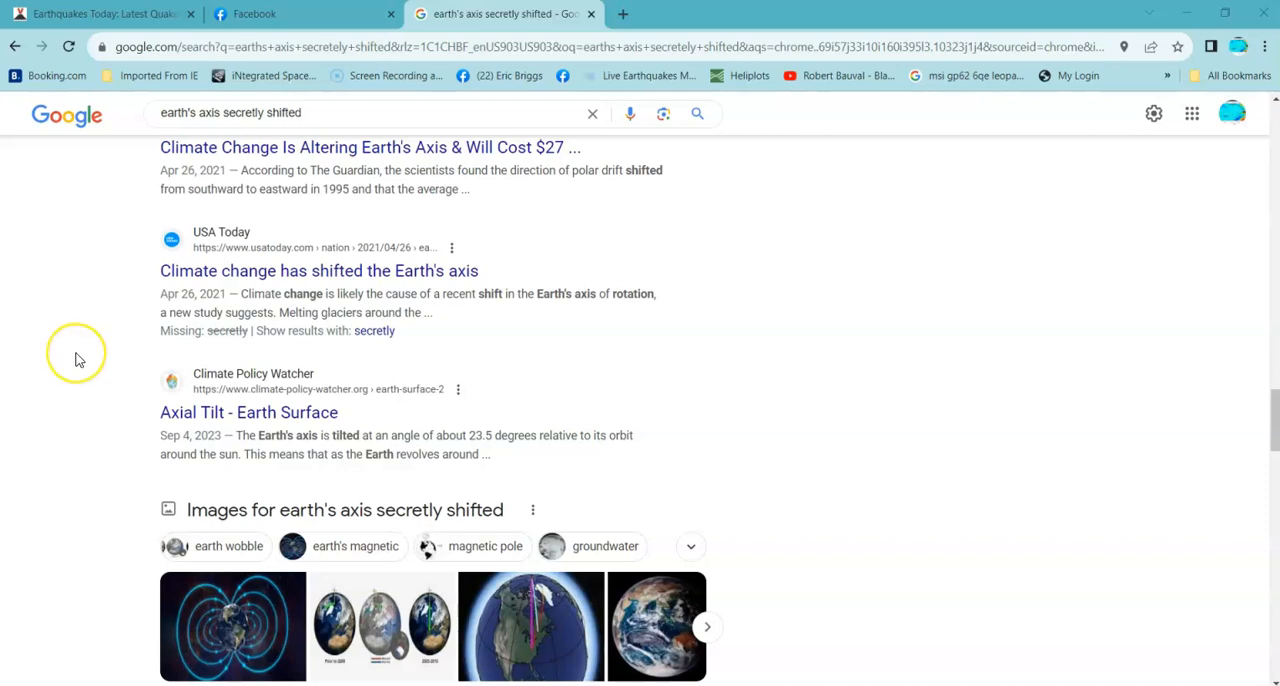
{"action": "mouse_move", "coordinate": [80, 360]}
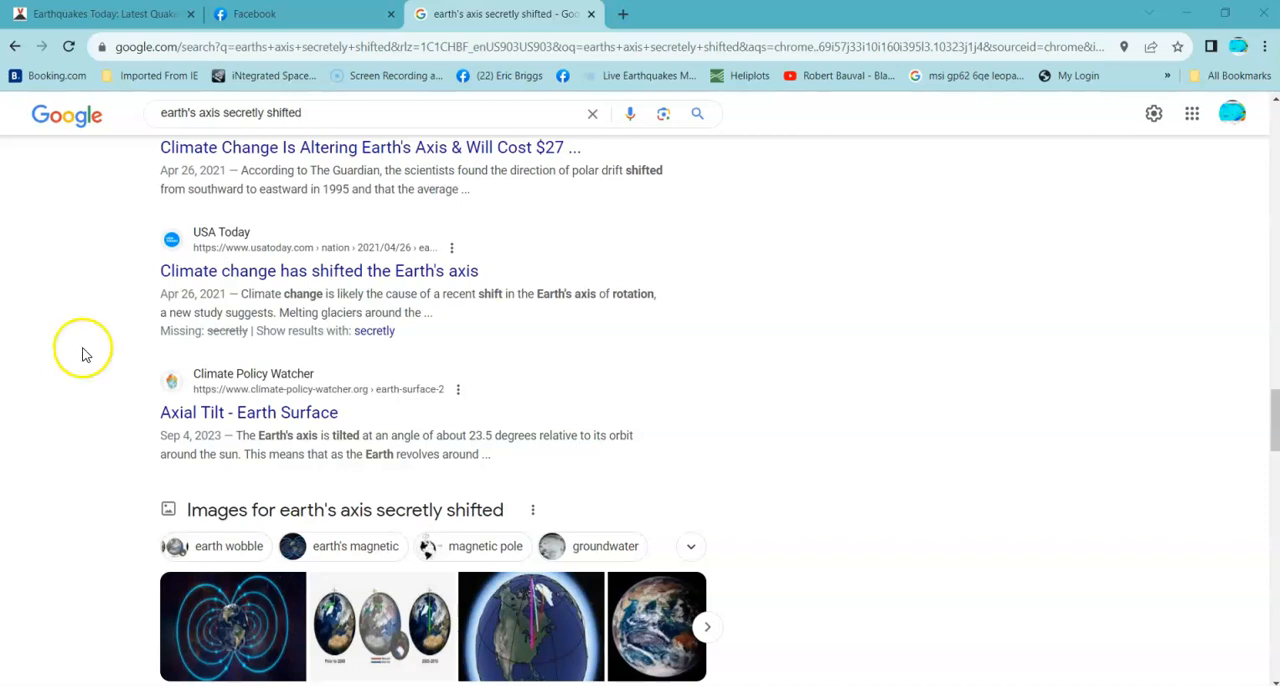
{"action": "mouse_move", "coordinate": [22, 376]}
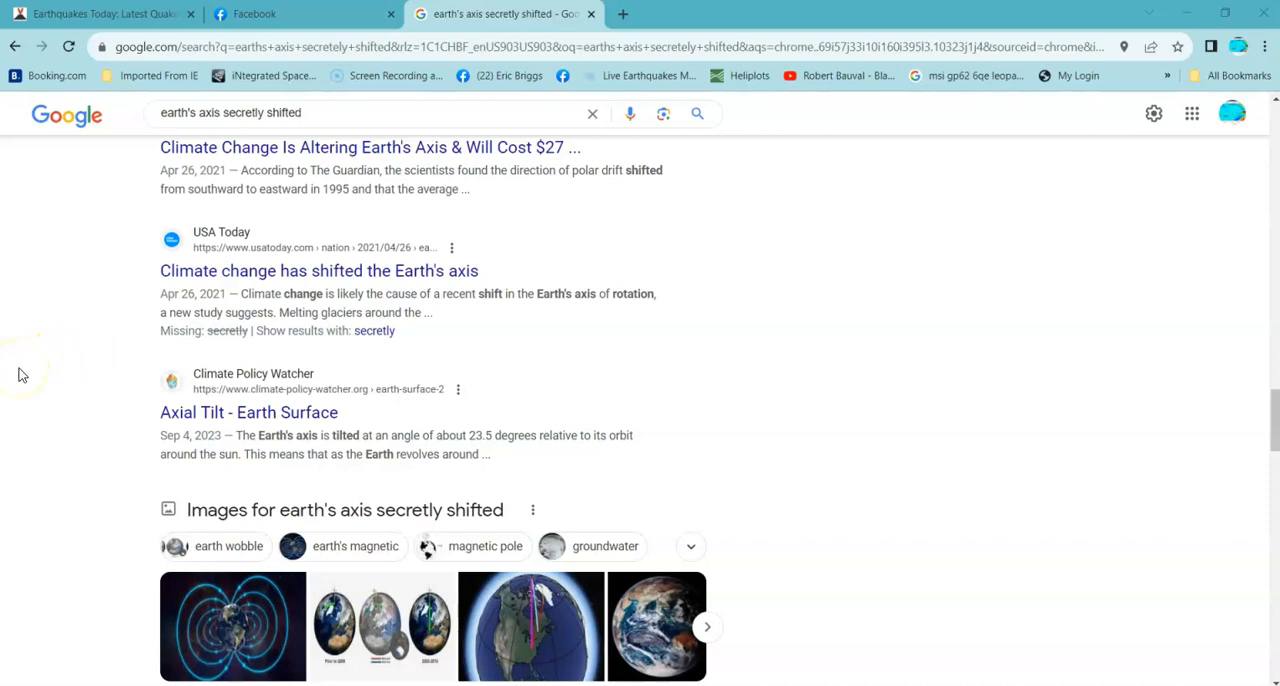
{"action": "scroll", "scroll_direction": "down", "scroll_amount": 3}
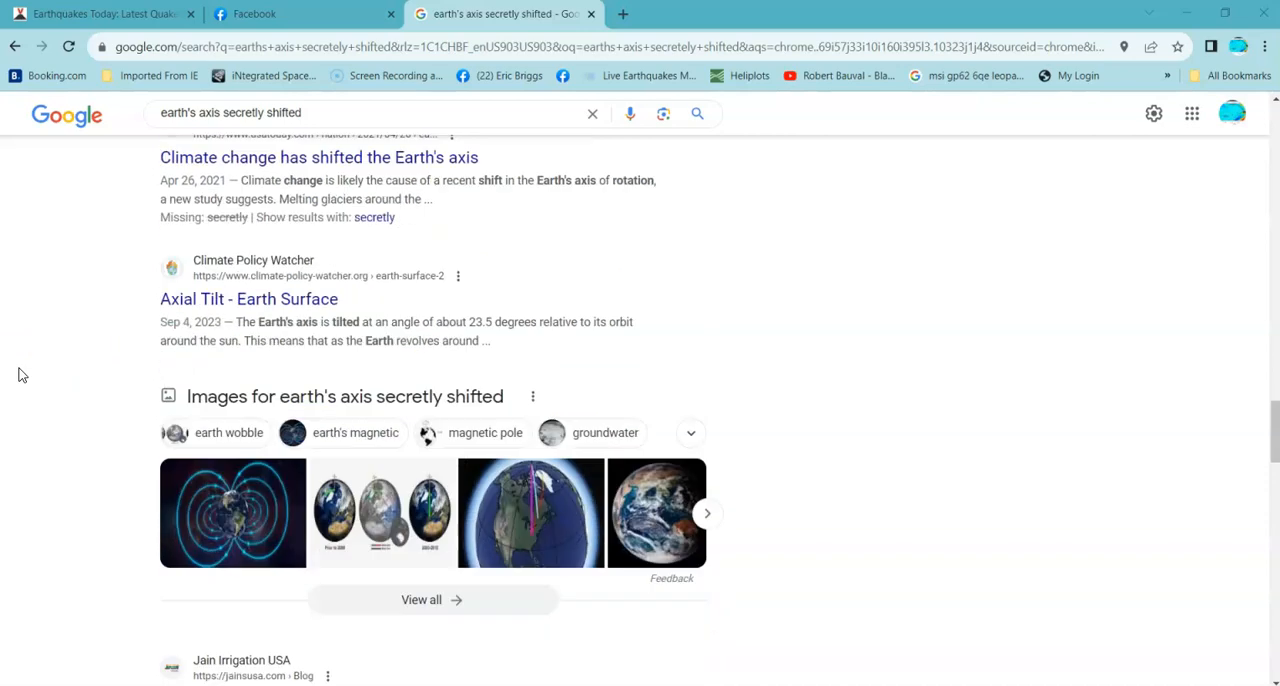
{"action": "scroll", "scroll_direction": "down", "scroll_amount": 3}
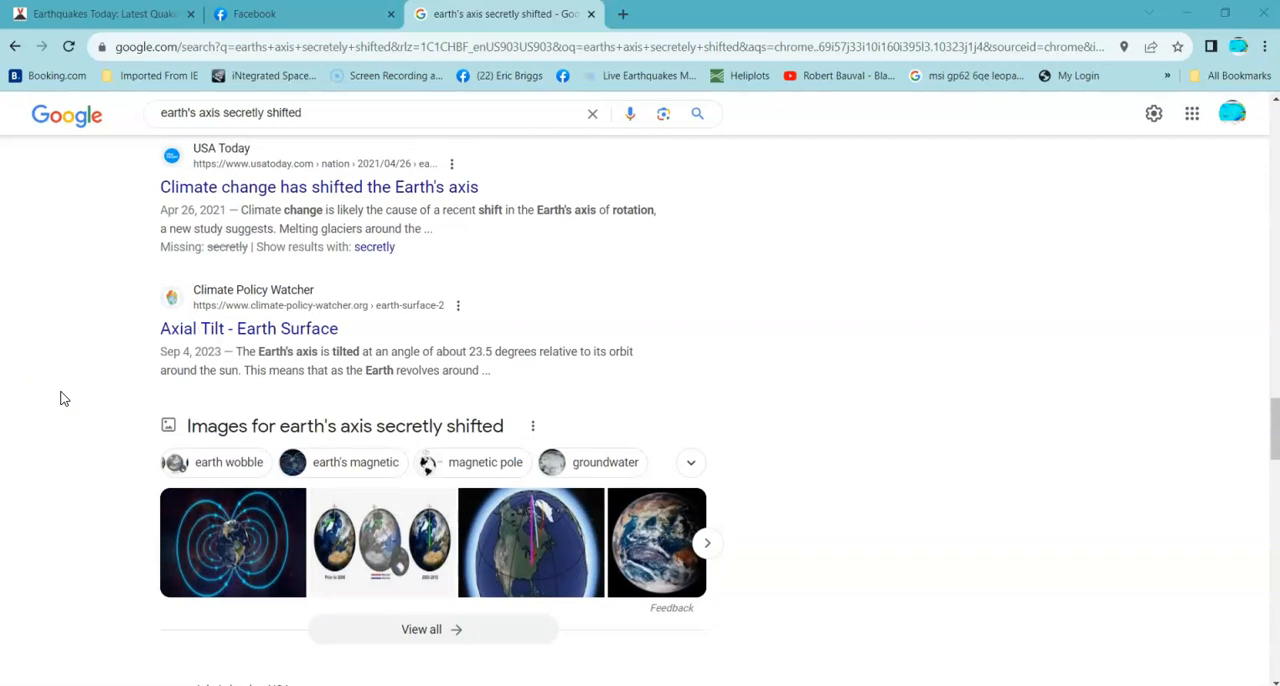
{"action": "mouse_move", "coordinate": [64, 248]}
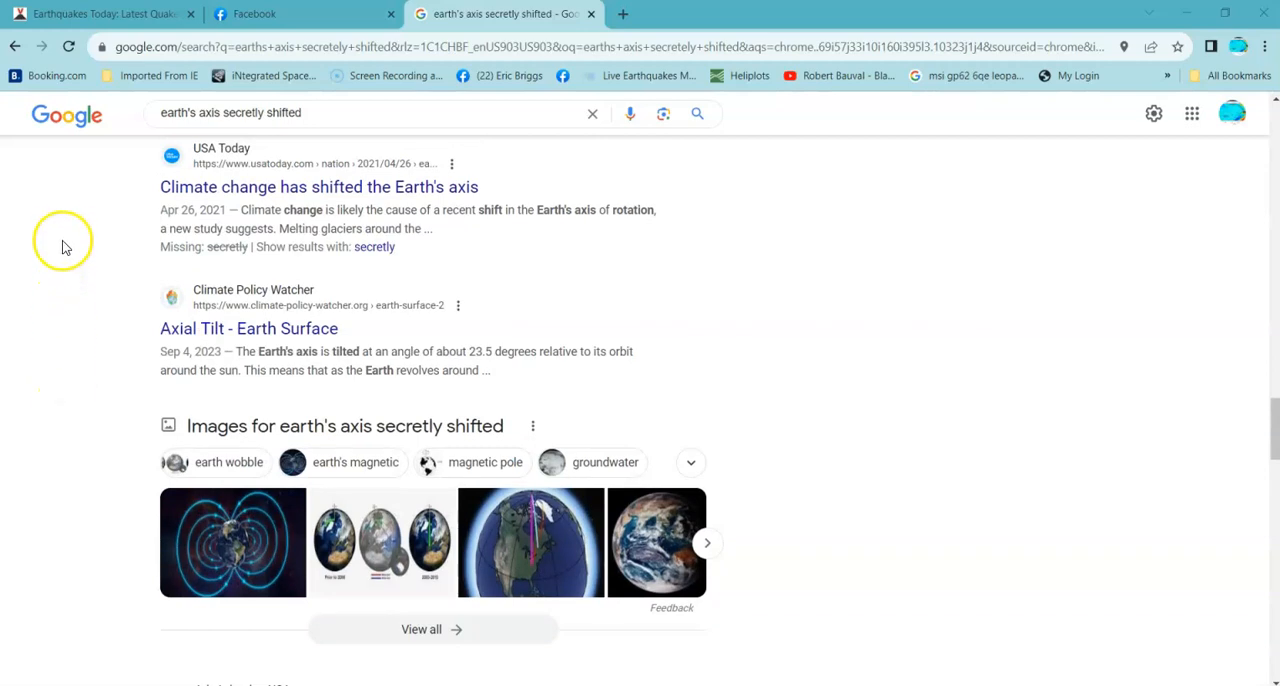
{"action": "mouse_move", "coordinate": [68, 280]}
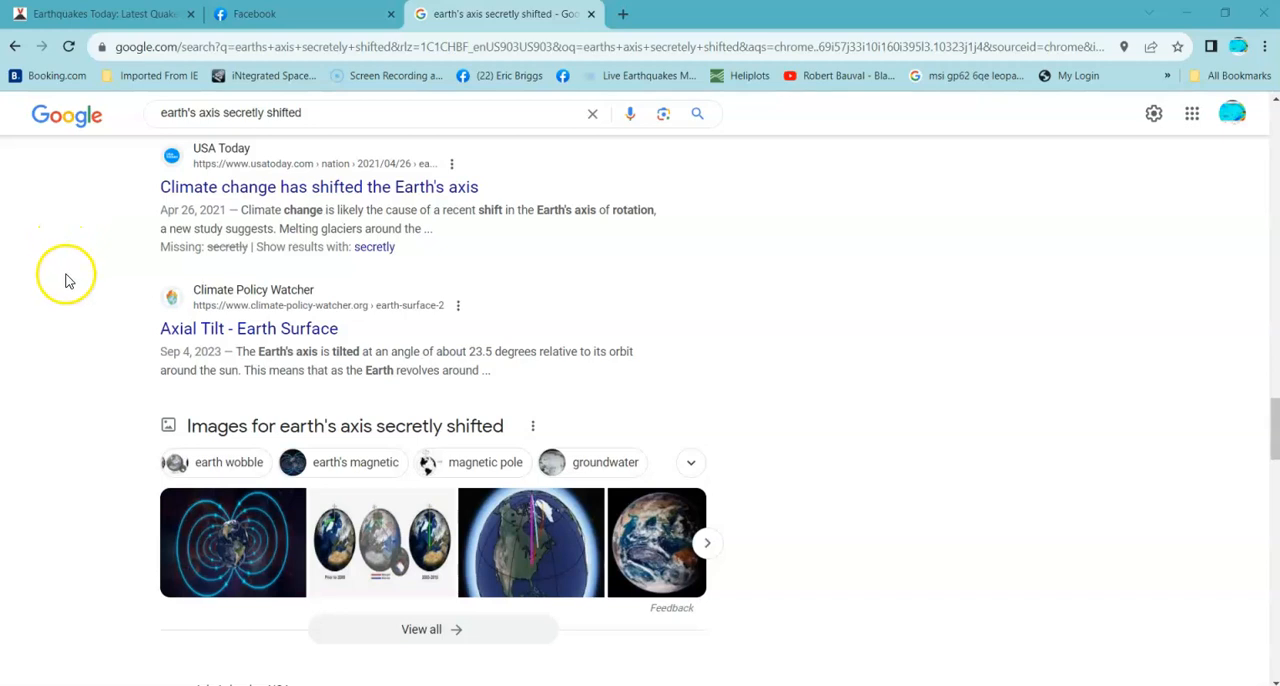
{"action": "mouse_move", "coordinate": [72, 290]}
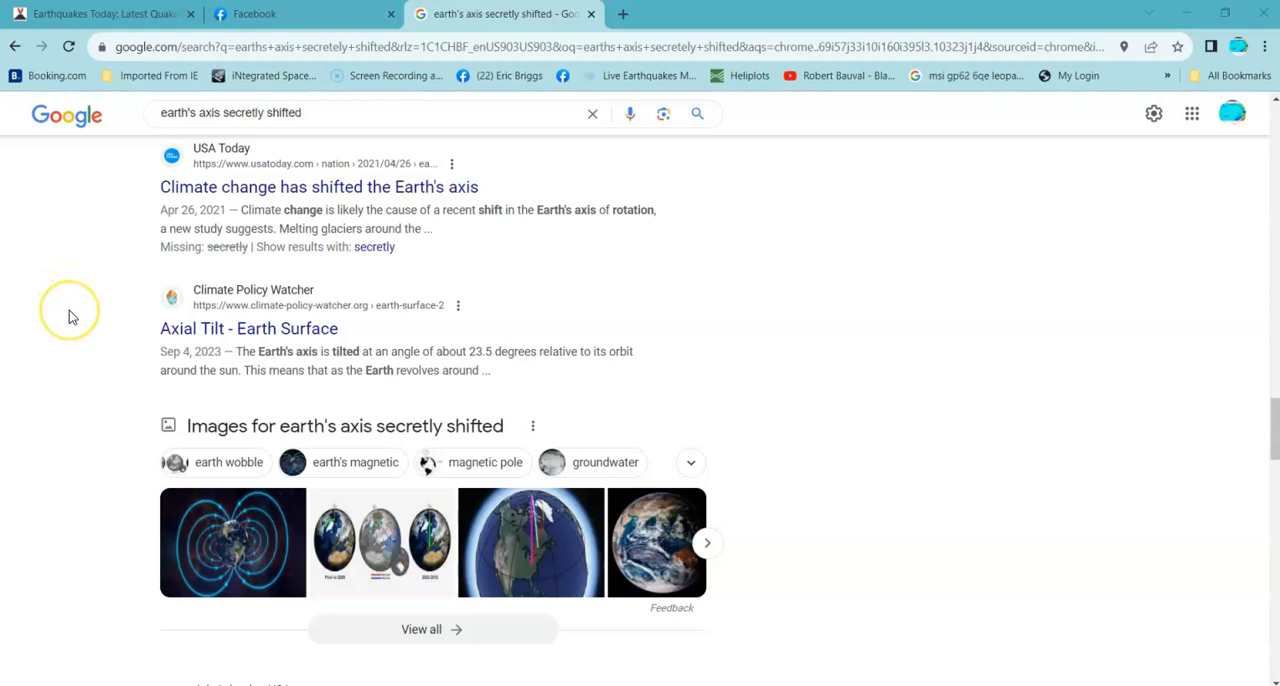
{"action": "right_click", "coordinate": [70, 310]}
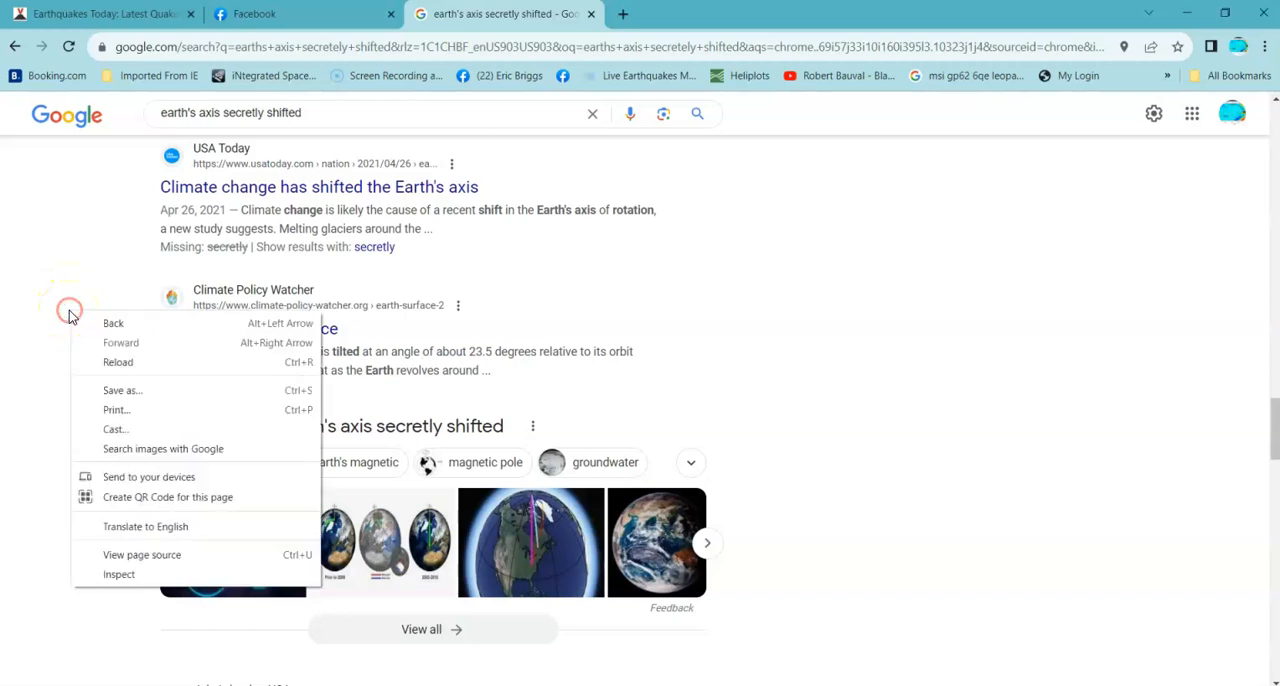
{"action": "left_click", "coordinate": [80, 556]}
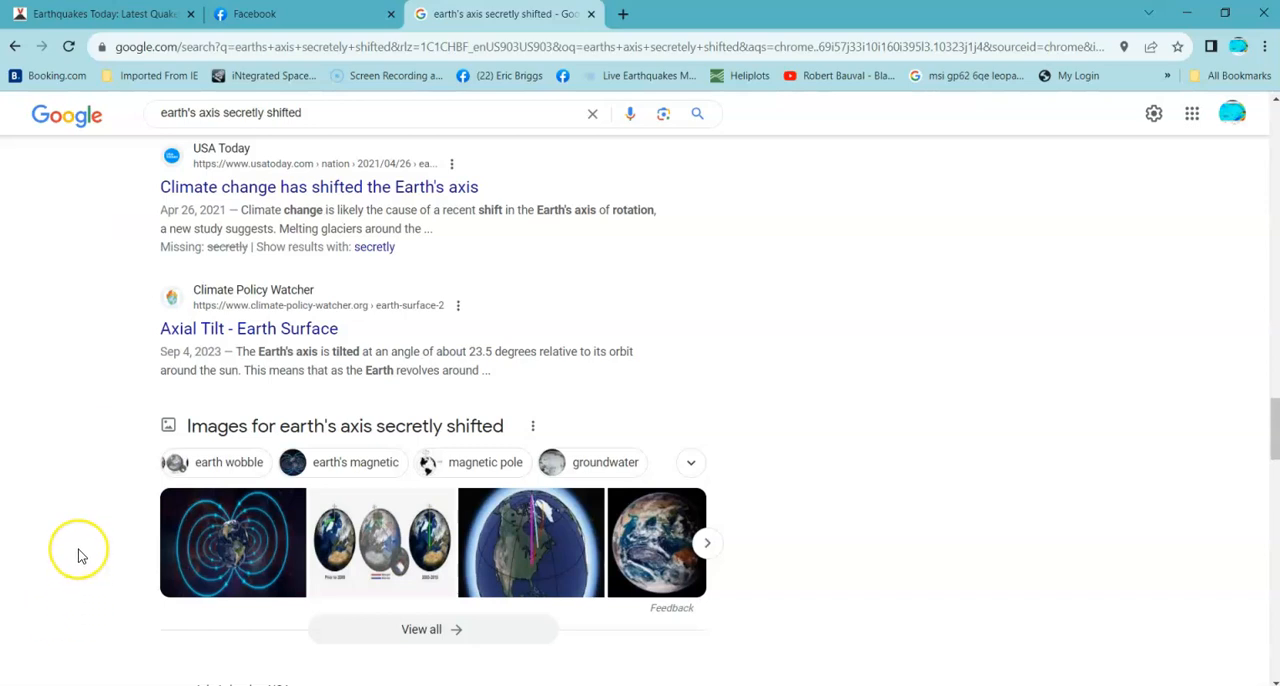
{"action": "mouse_move", "coordinate": [80, 448]}
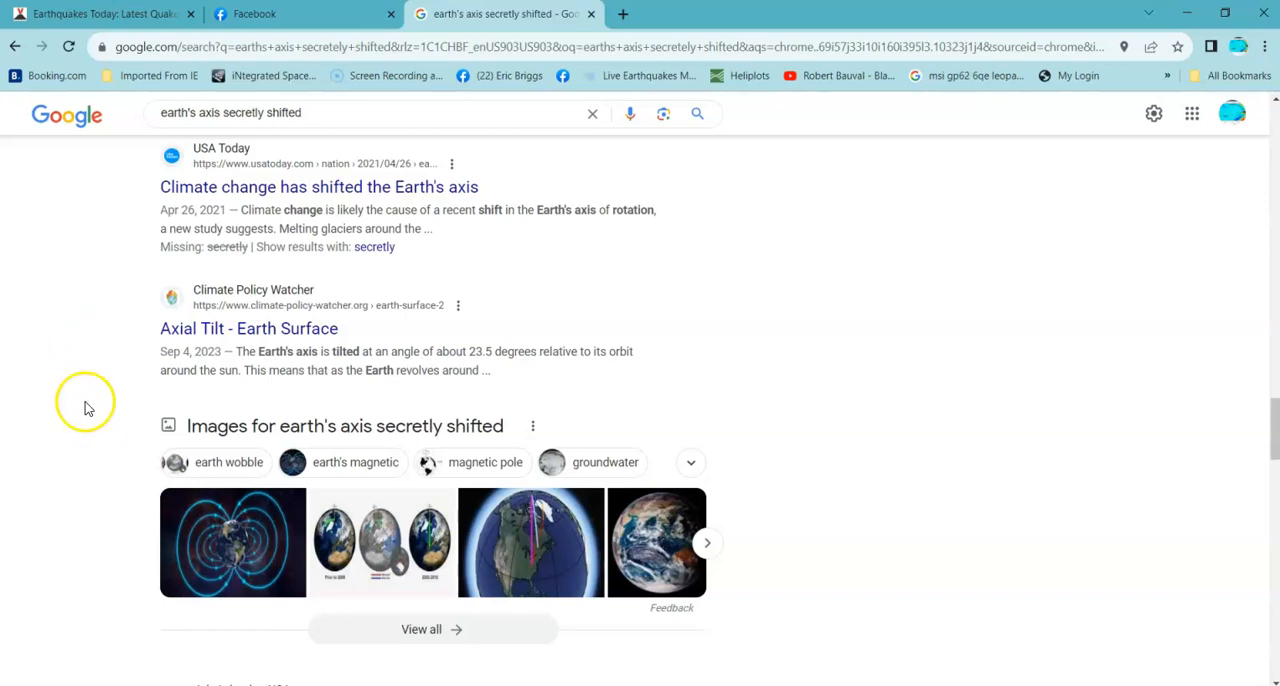
{"action": "mouse_move", "coordinate": [88, 416]}
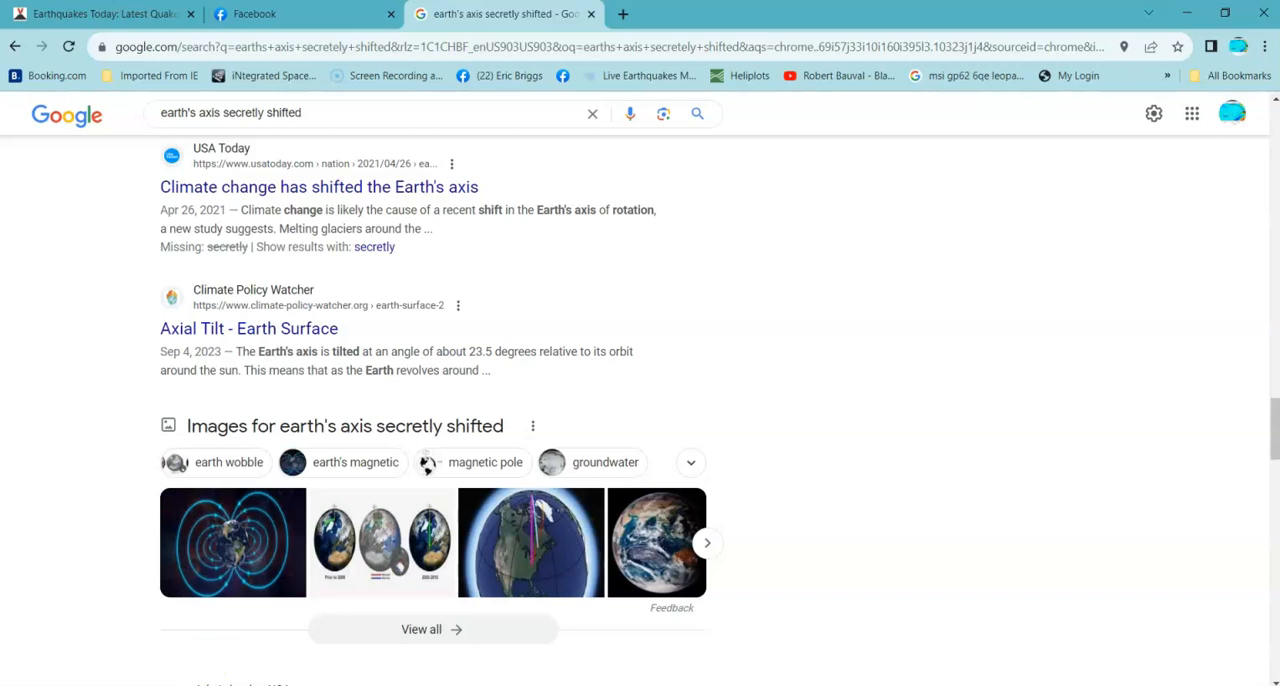
Step: Scroll through the 'earth's axis secretly shifted' results past the CBC, India Today and Sandwalk articles
{"action": "scroll", "scroll_direction": "up", "scroll_amount": 3}
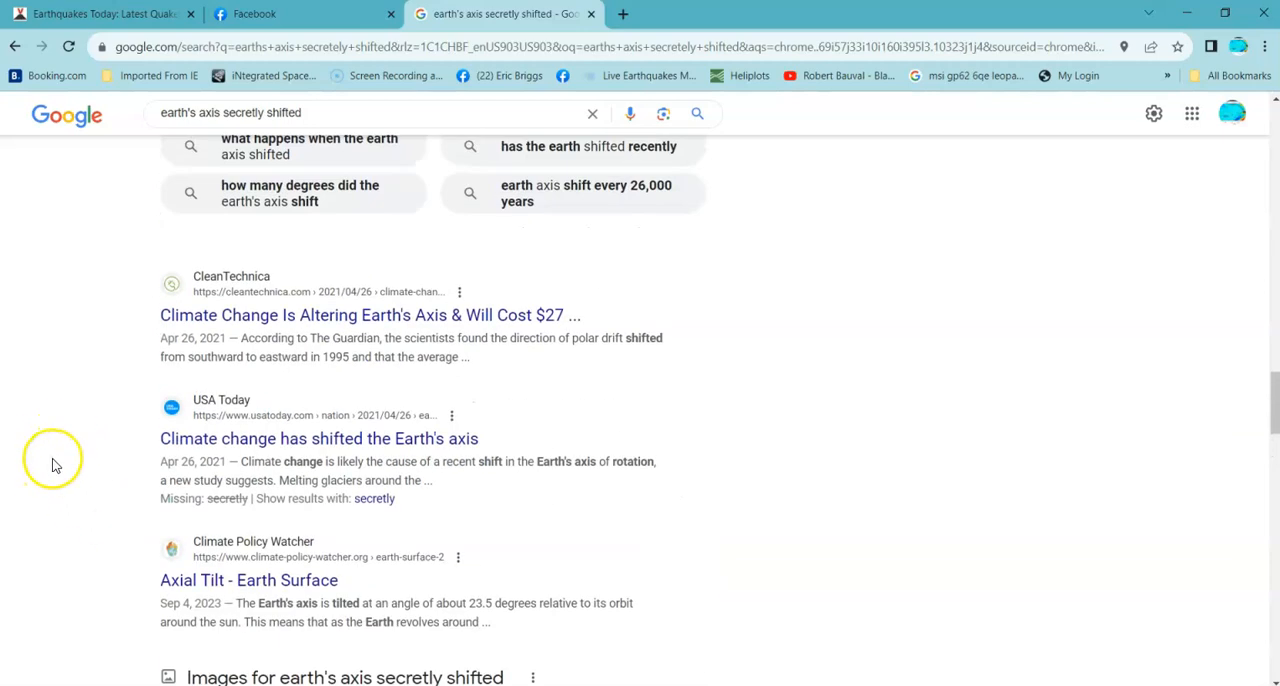
{"action": "mouse_move", "coordinate": [62, 442]}
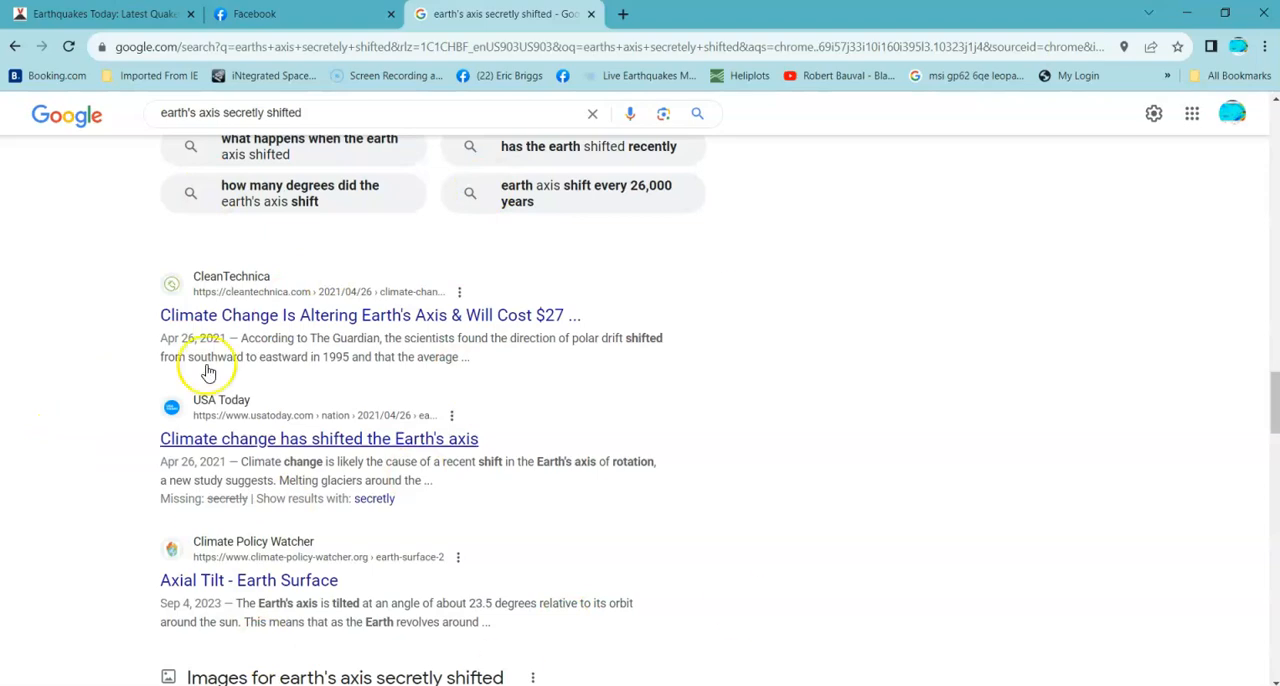
{"action": "scroll", "scroll_direction": "down", "scroll_amount": 3}
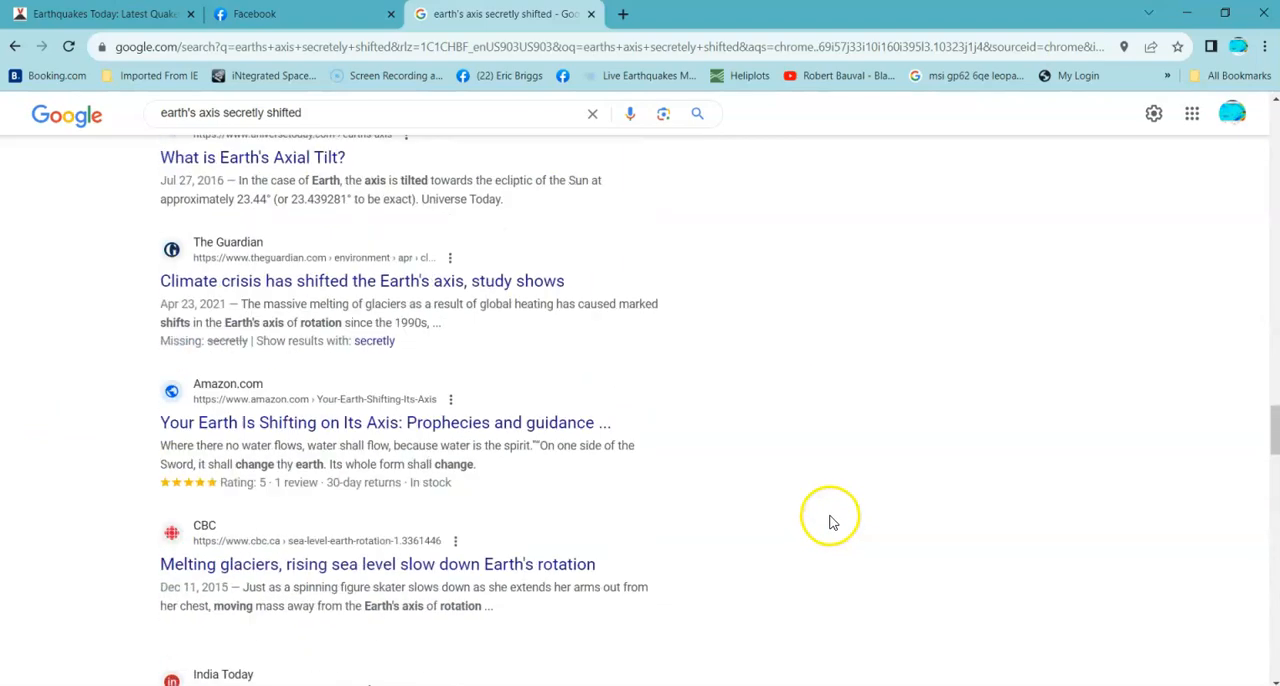
{"action": "scroll", "scroll_direction": "up", "scroll_amount": 3}
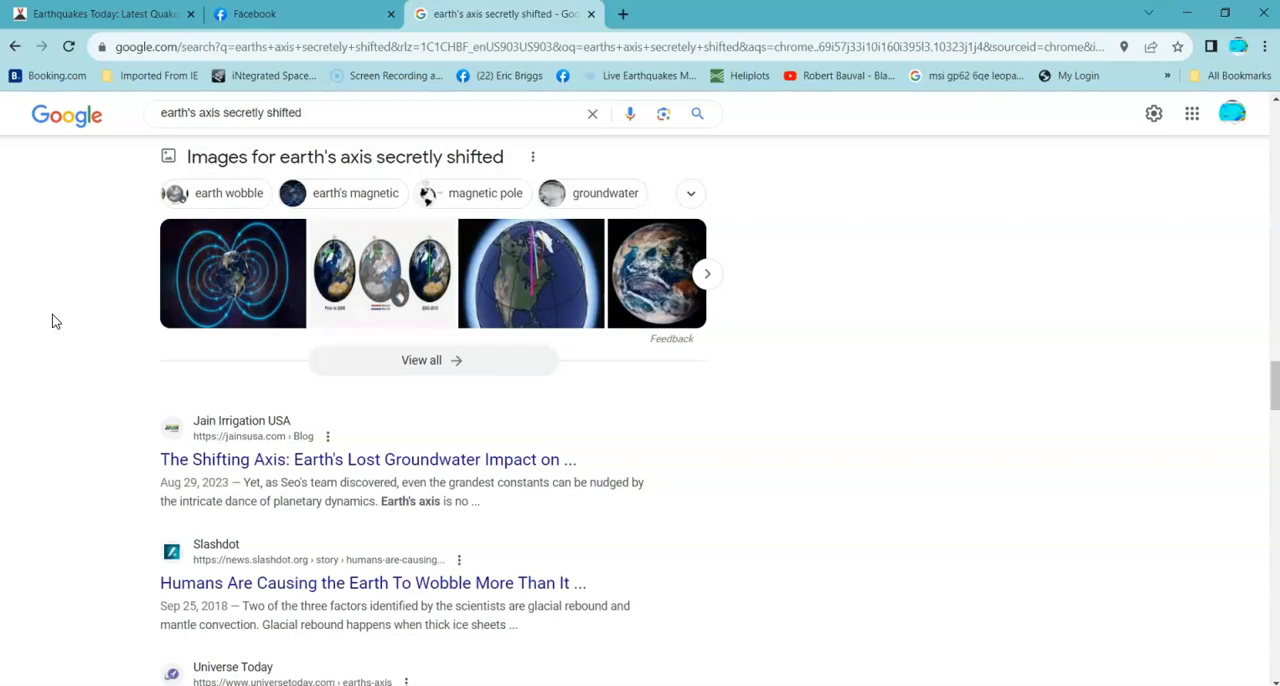
{"action": "scroll", "scroll_direction": "down", "scroll_amount": 3}
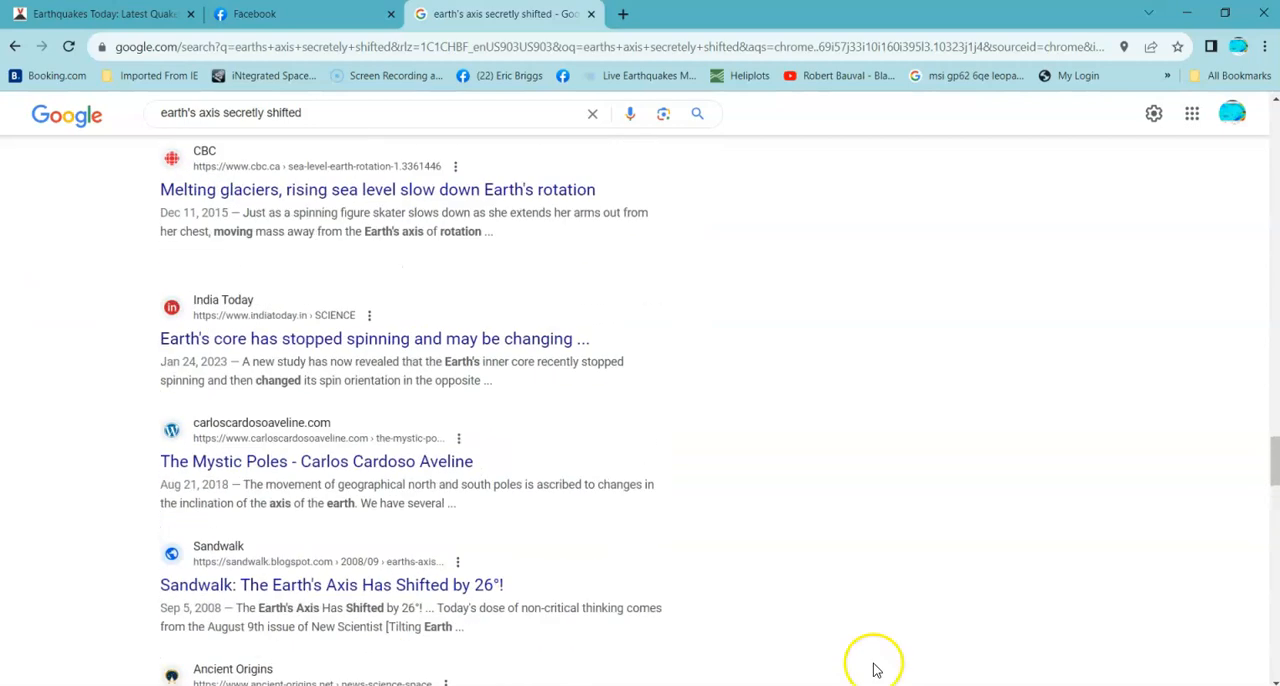
{"action": "scroll", "scroll_direction": "up", "scroll_amount": 3}
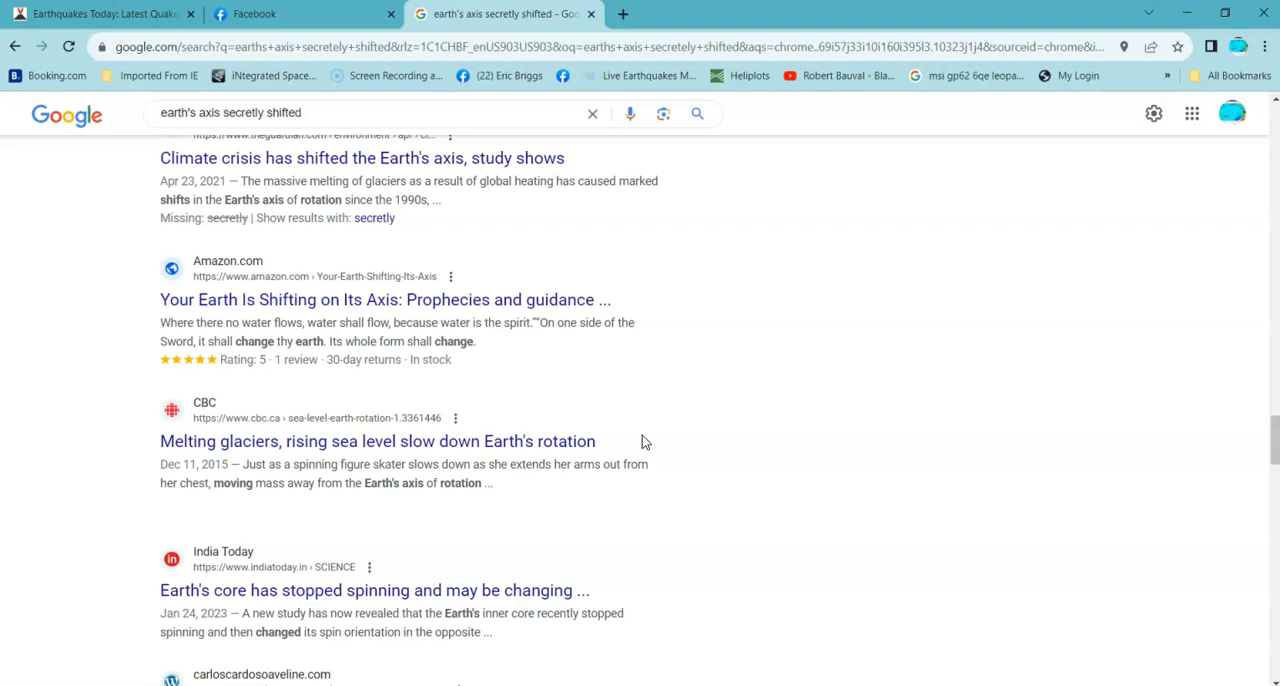
{"action": "mouse_move", "coordinate": [676, 458]}
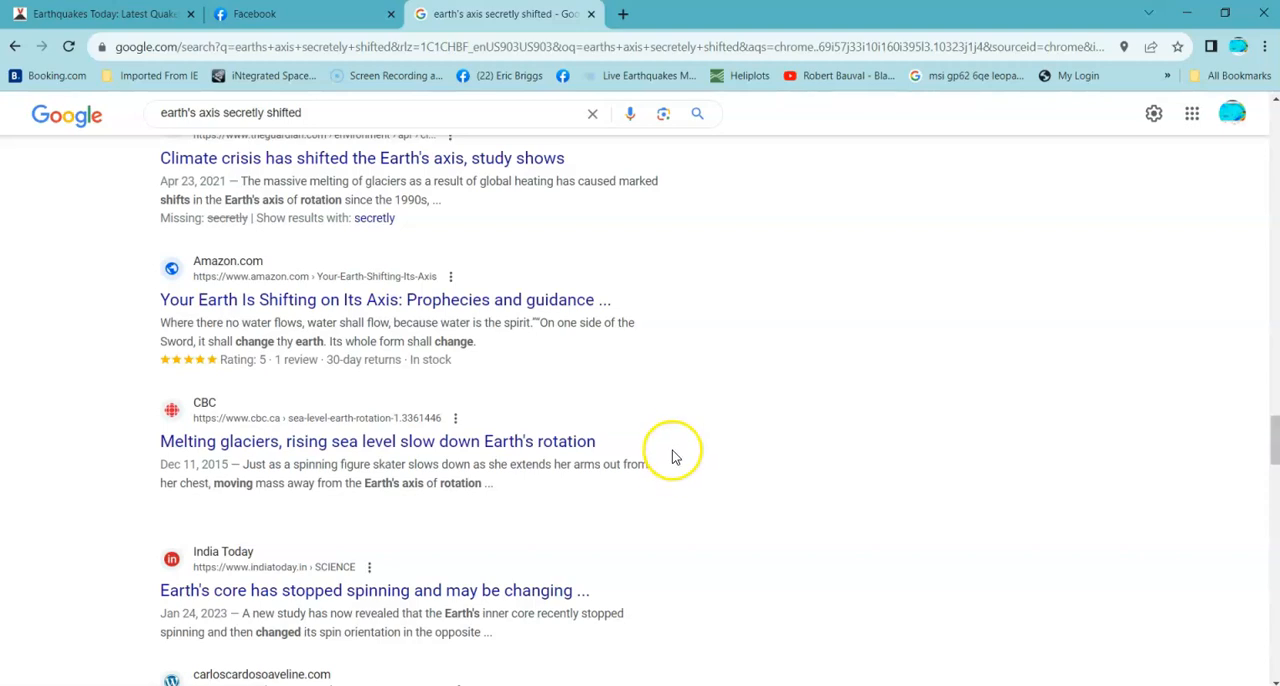
{"action": "mouse_move", "coordinate": [84, 376]}
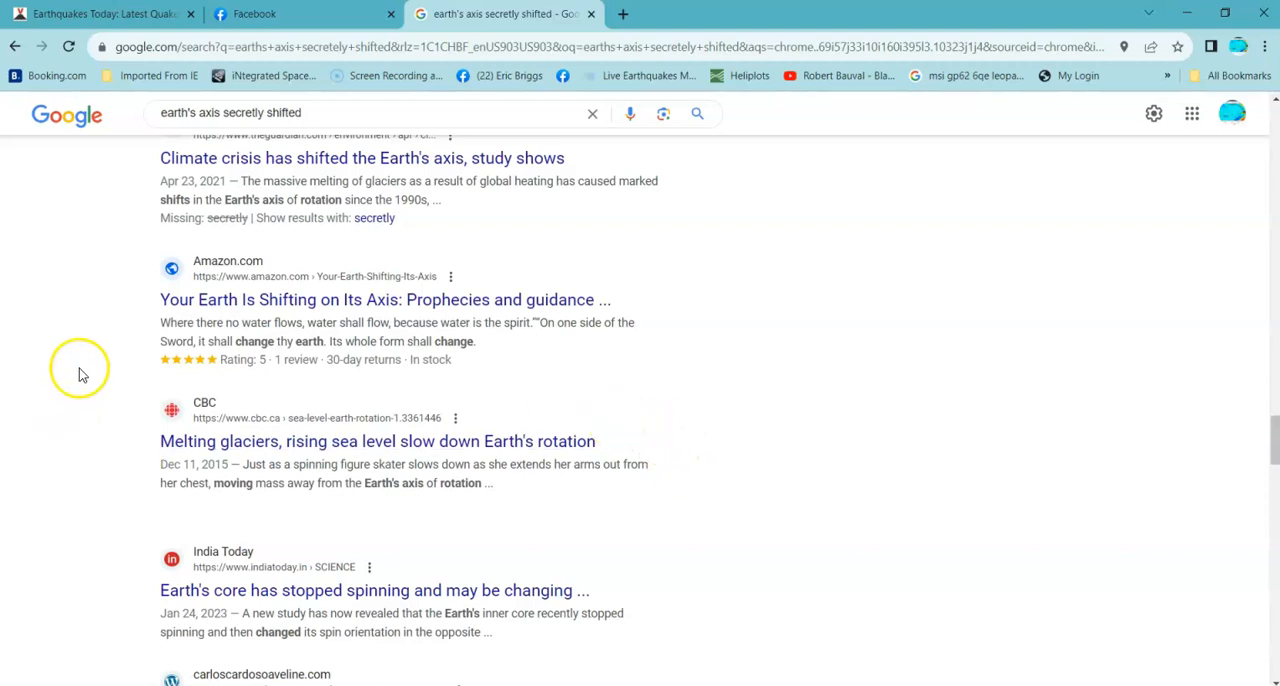
{"action": "mouse_move", "coordinate": [84, 374]}
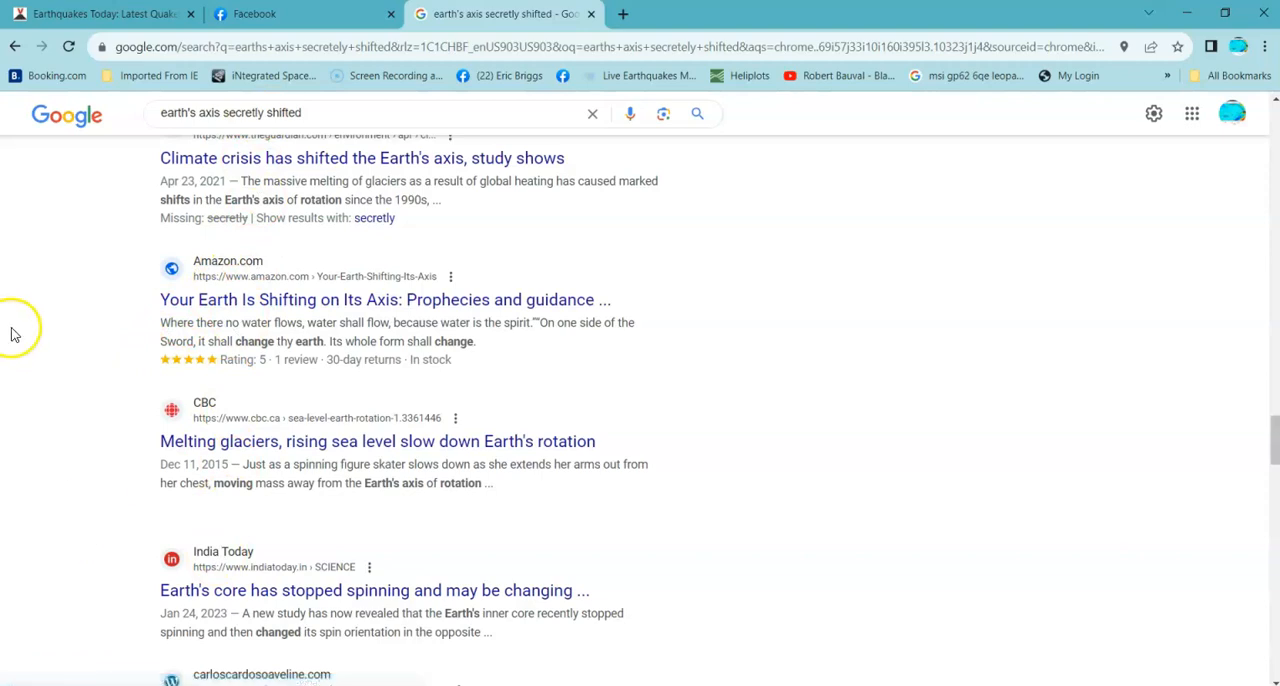
{"action": "mouse_move", "coordinate": [44, 328]}
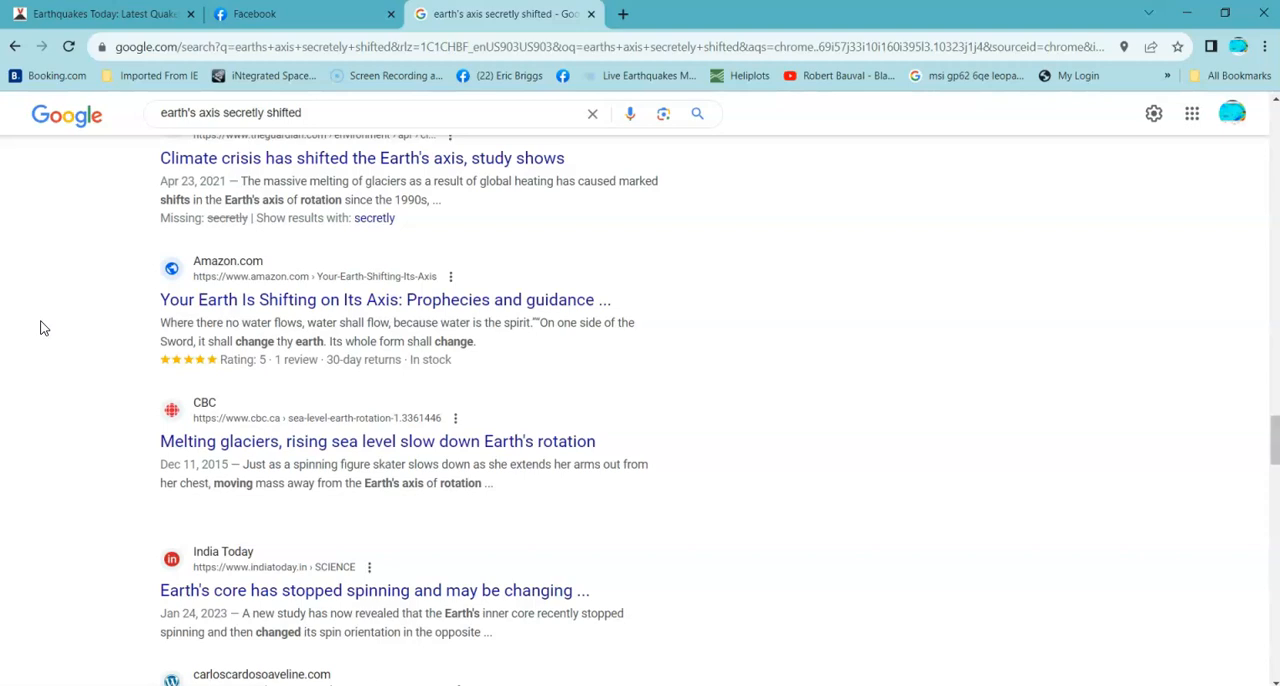
{"action": "mouse_move", "coordinate": [58, 472]}
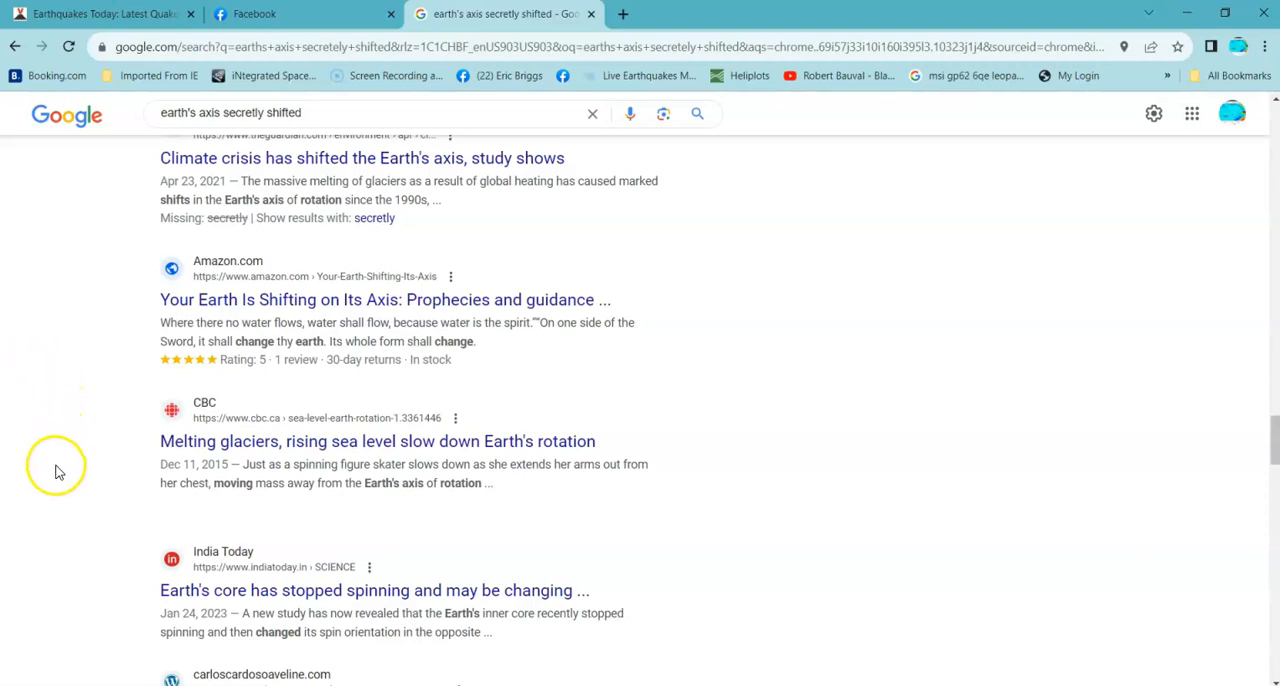
{"action": "scroll", "scroll_direction": "down", "scroll_amount": 3}
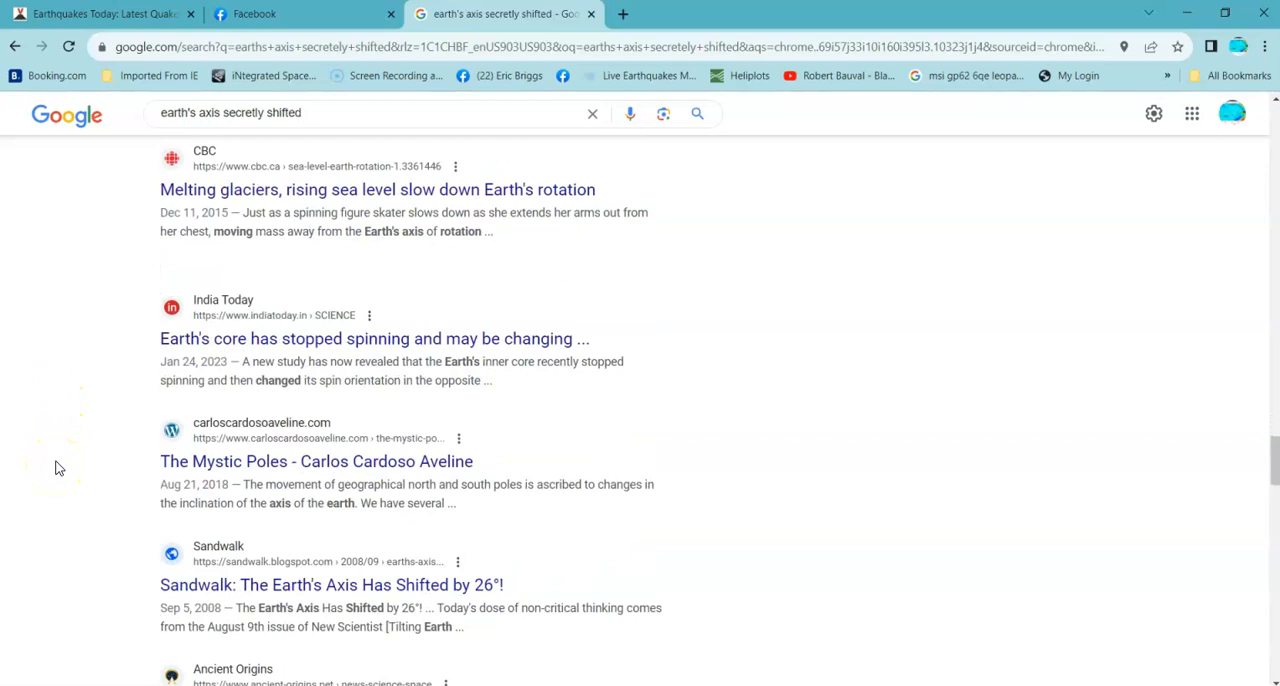
{"action": "mouse_move", "coordinate": [336, 308]}
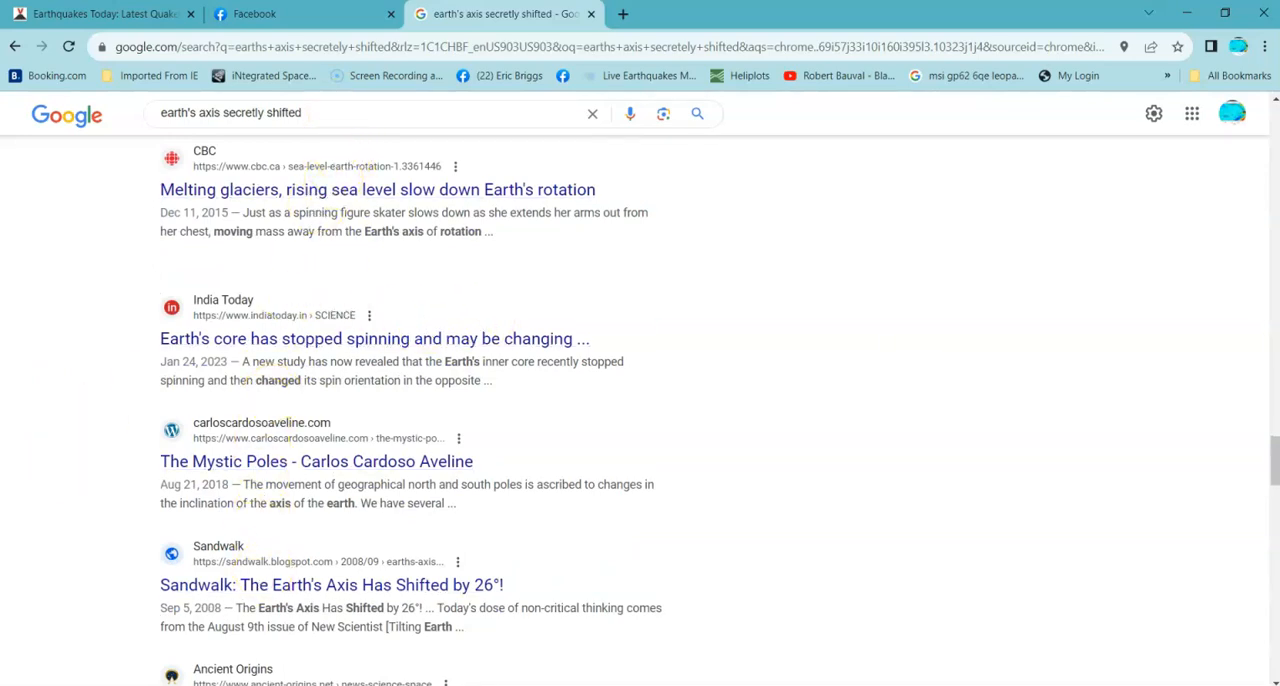
{"action": "mouse_move", "coordinate": [304, 644]}
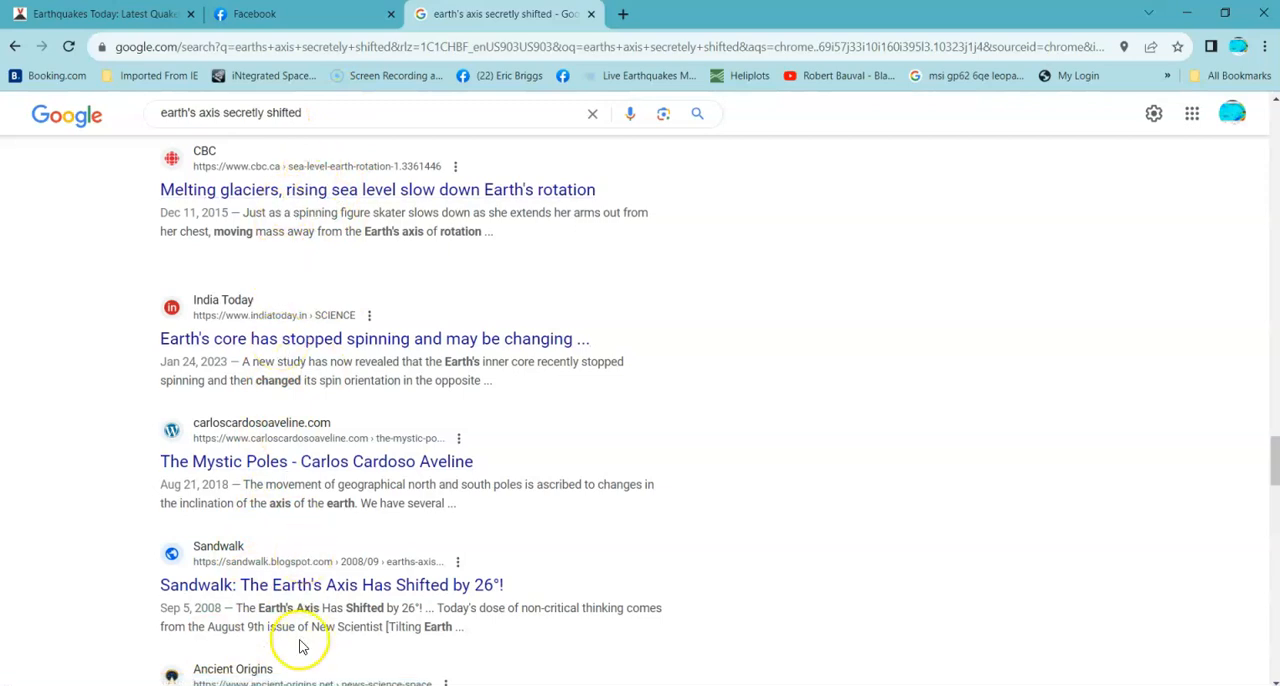
{"action": "mouse_move", "coordinate": [80, 318]}
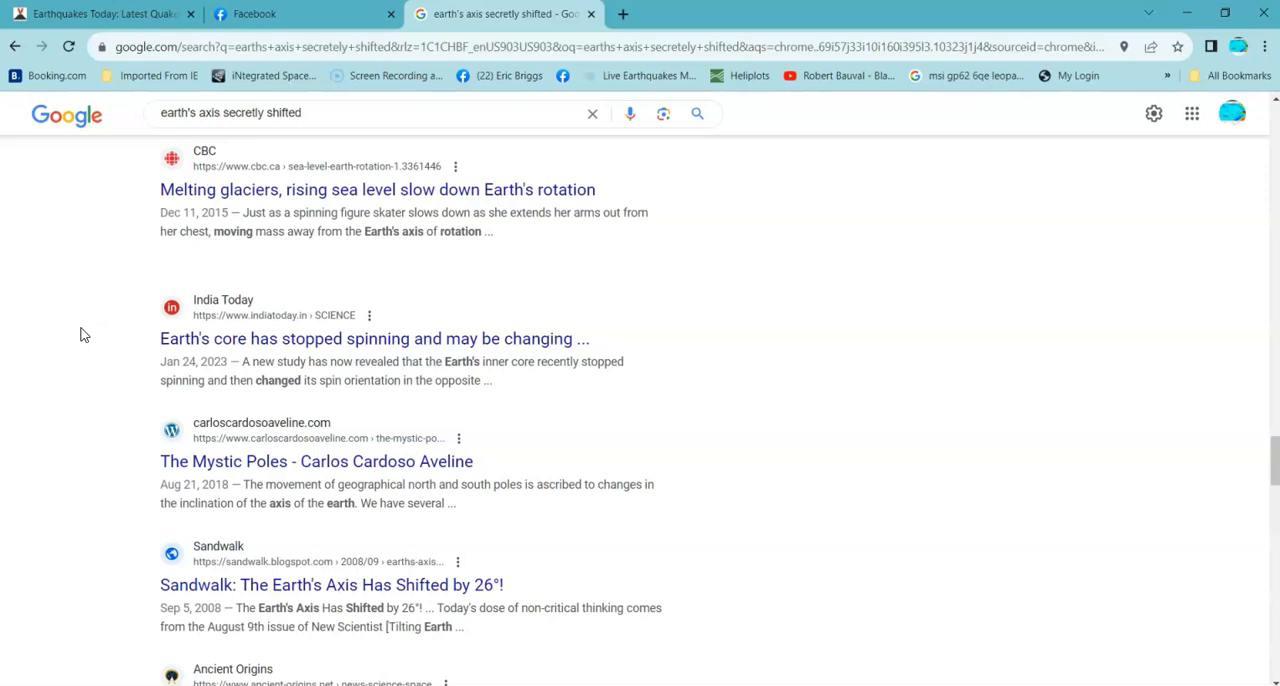
{"action": "mouse_move", "coordinate": [58, 532]}
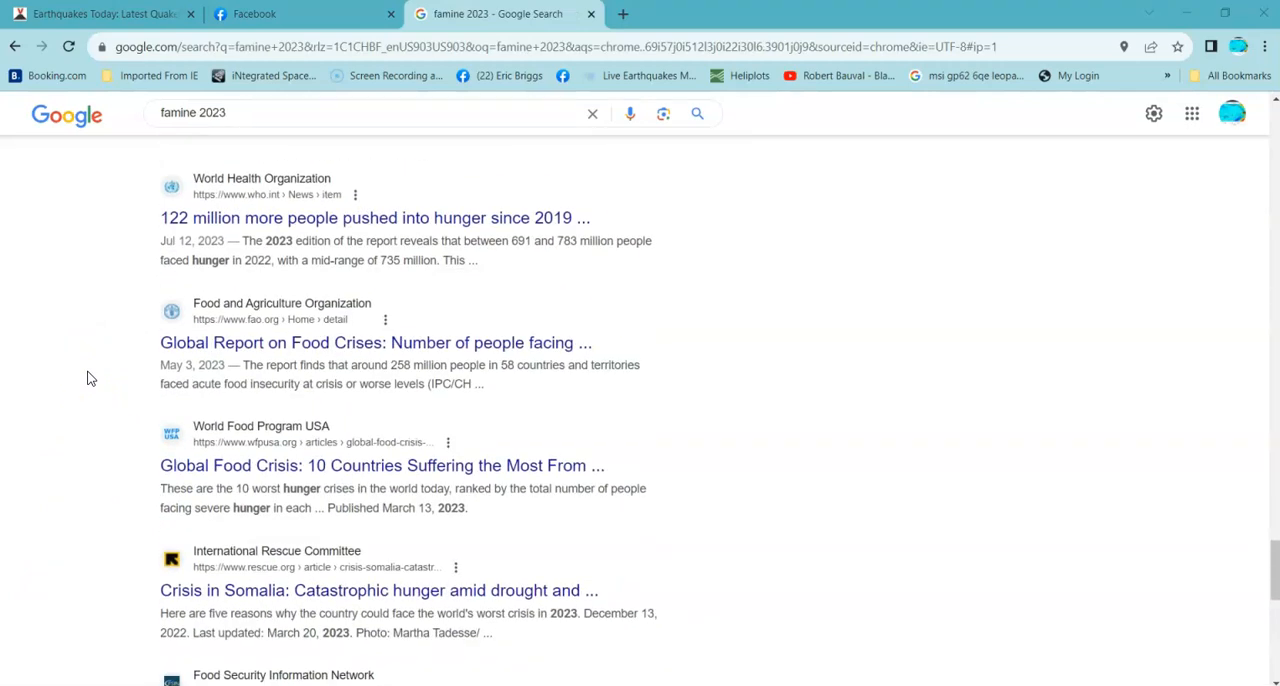
Step: Scroll down the 'famine 2023' results to the FEWS.NET Somalia and Horn of Africa hunger entries
{"action": "scroll", "scroll_direction": "down", "scroll_amount": 3}
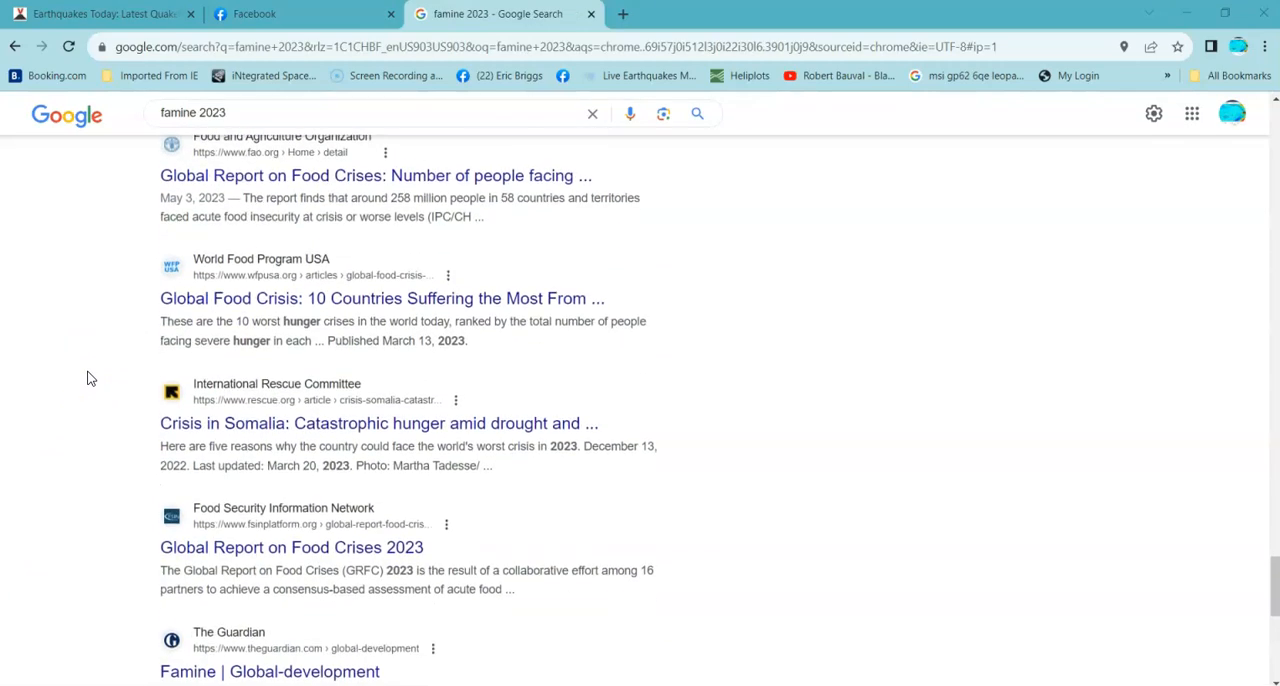
{"action": "scroll", "scroll_direction": "down", "scroll_amount": 3}
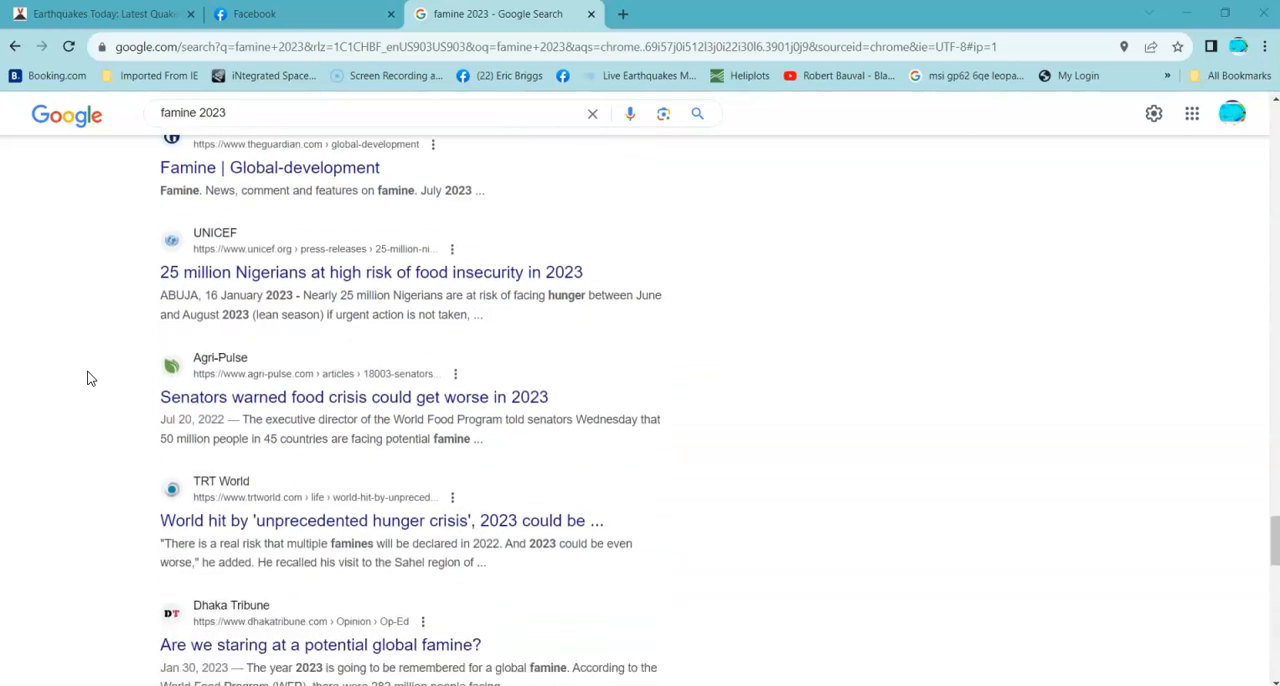
{"action": "scroll", "scroll_direction": "down", "scroll_amount": 3}
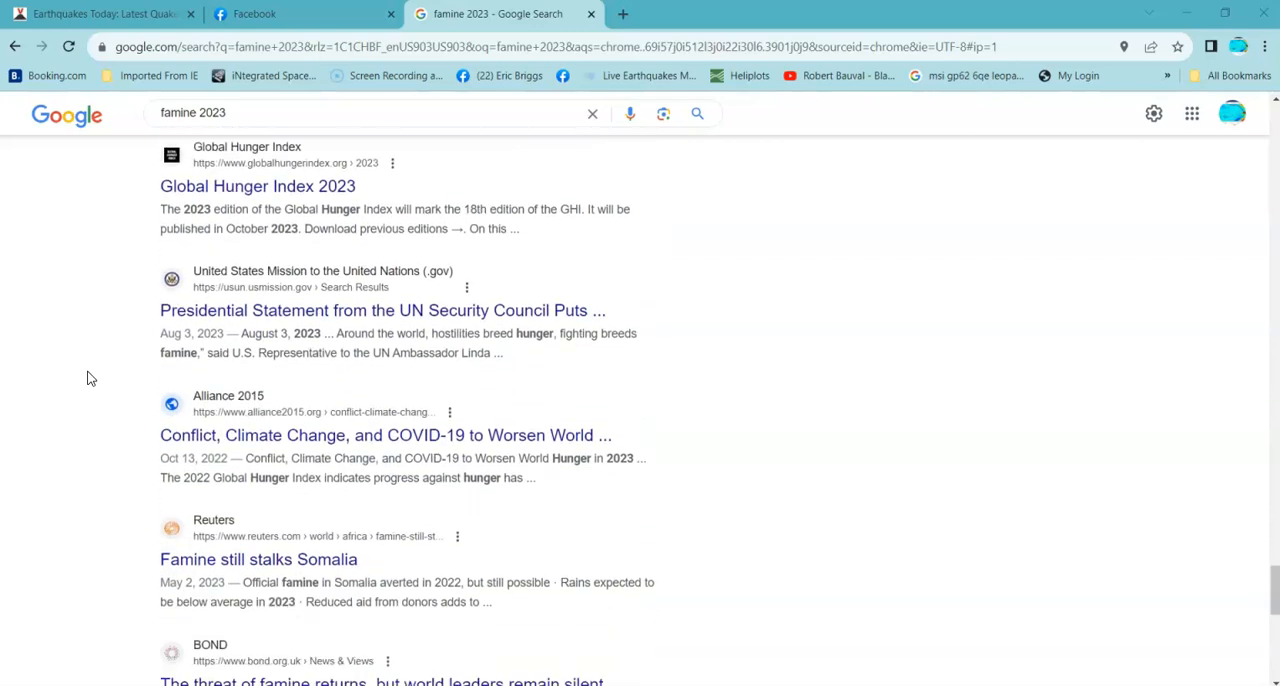
{"action": "scroll", "scroll_direction": "down", "scroll_amount": 3}
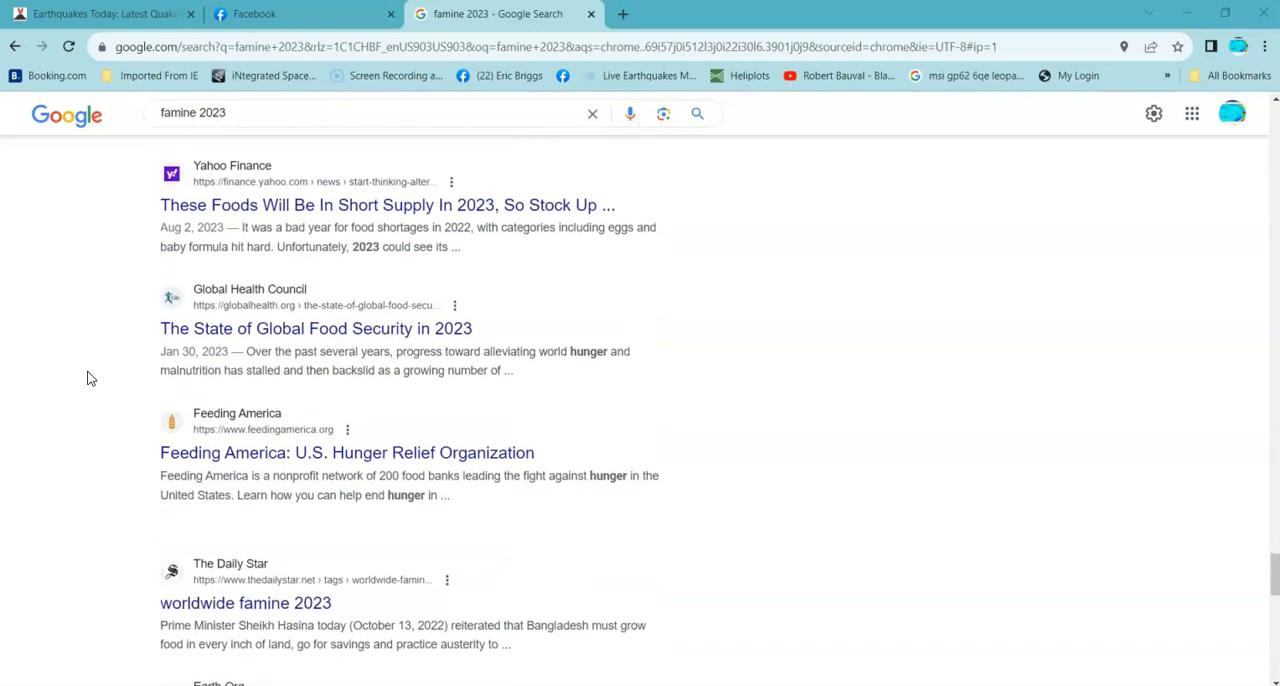
{"action": "scroll", "scroll_direction": "down", "scroll_amount": 3}
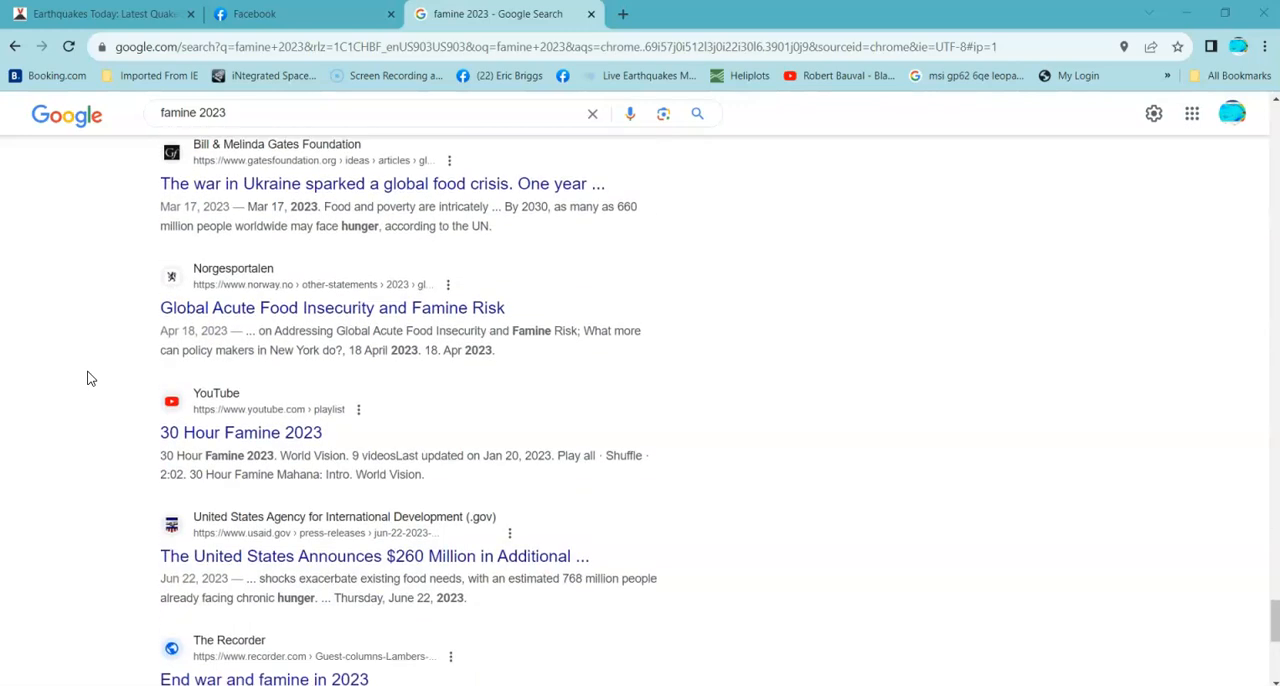
{"action": "scroll", "scroll_direction": "down", "scroll_amount": 3}
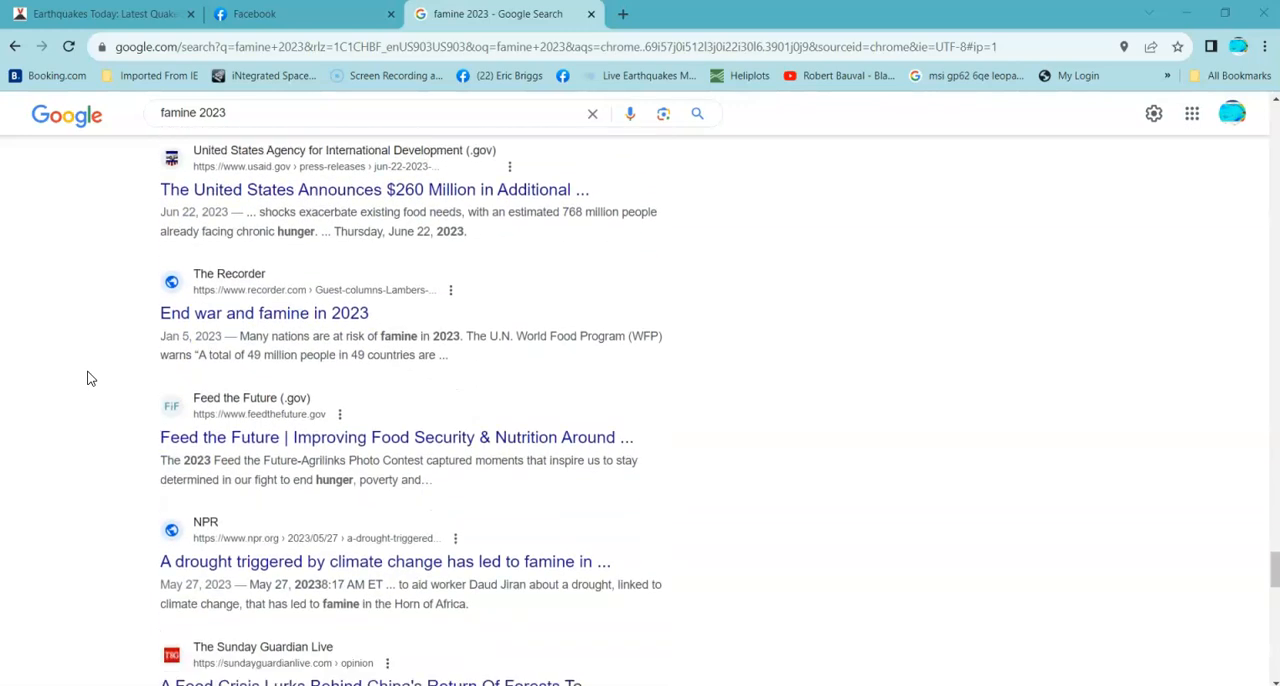
{"action": "scroll", "scroll_direction": "down", "scroll_amount": 3}
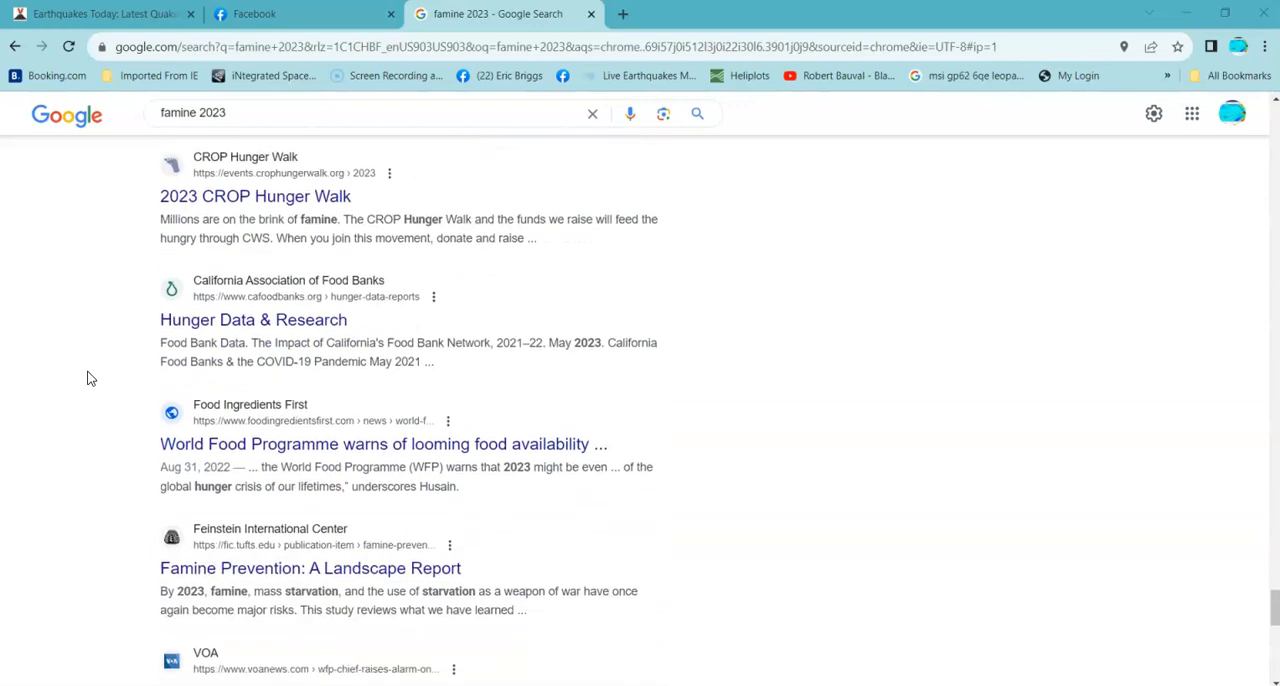
{"action": "scroll", "scroll_direction": "down", "scroll_amount": 3}
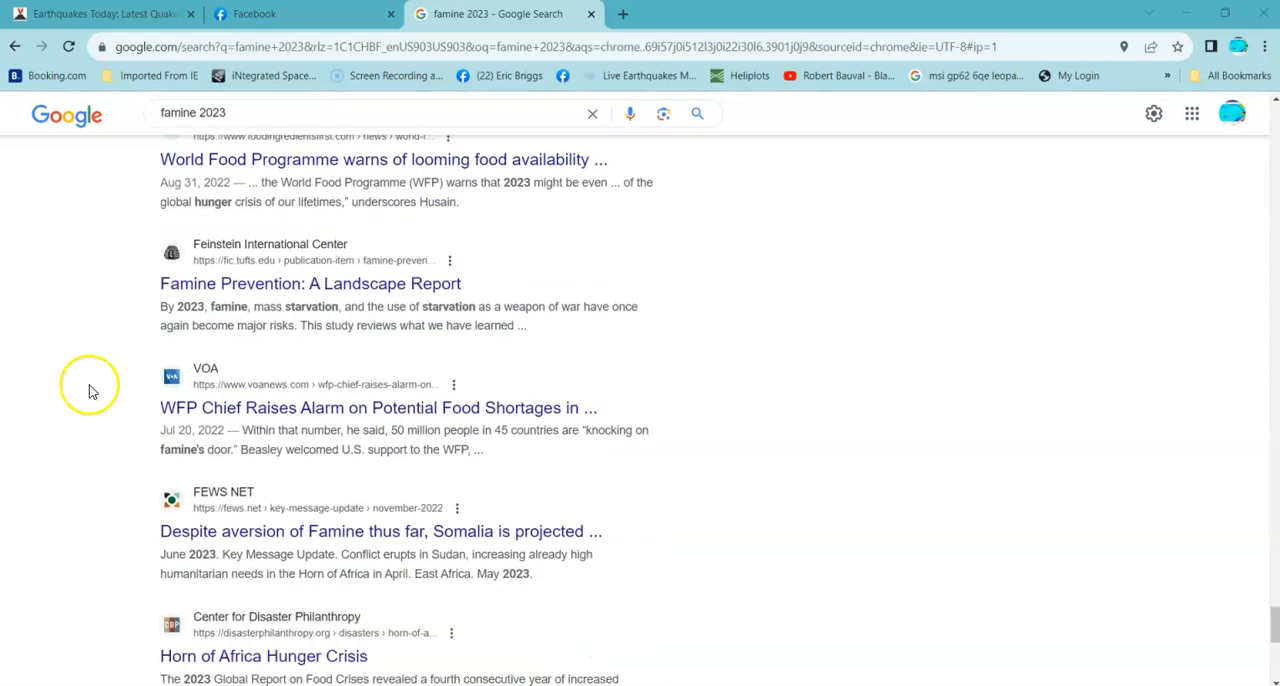
{"action": "scroll", "scroll_direction": "down", "scroll_amount": 3}
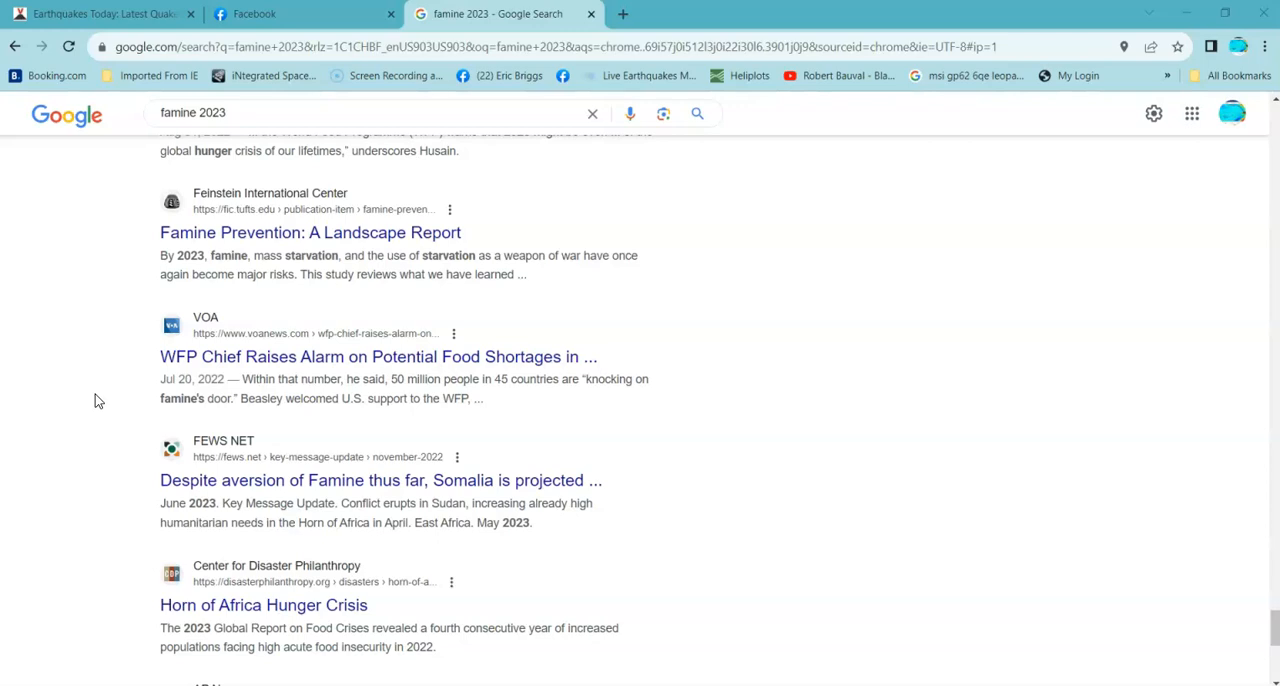
{"action": "scroll", "scroll_direction": "down", "scroll_amount": 3}
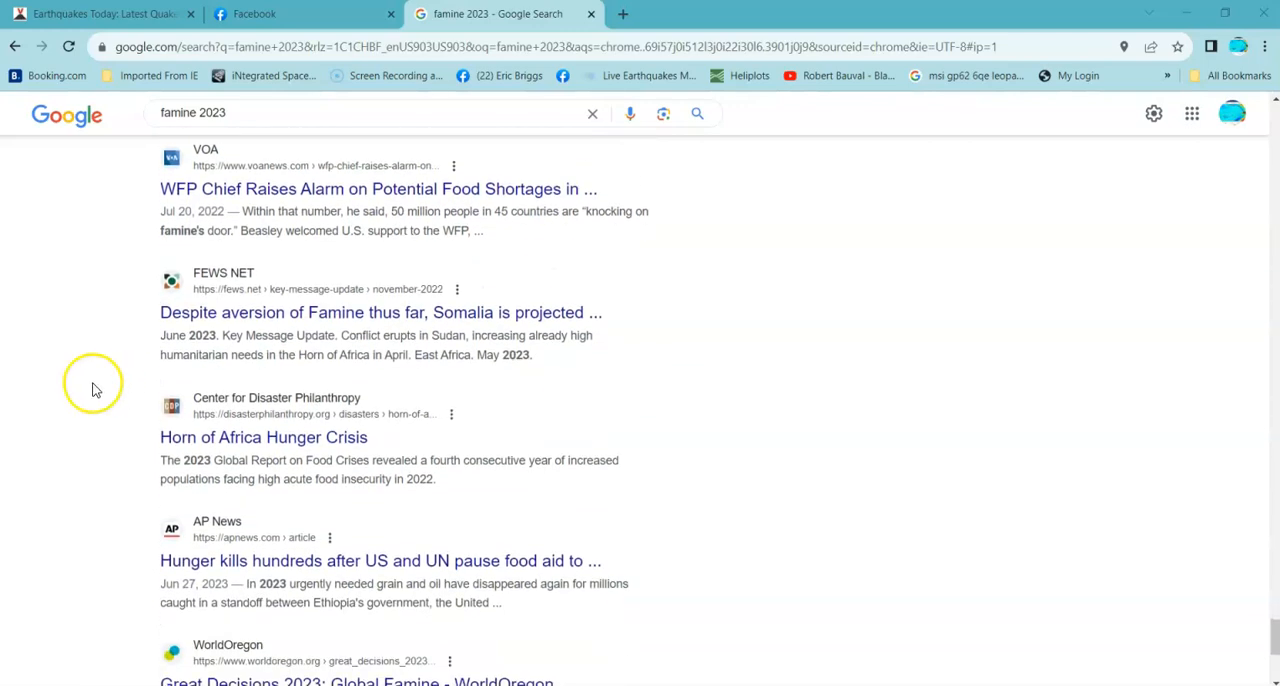
{"action": "mouse_move", "coordinate": [100, 384]}
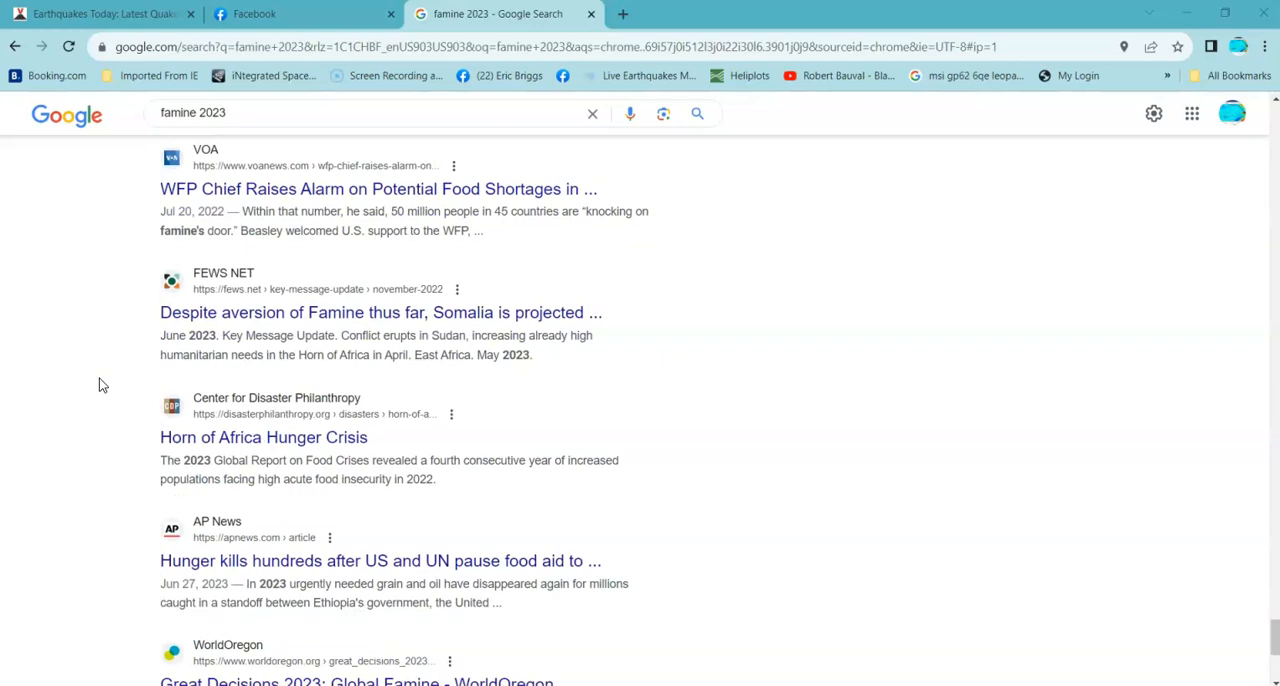
{"action": "mouse_move", "coordinate": [100, 394]}
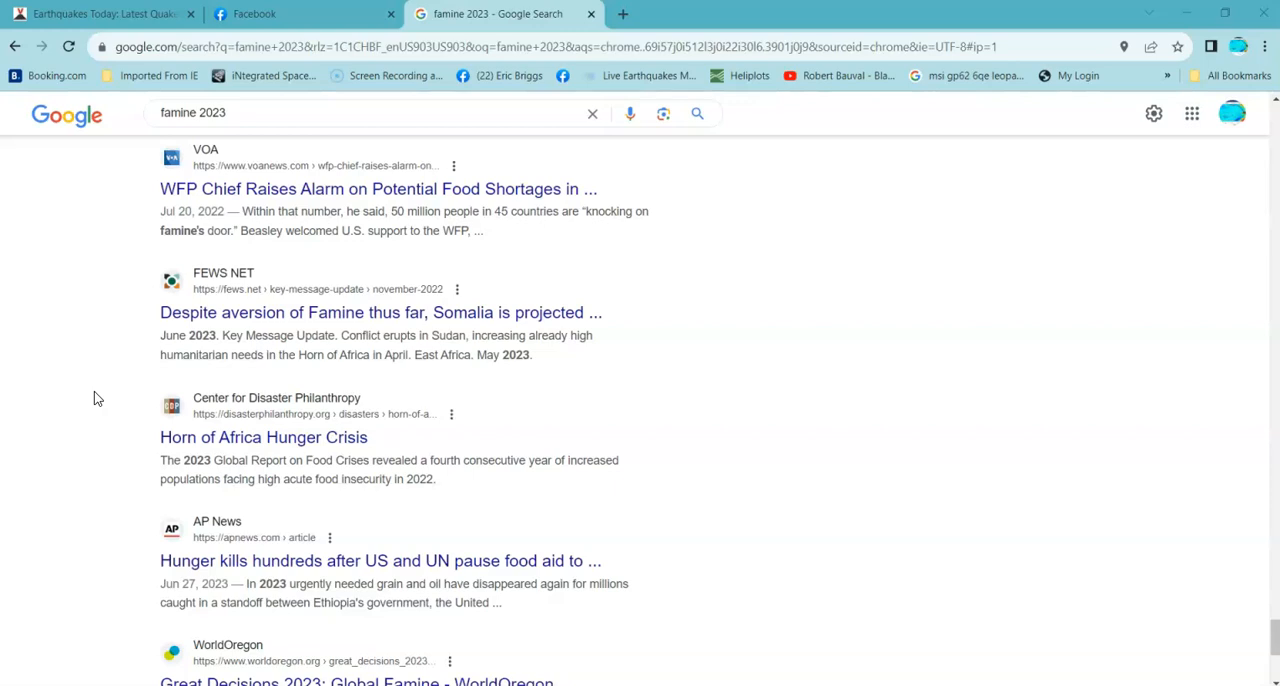
{"action": "mouse_move", "coordinate": [112, 350]}
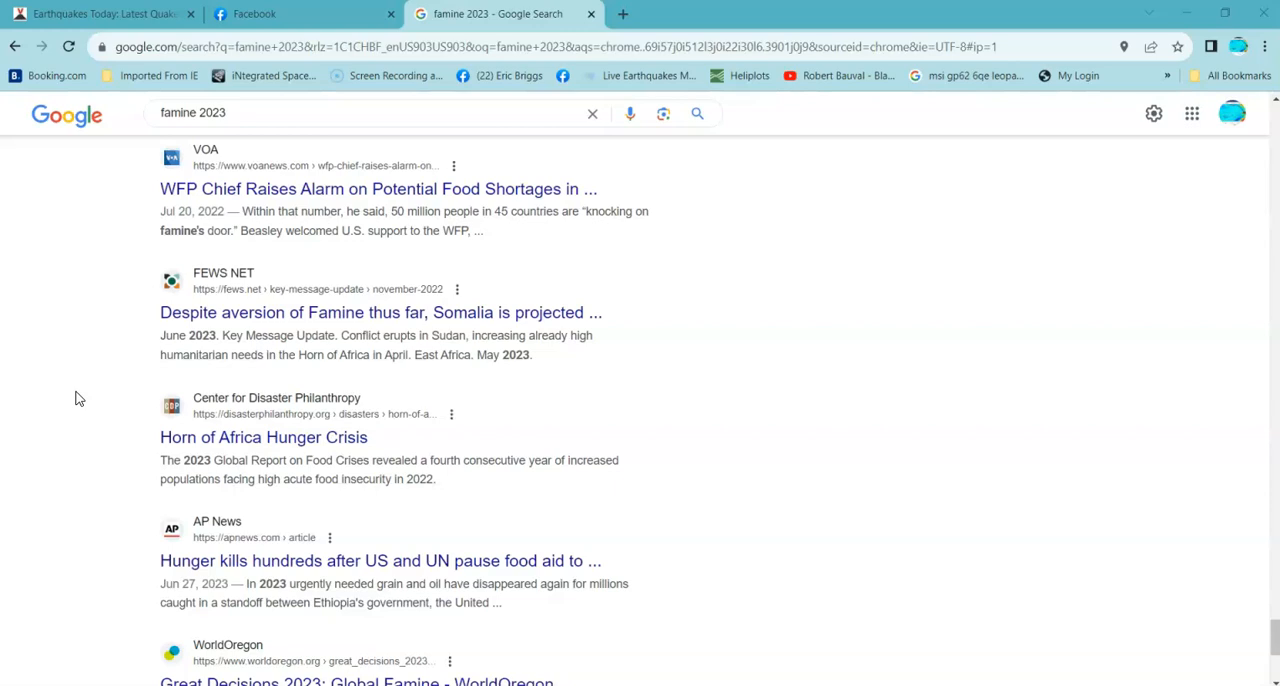
{"action": "mouse_move", "coordinate": [70, 408]}
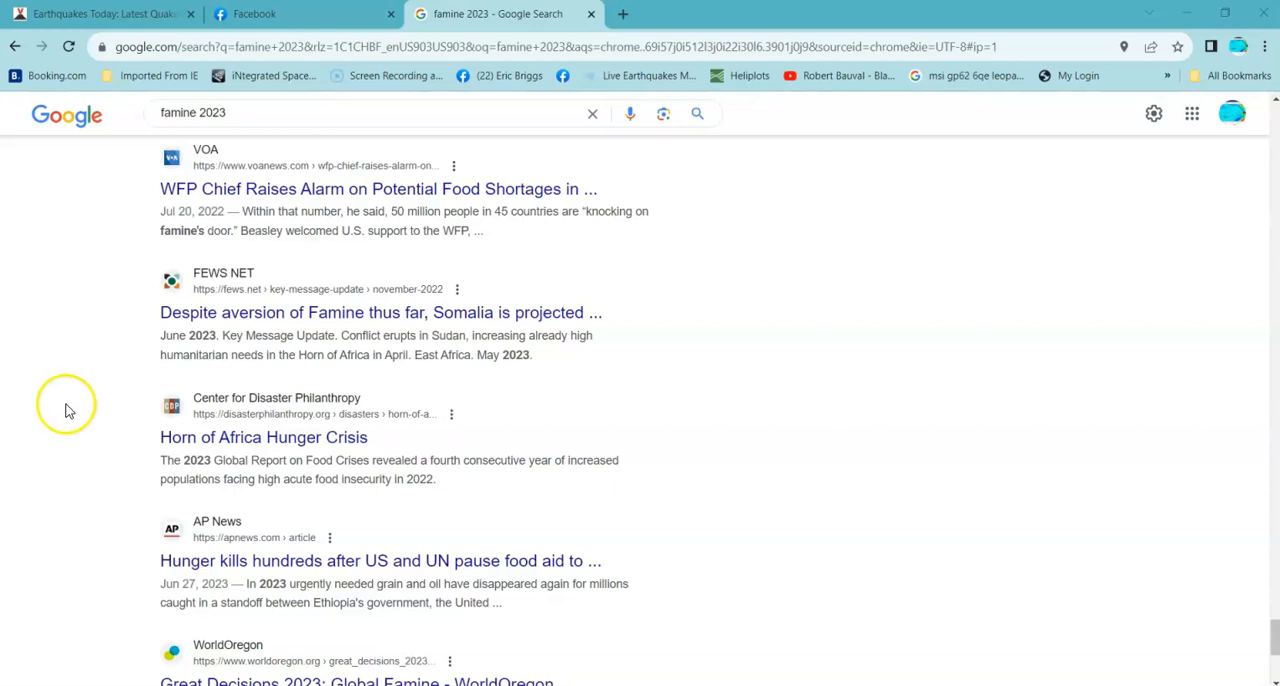
{"action": "mouse_move", "coordinate": [70, 412]}
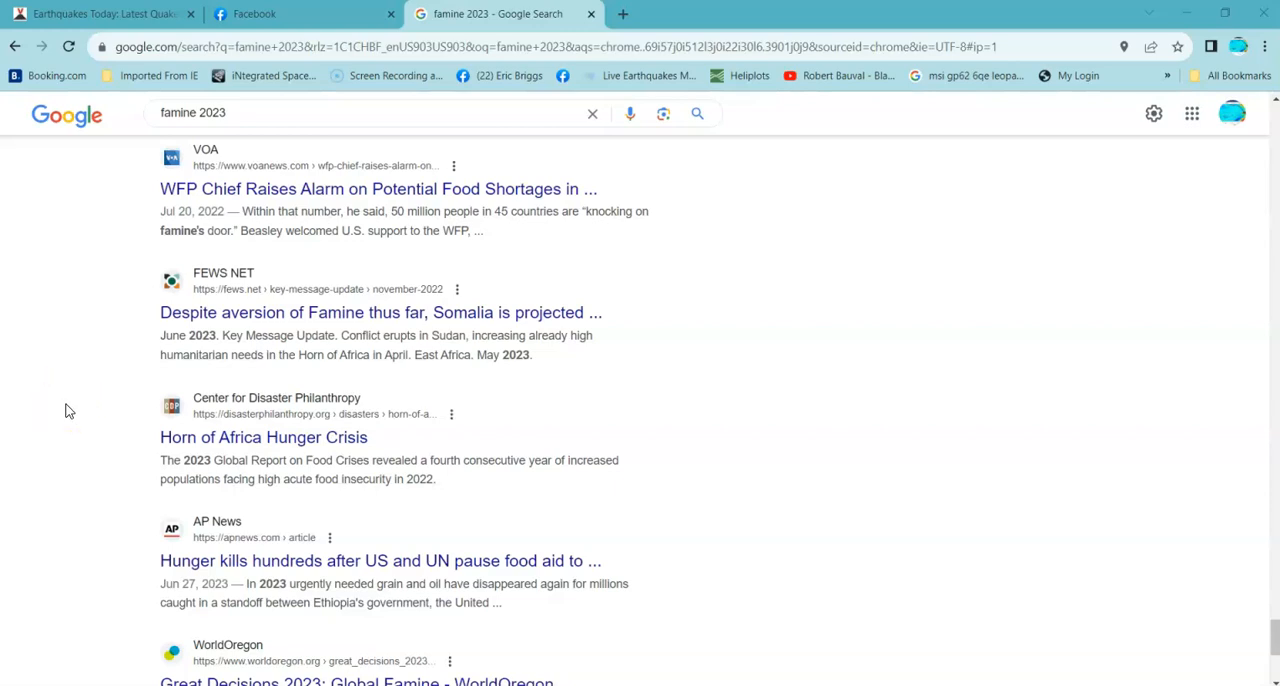